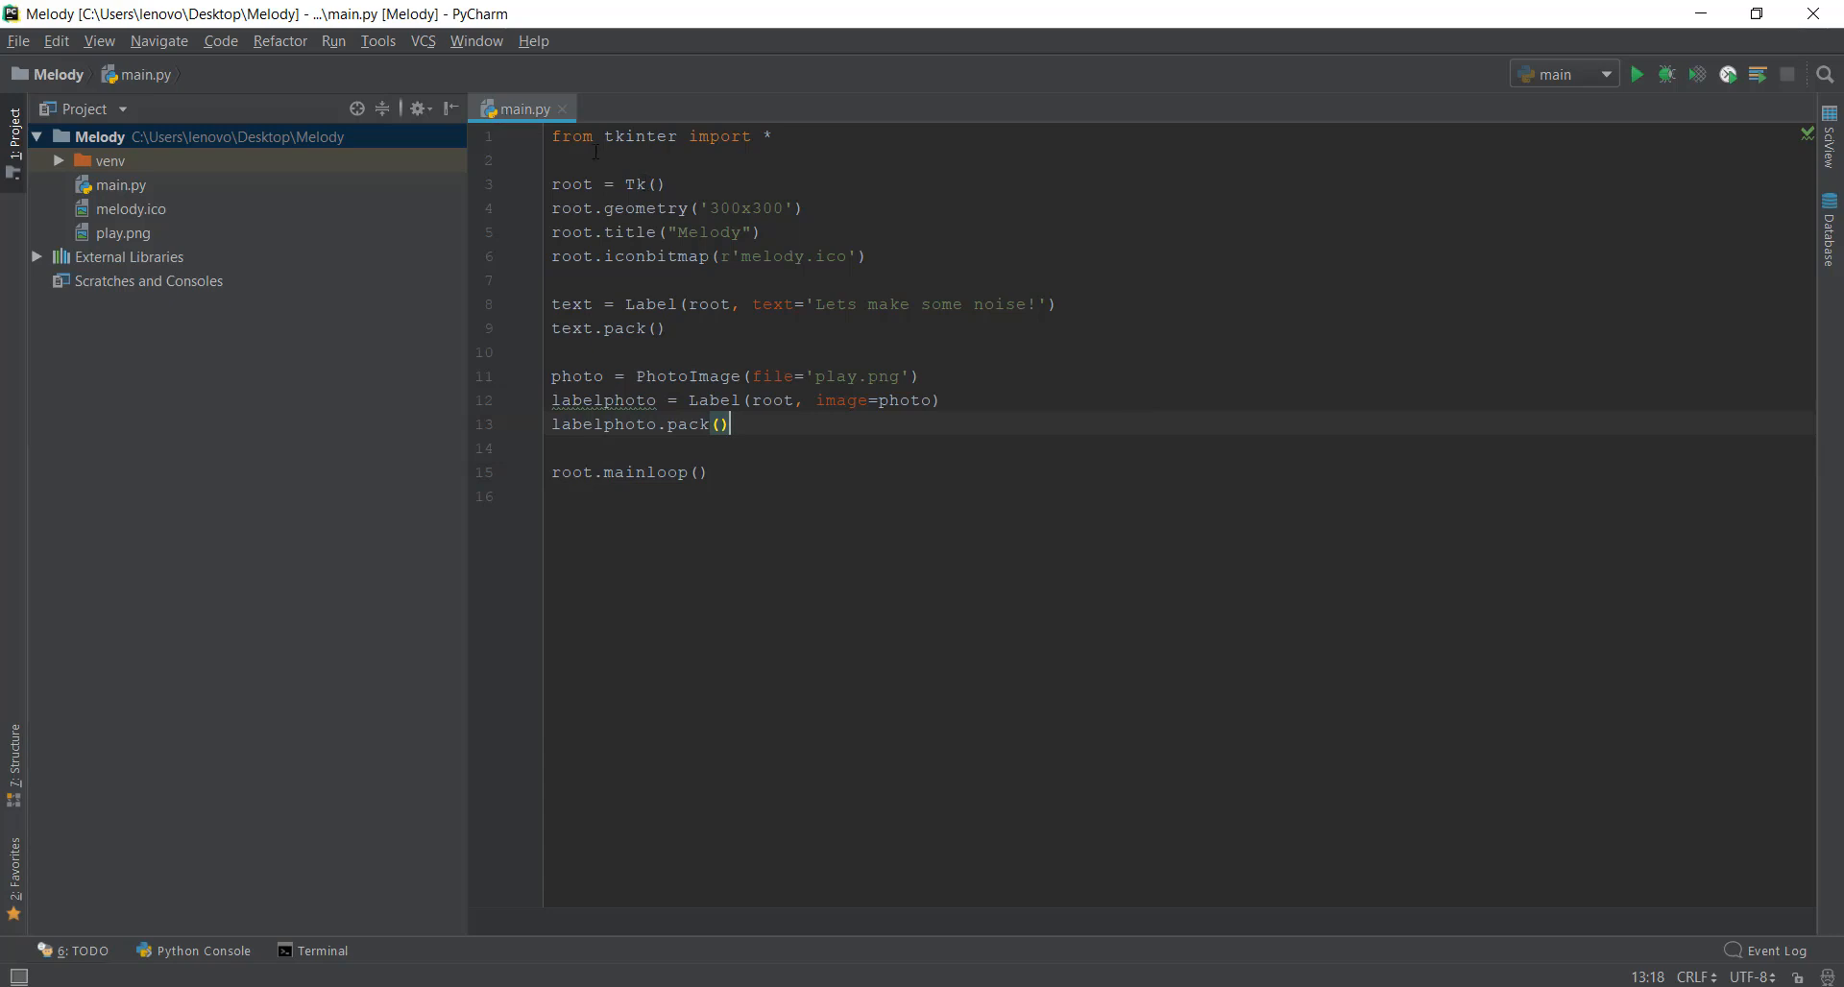
Step: Run main.py from the editor tab's context menu to show the Melody window
right_click(523, 108)
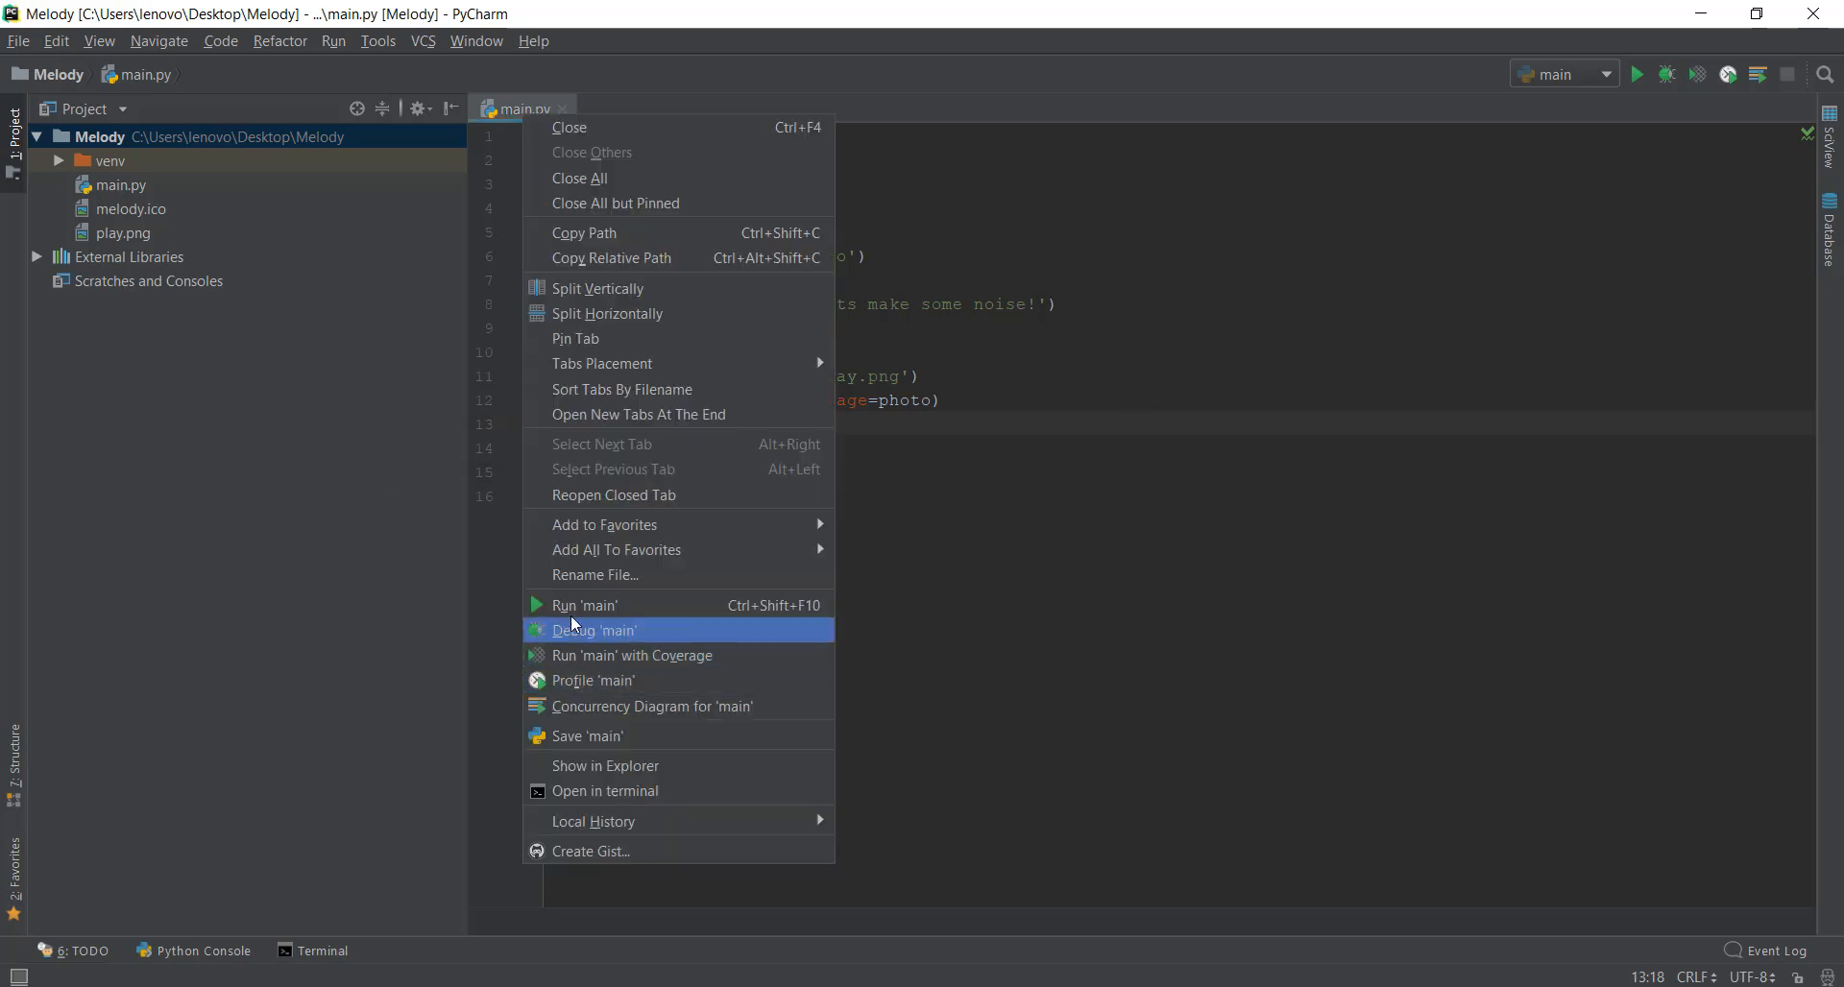
left_click(586, 605)
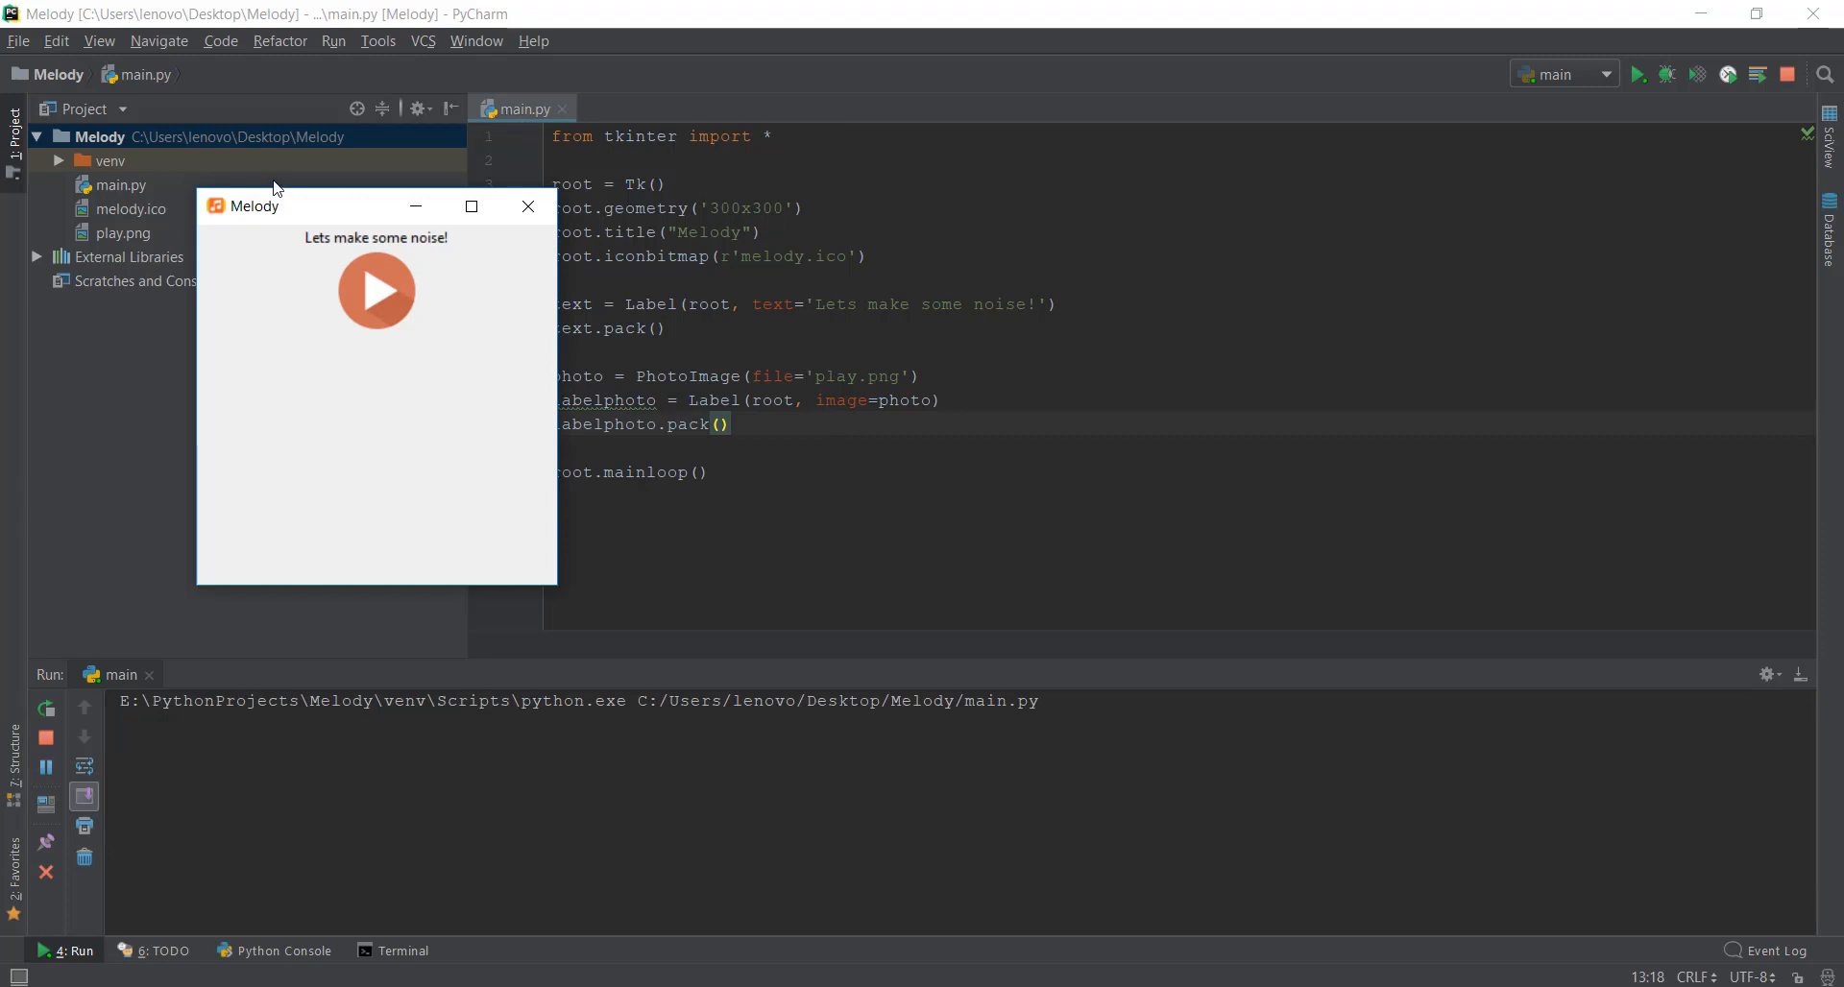
mouse_move(229, 214)
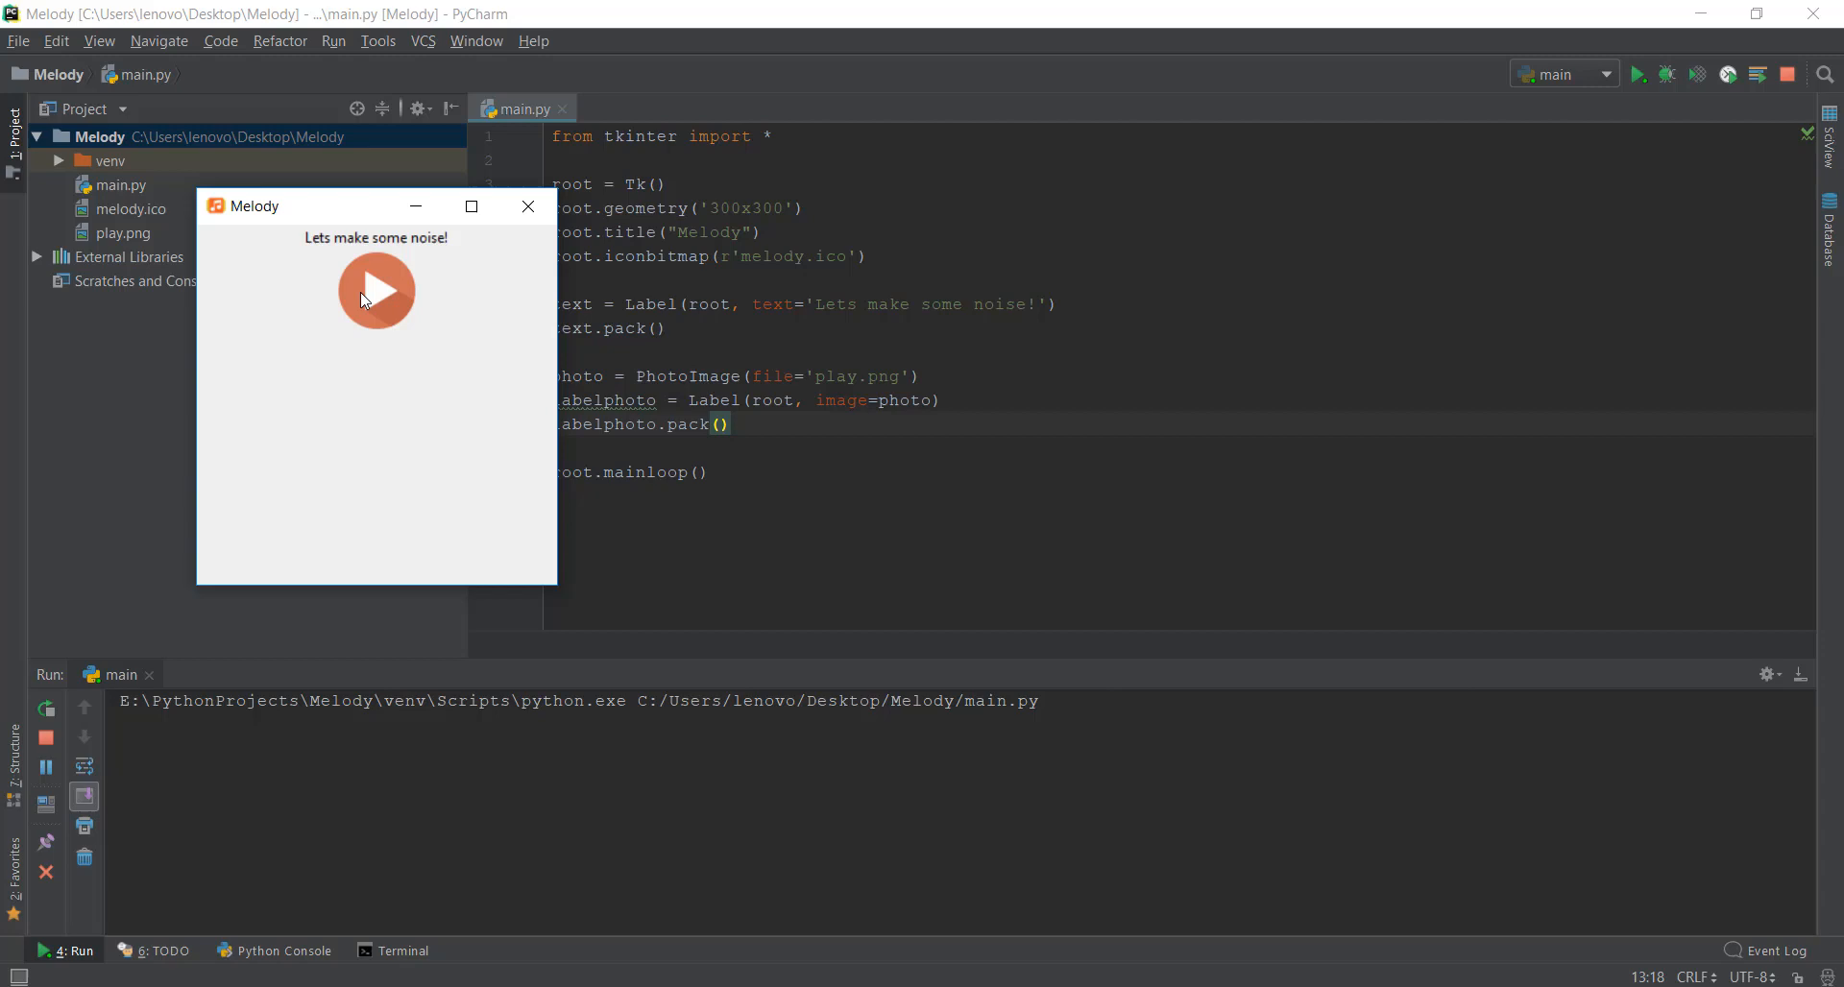
mouse_move(392, 292)
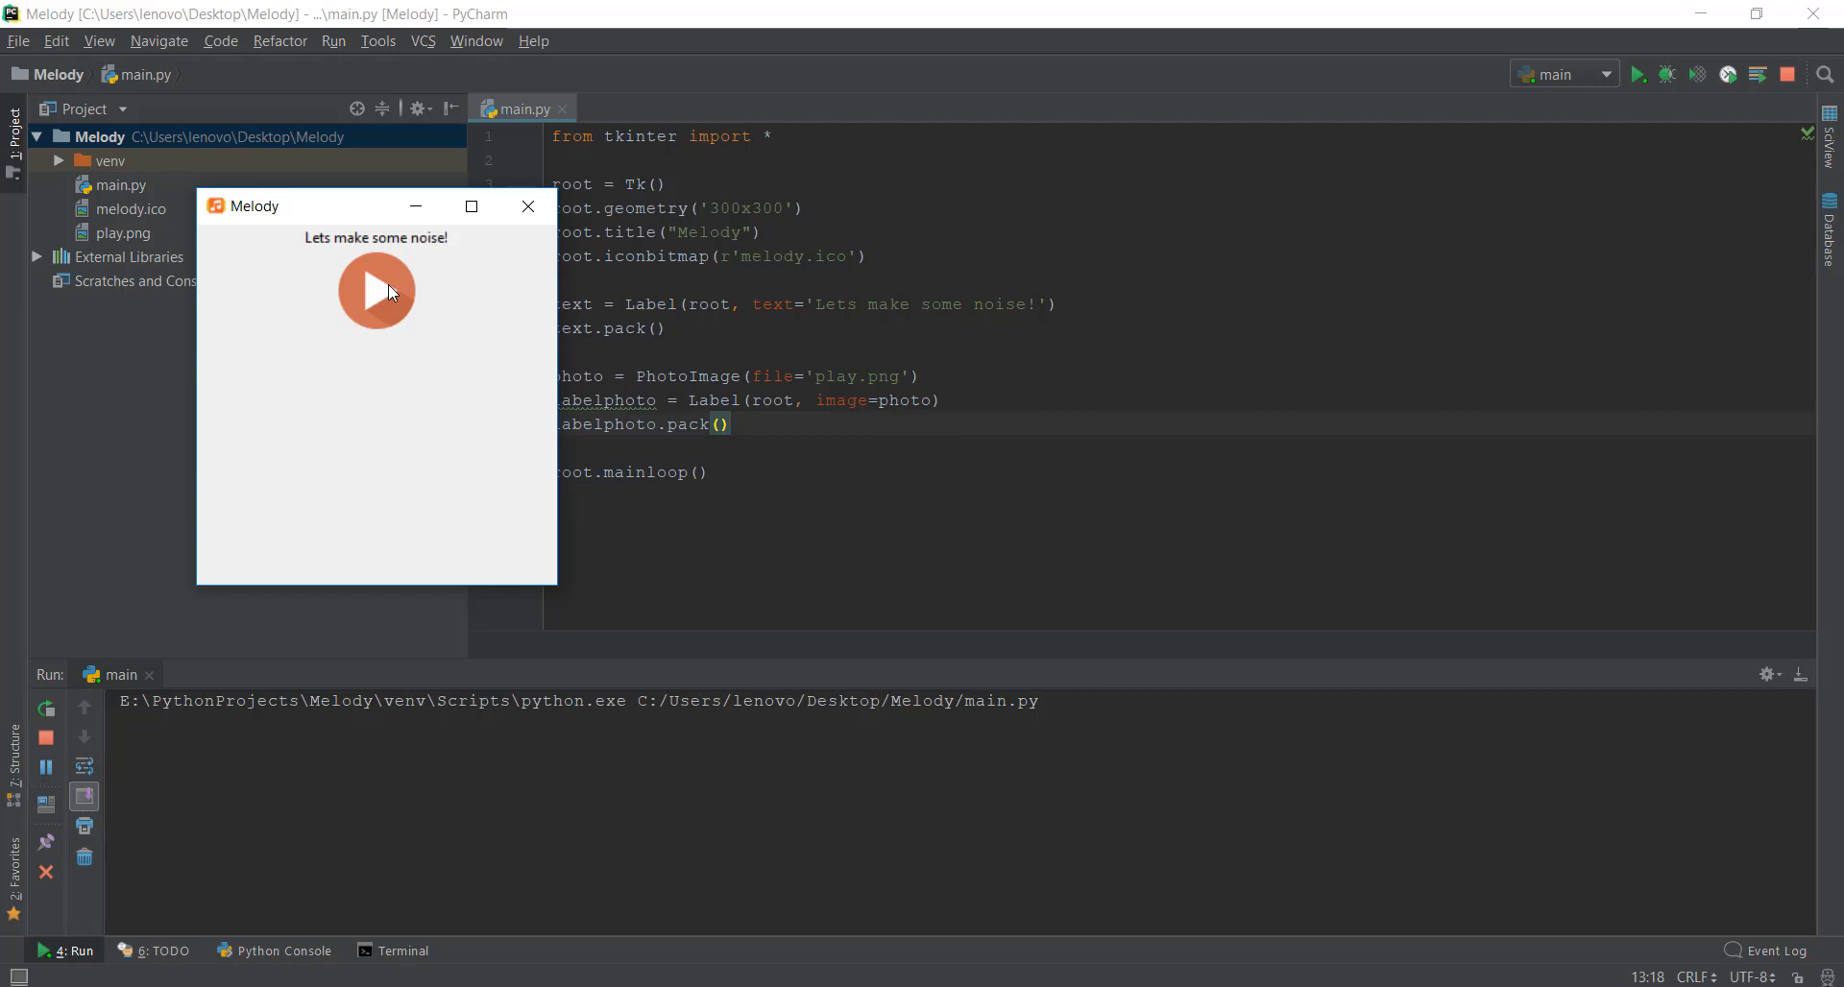
mouse_move(115, 241)
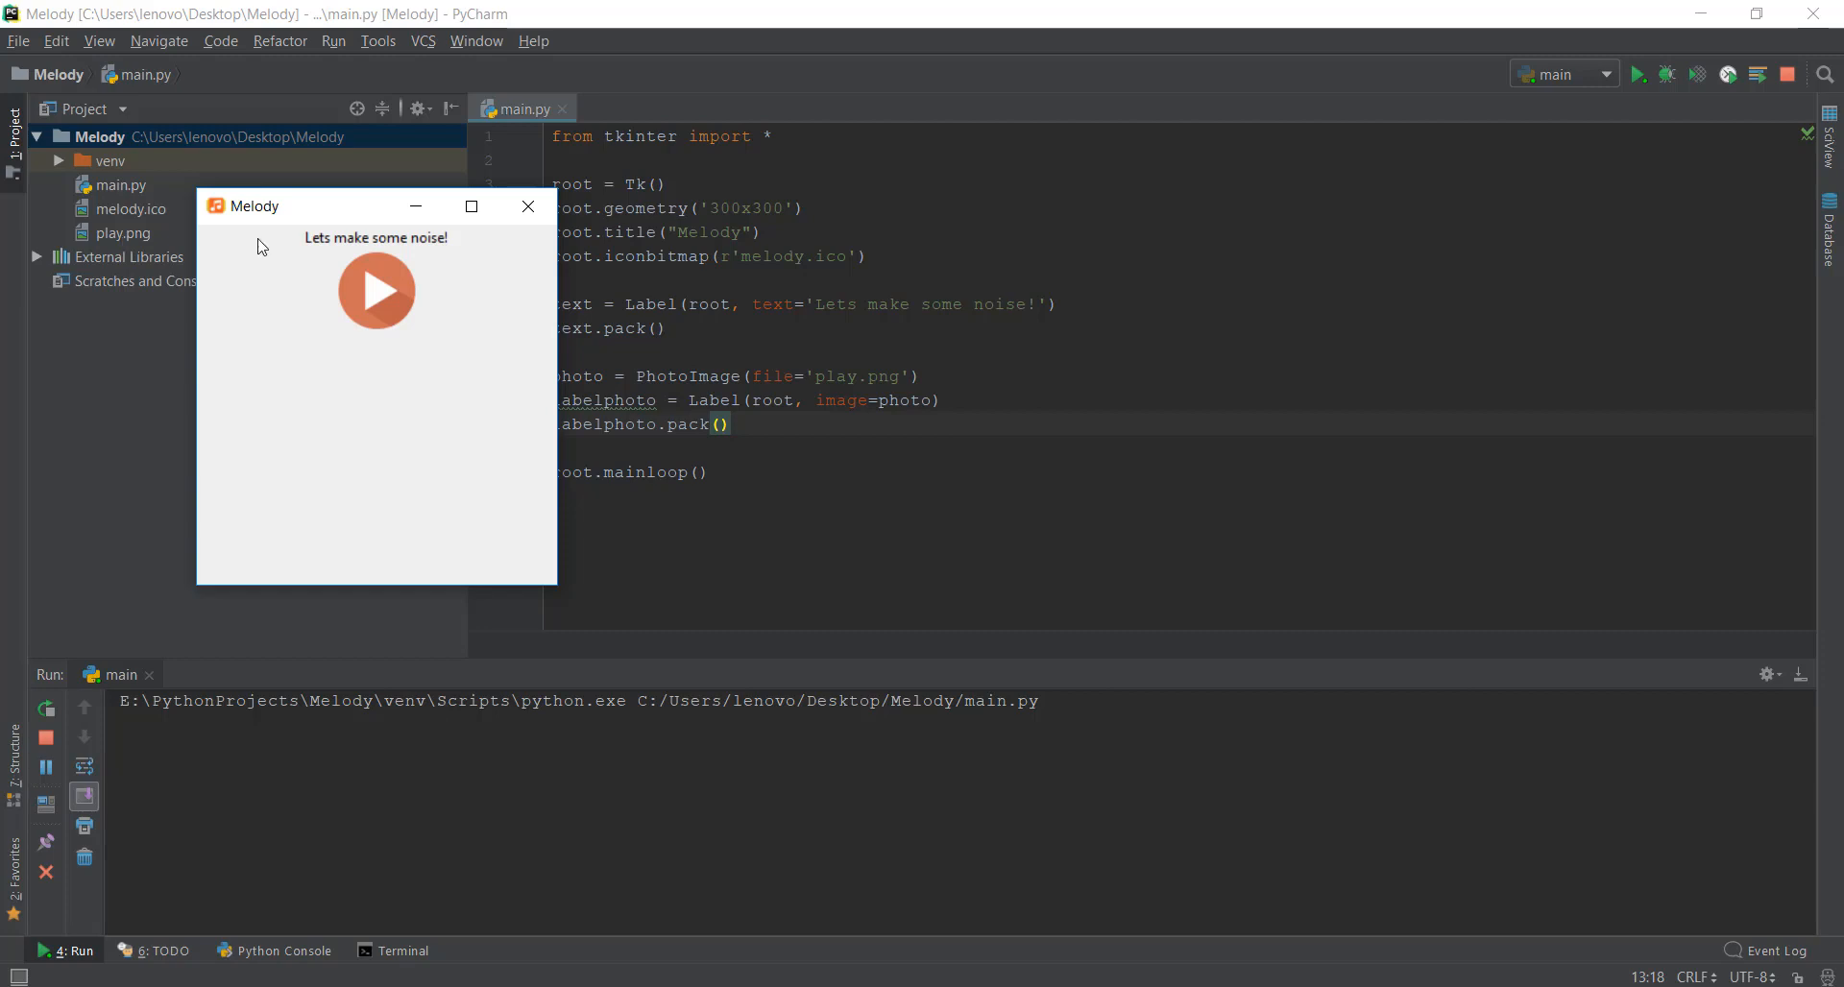
mouse_move(358, 296)
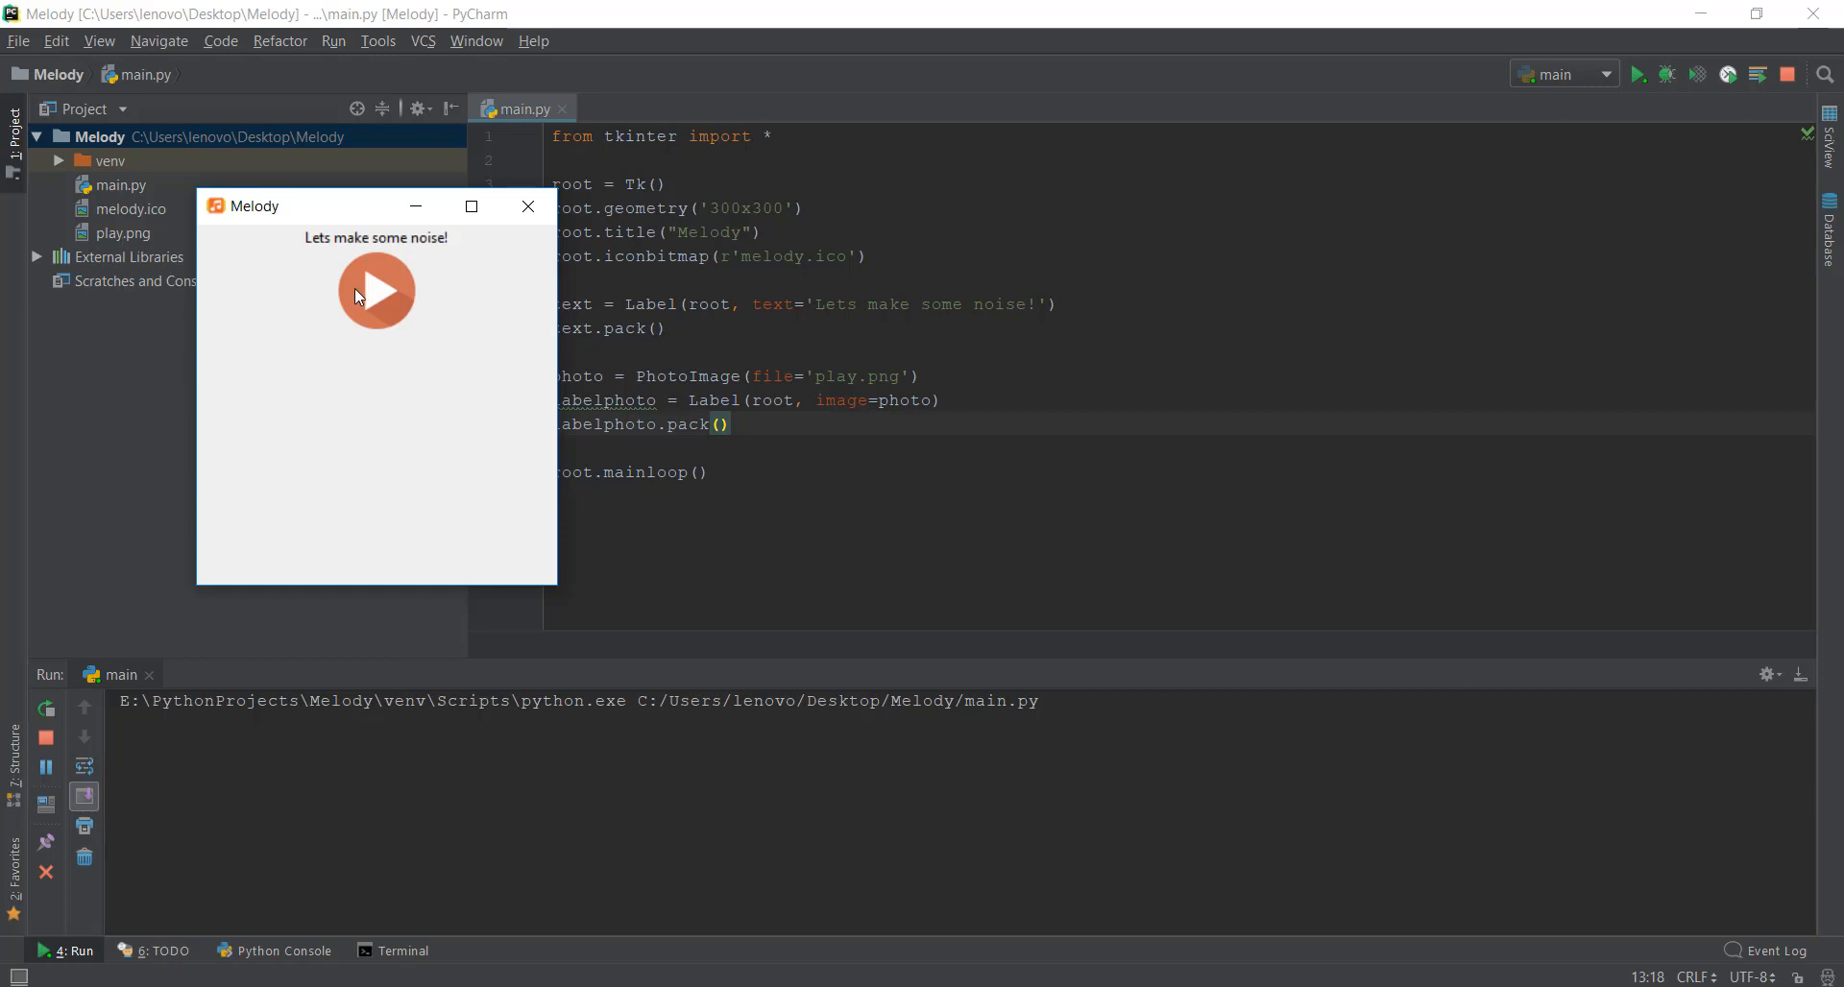
mouse_move(436, 292)
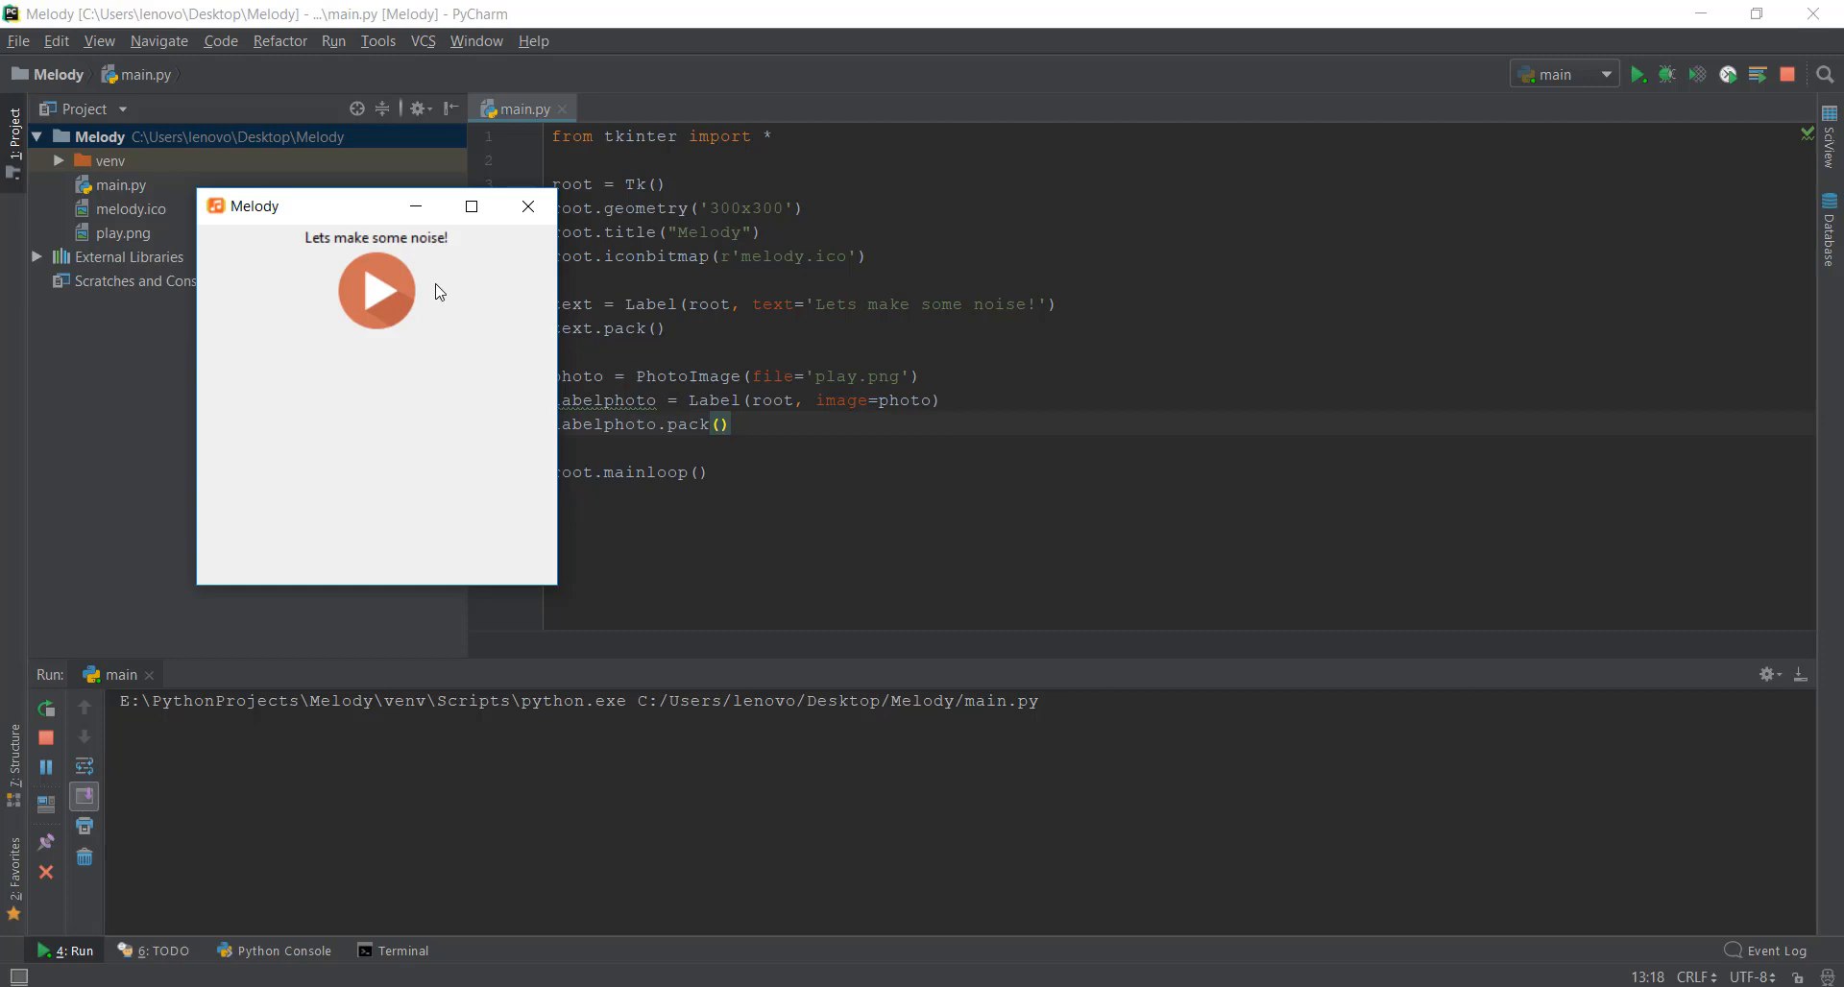
mouse_move(460, 276)
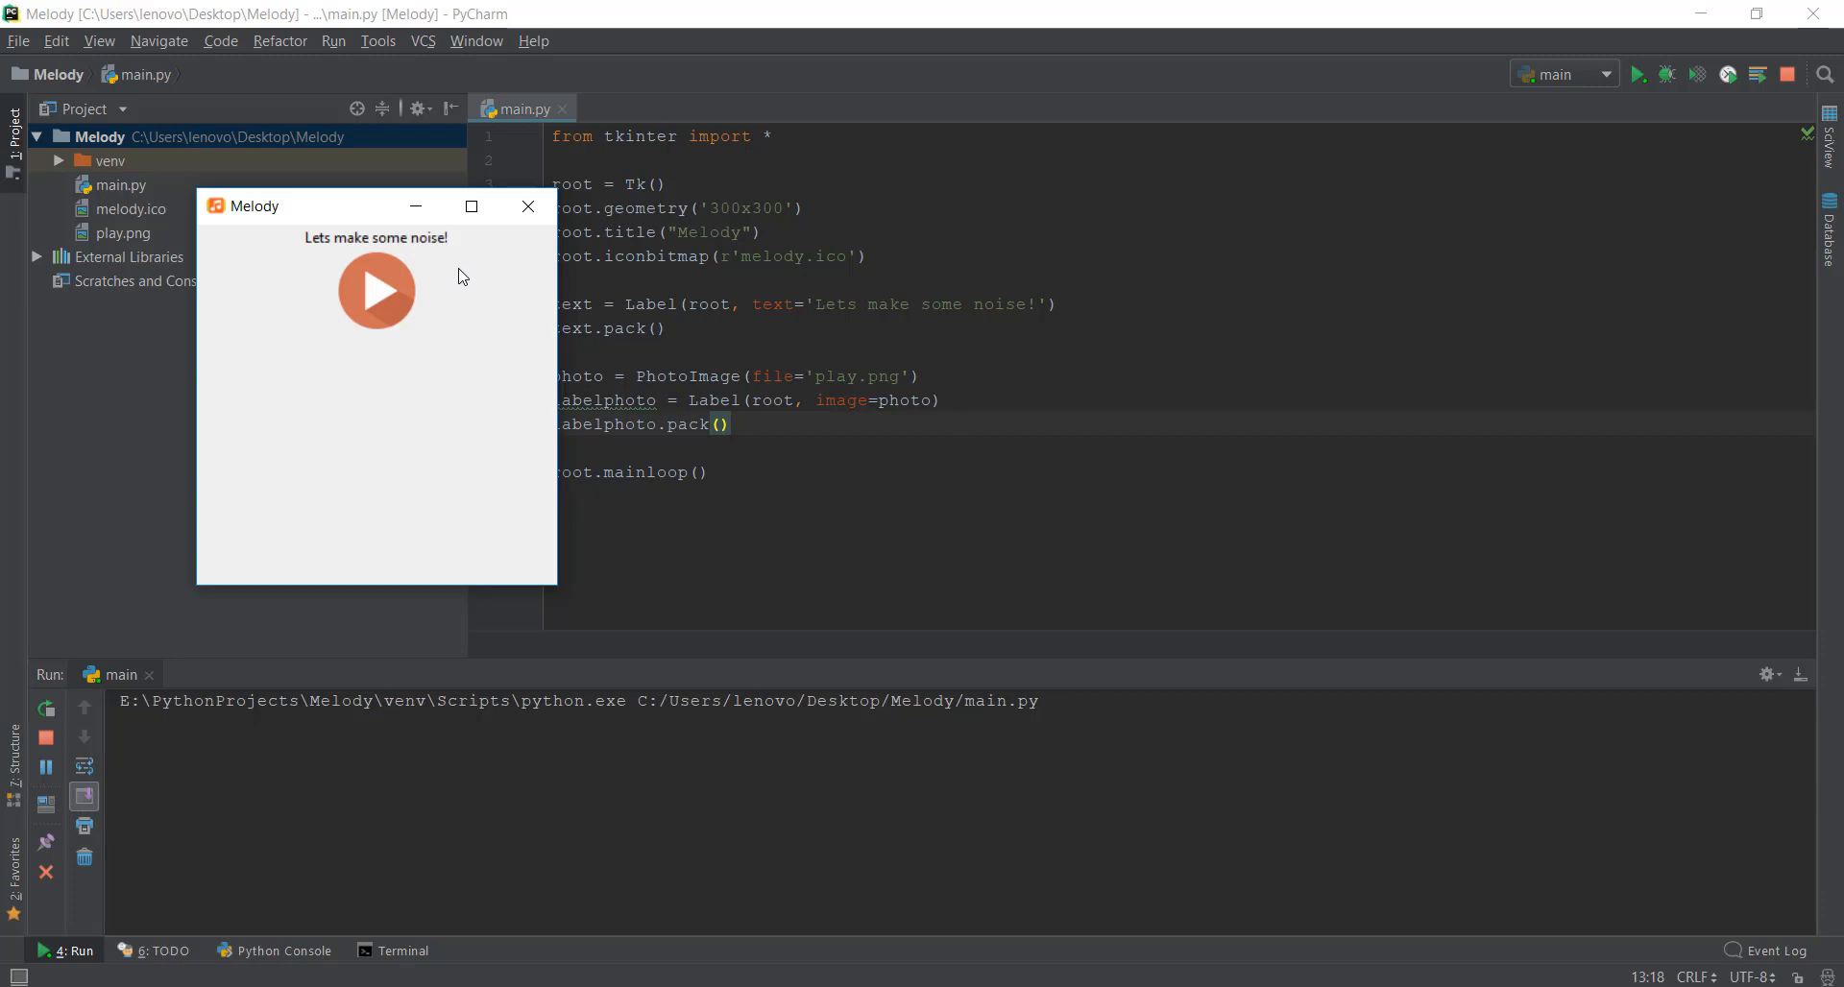
mouse_move(335, 298)
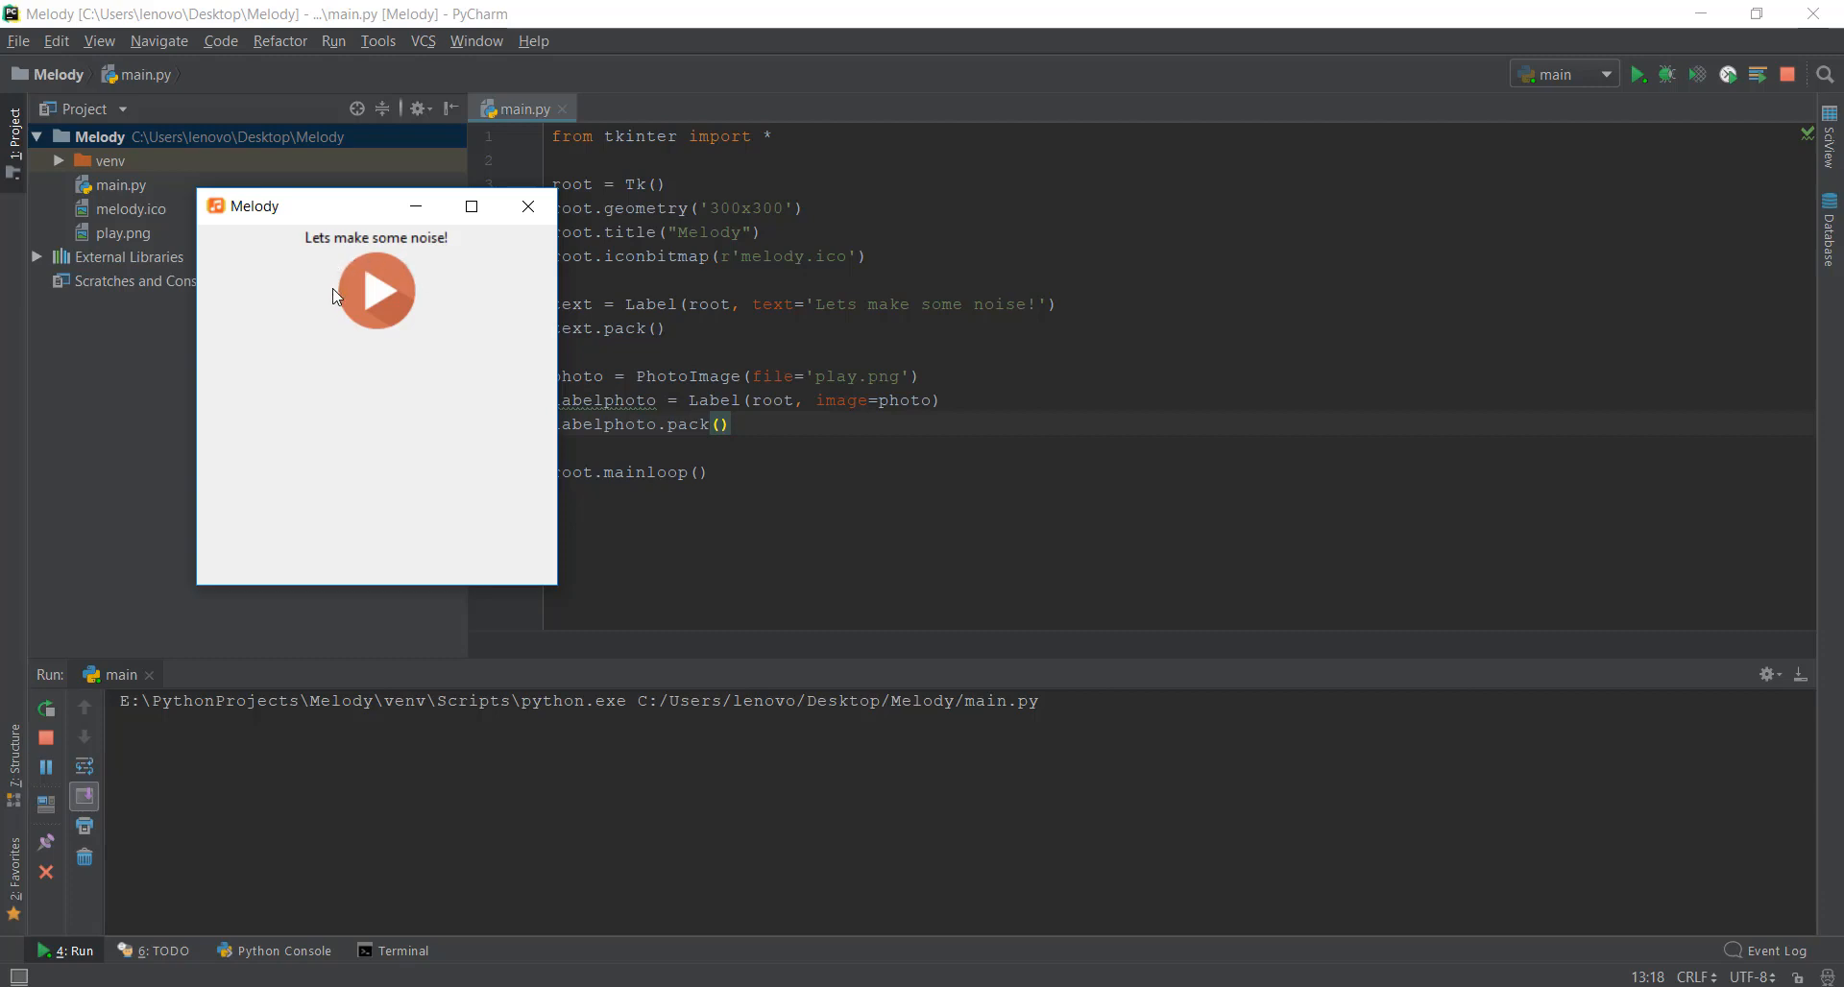
mouse_move(356, 309)
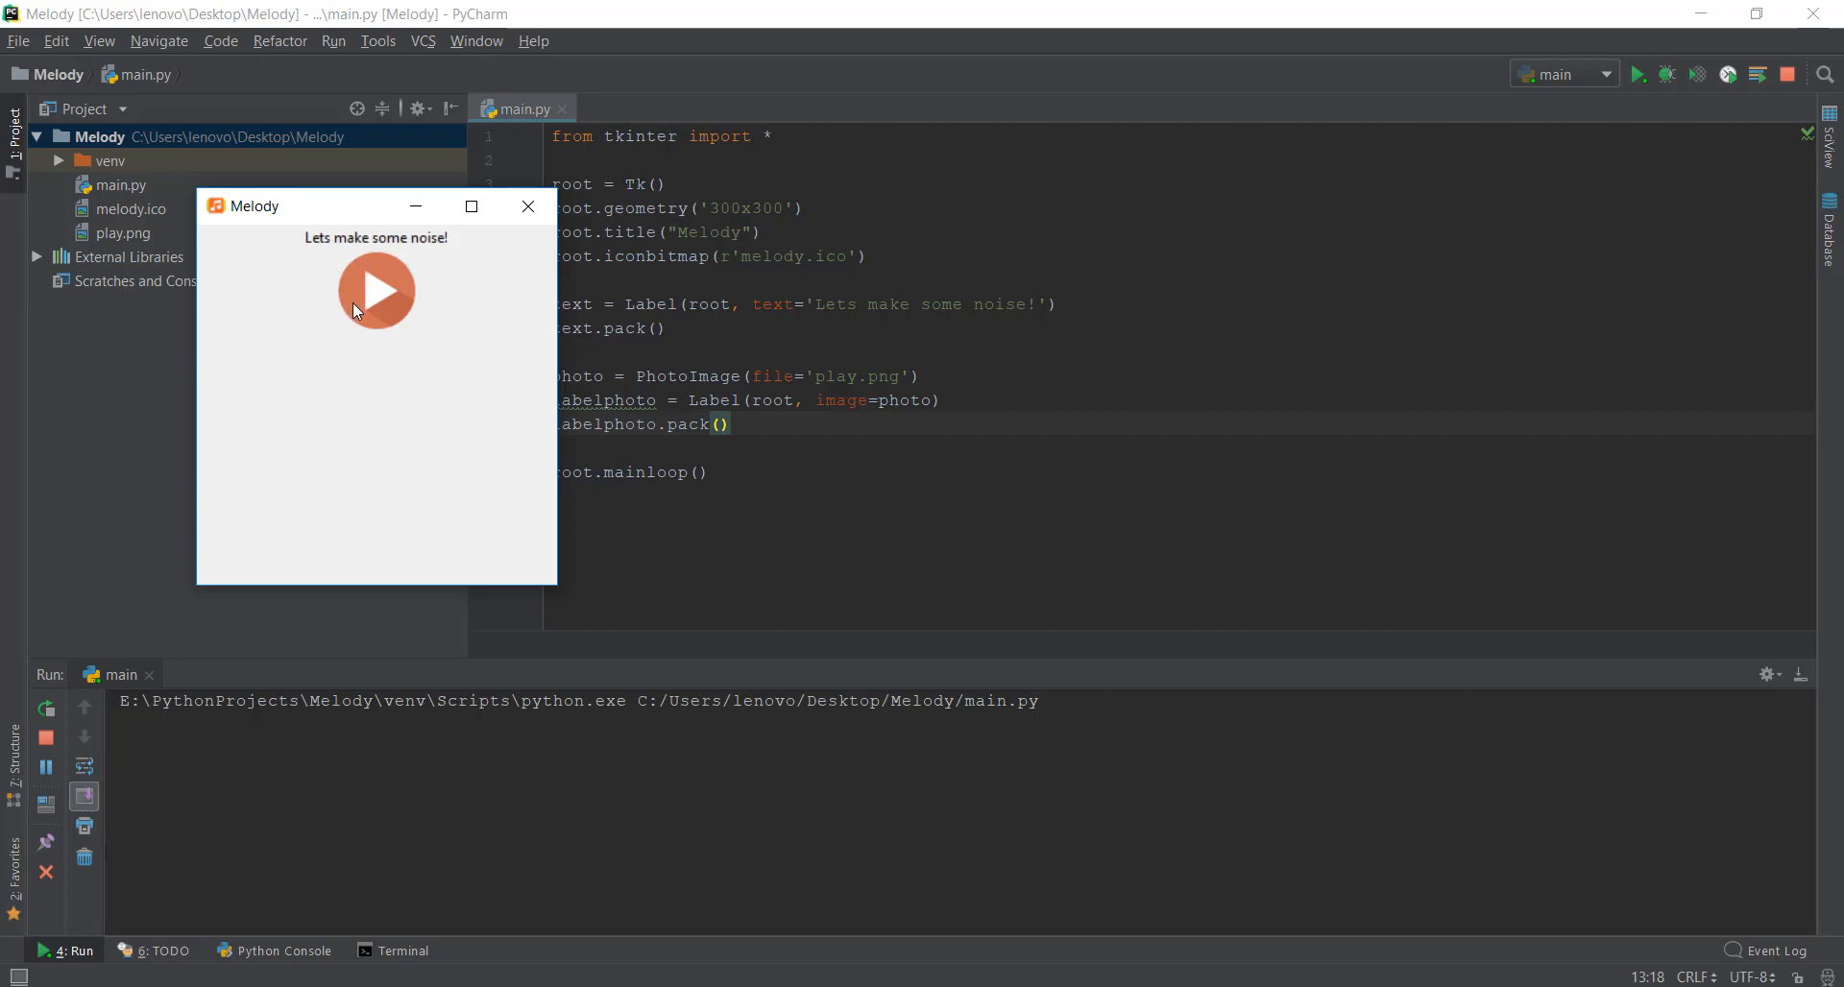
mouse_move(362, 308)
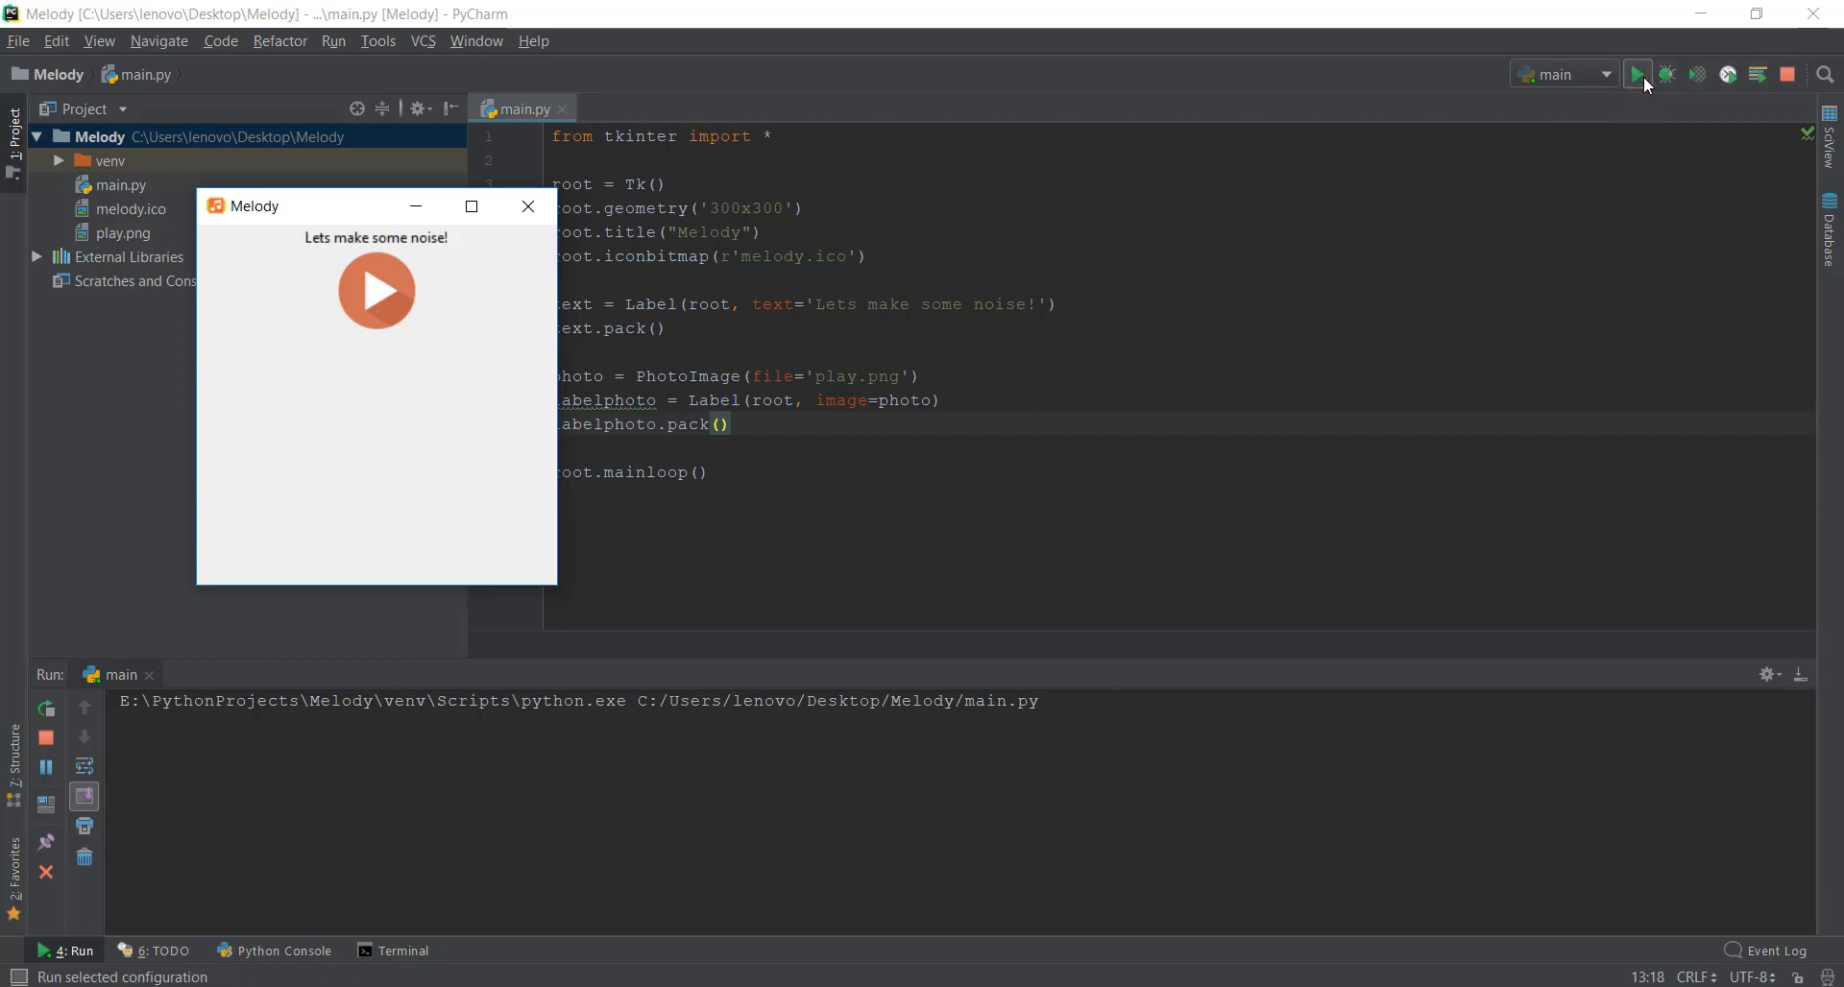
mouse_move(347, 282)
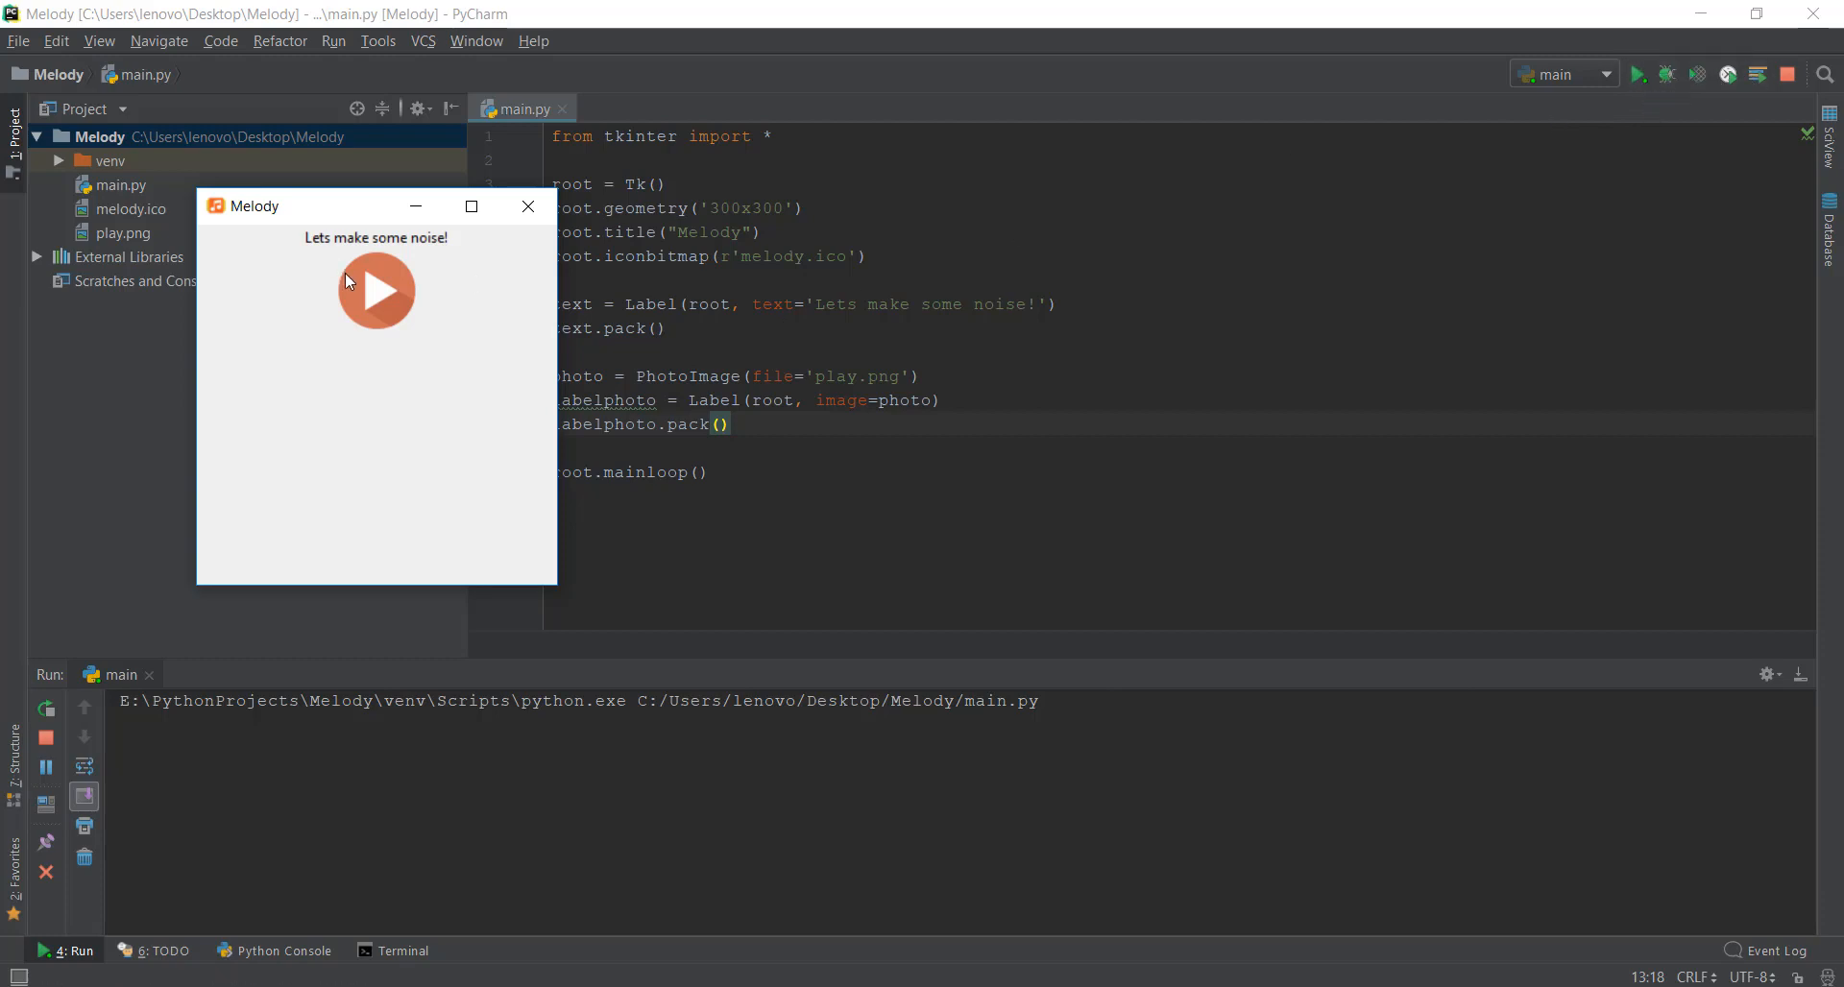
mouse_move(431, 293)
type("b")
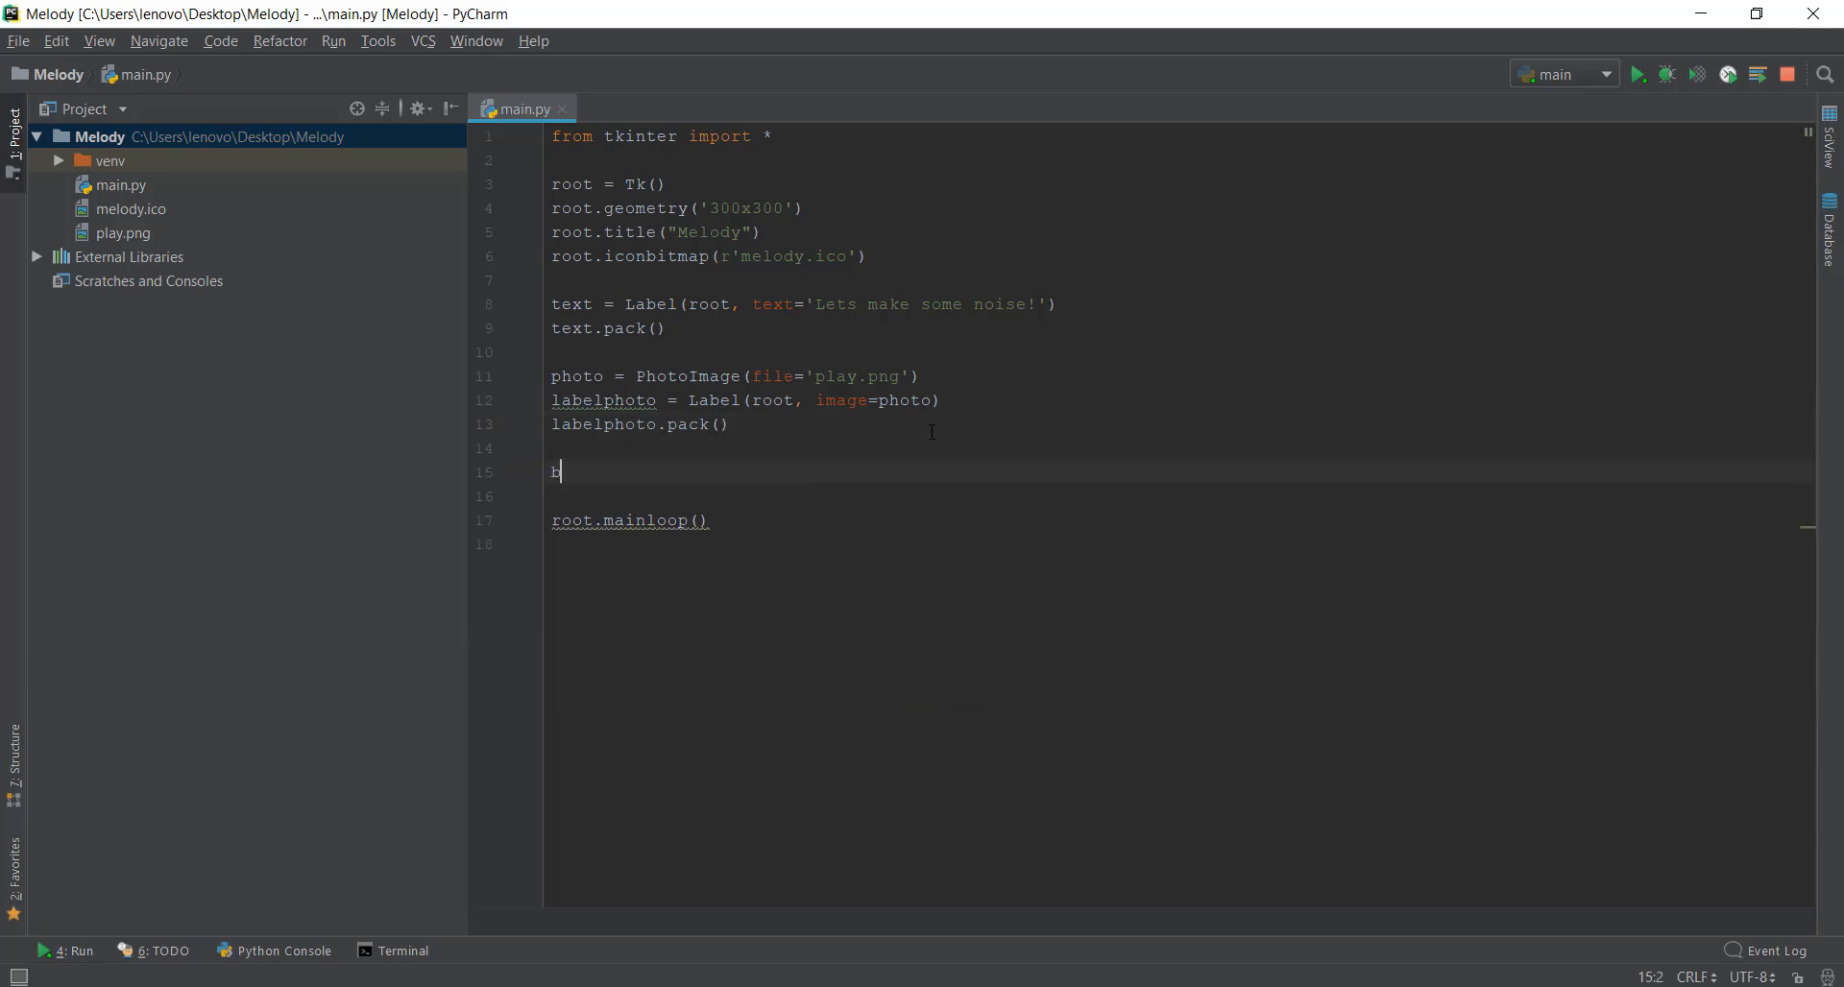
Step: Define btn = Button(root, text="Play this shit") before root.mainloop()
type("tn =")
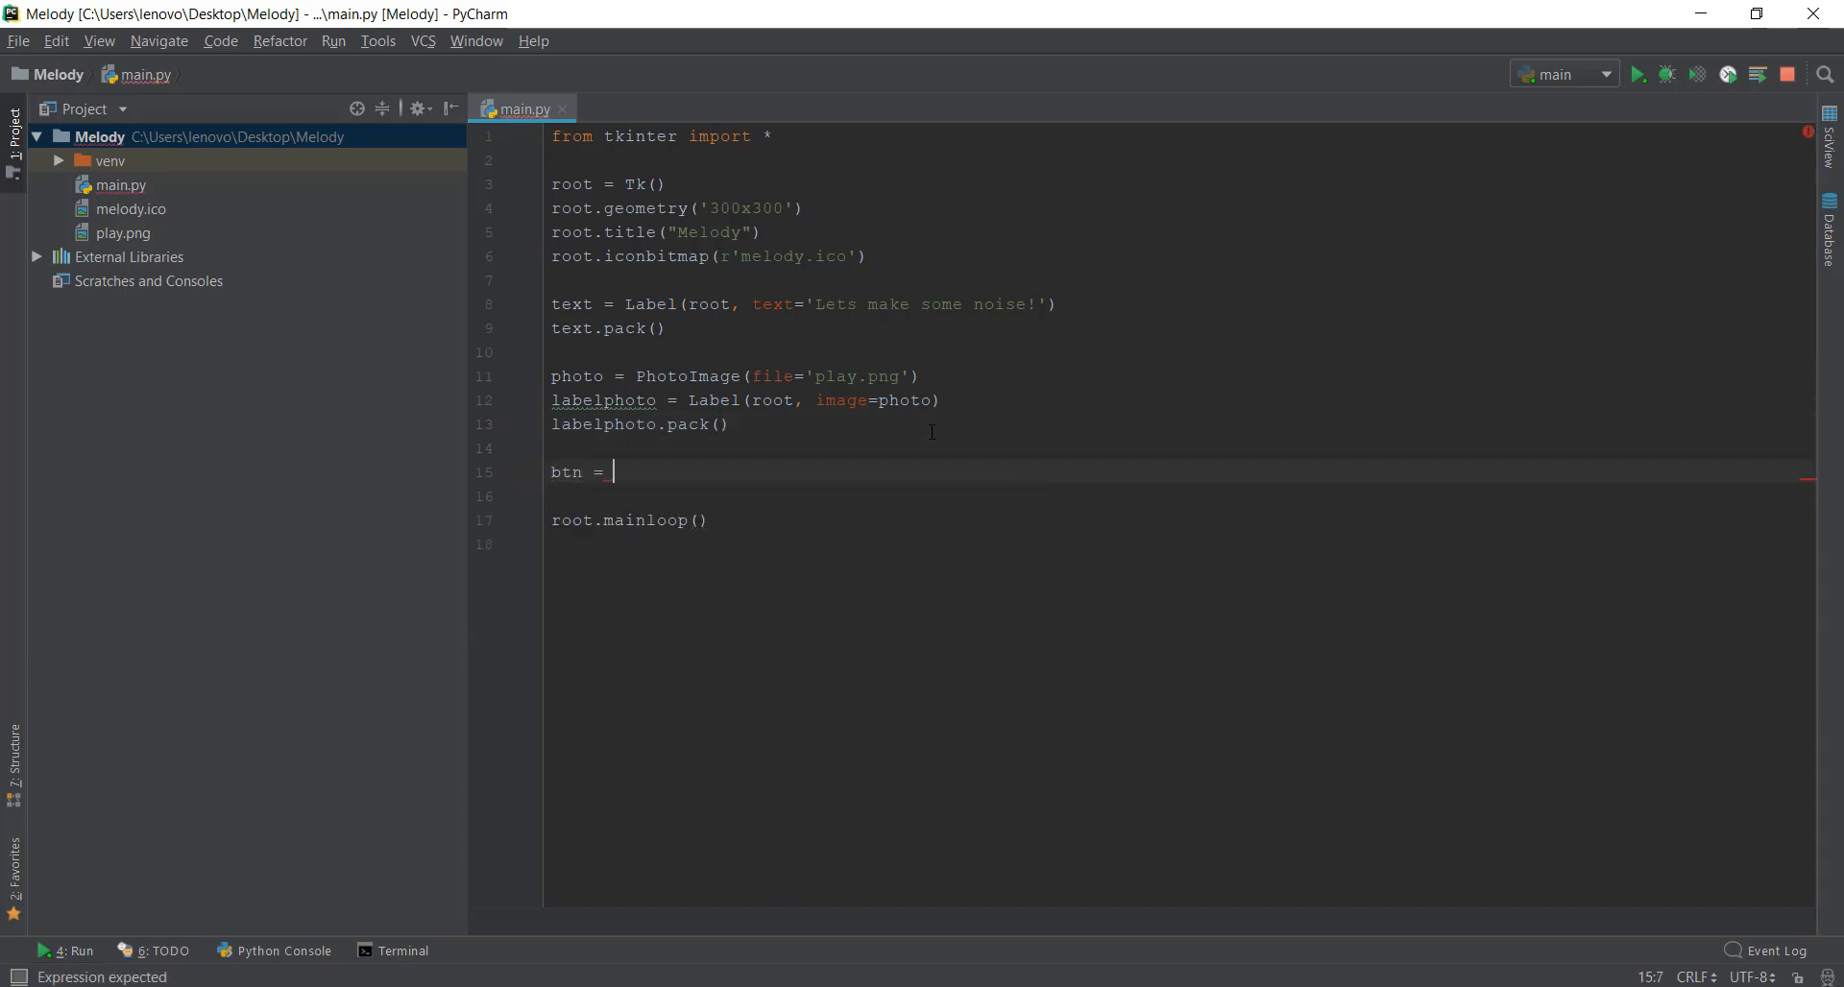
type("But")
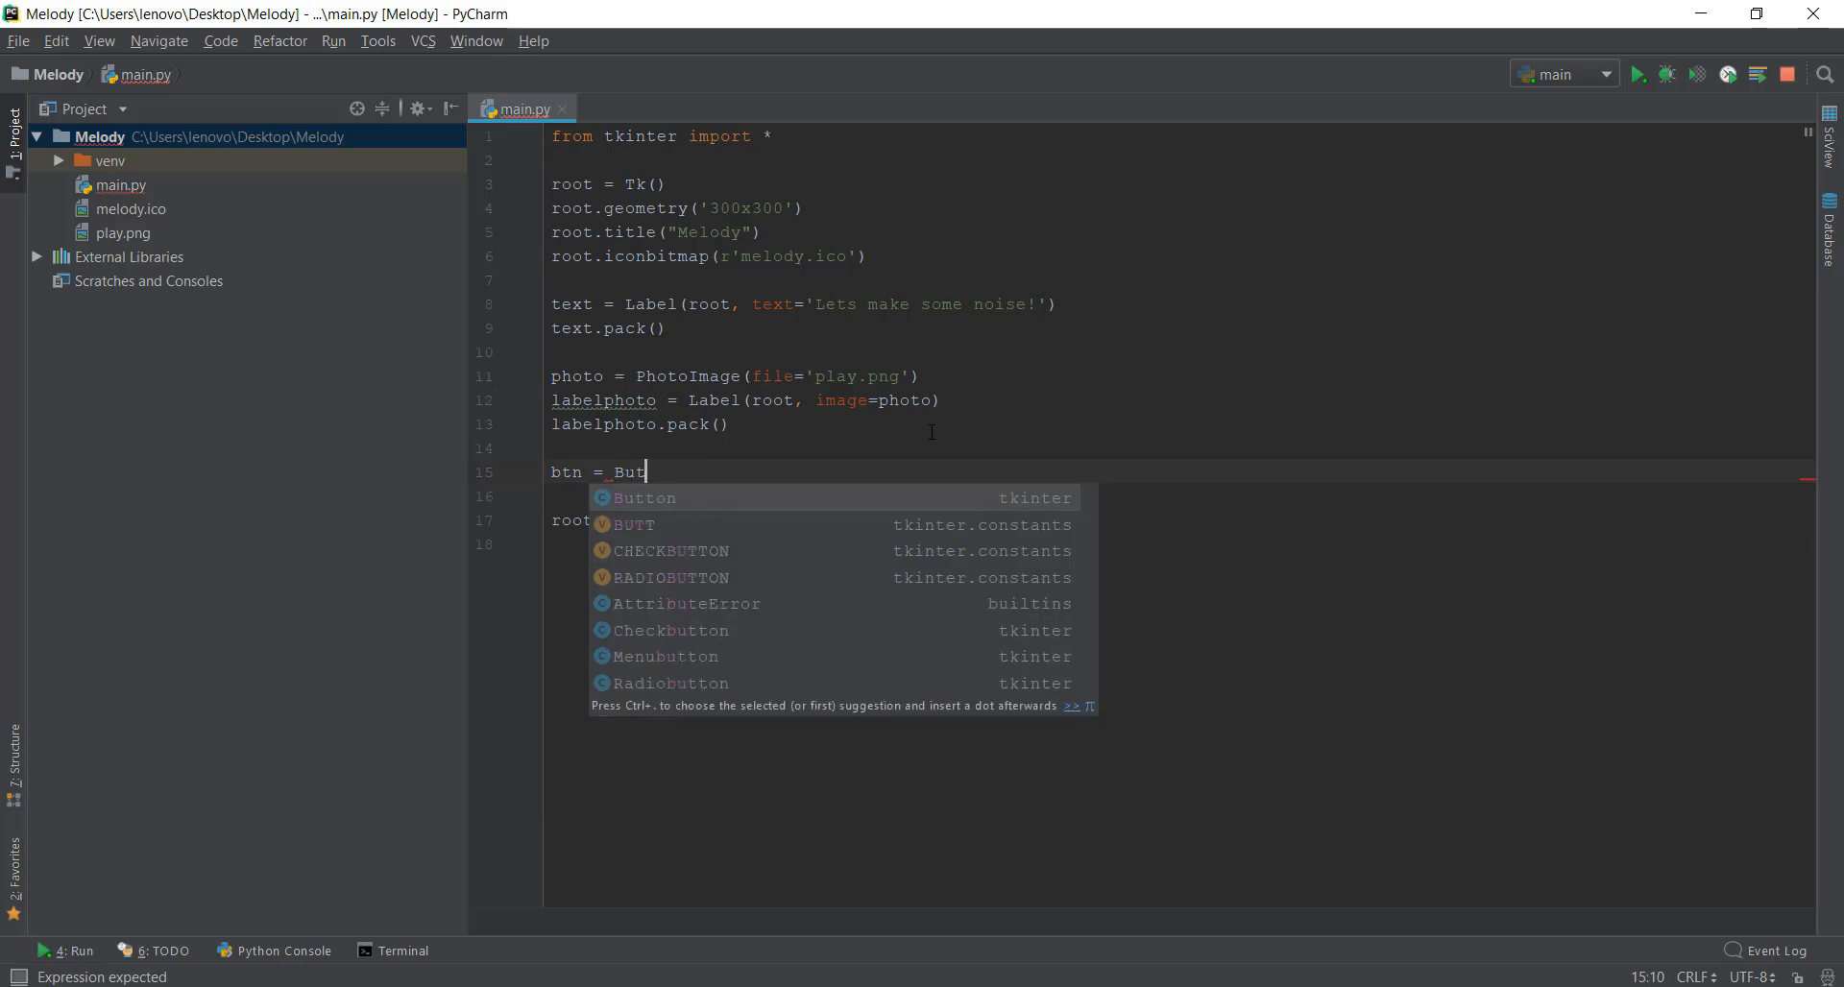
left_click(642, 498)
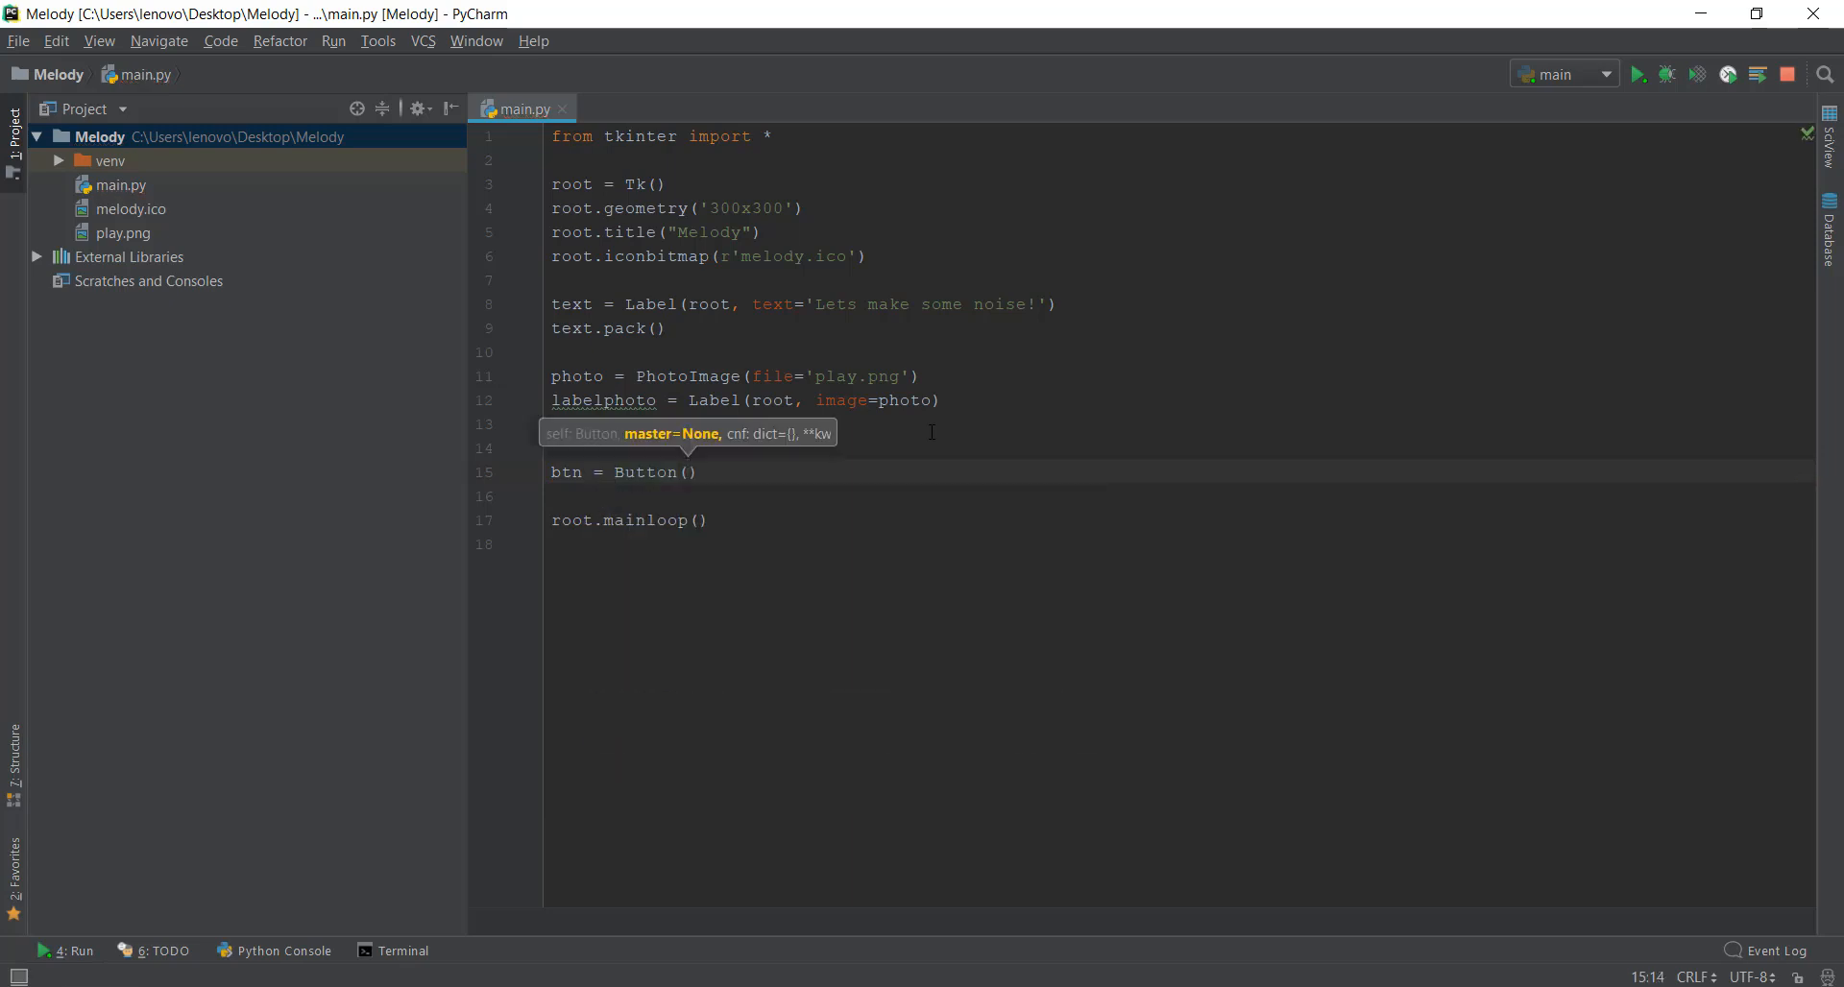
type("root,")
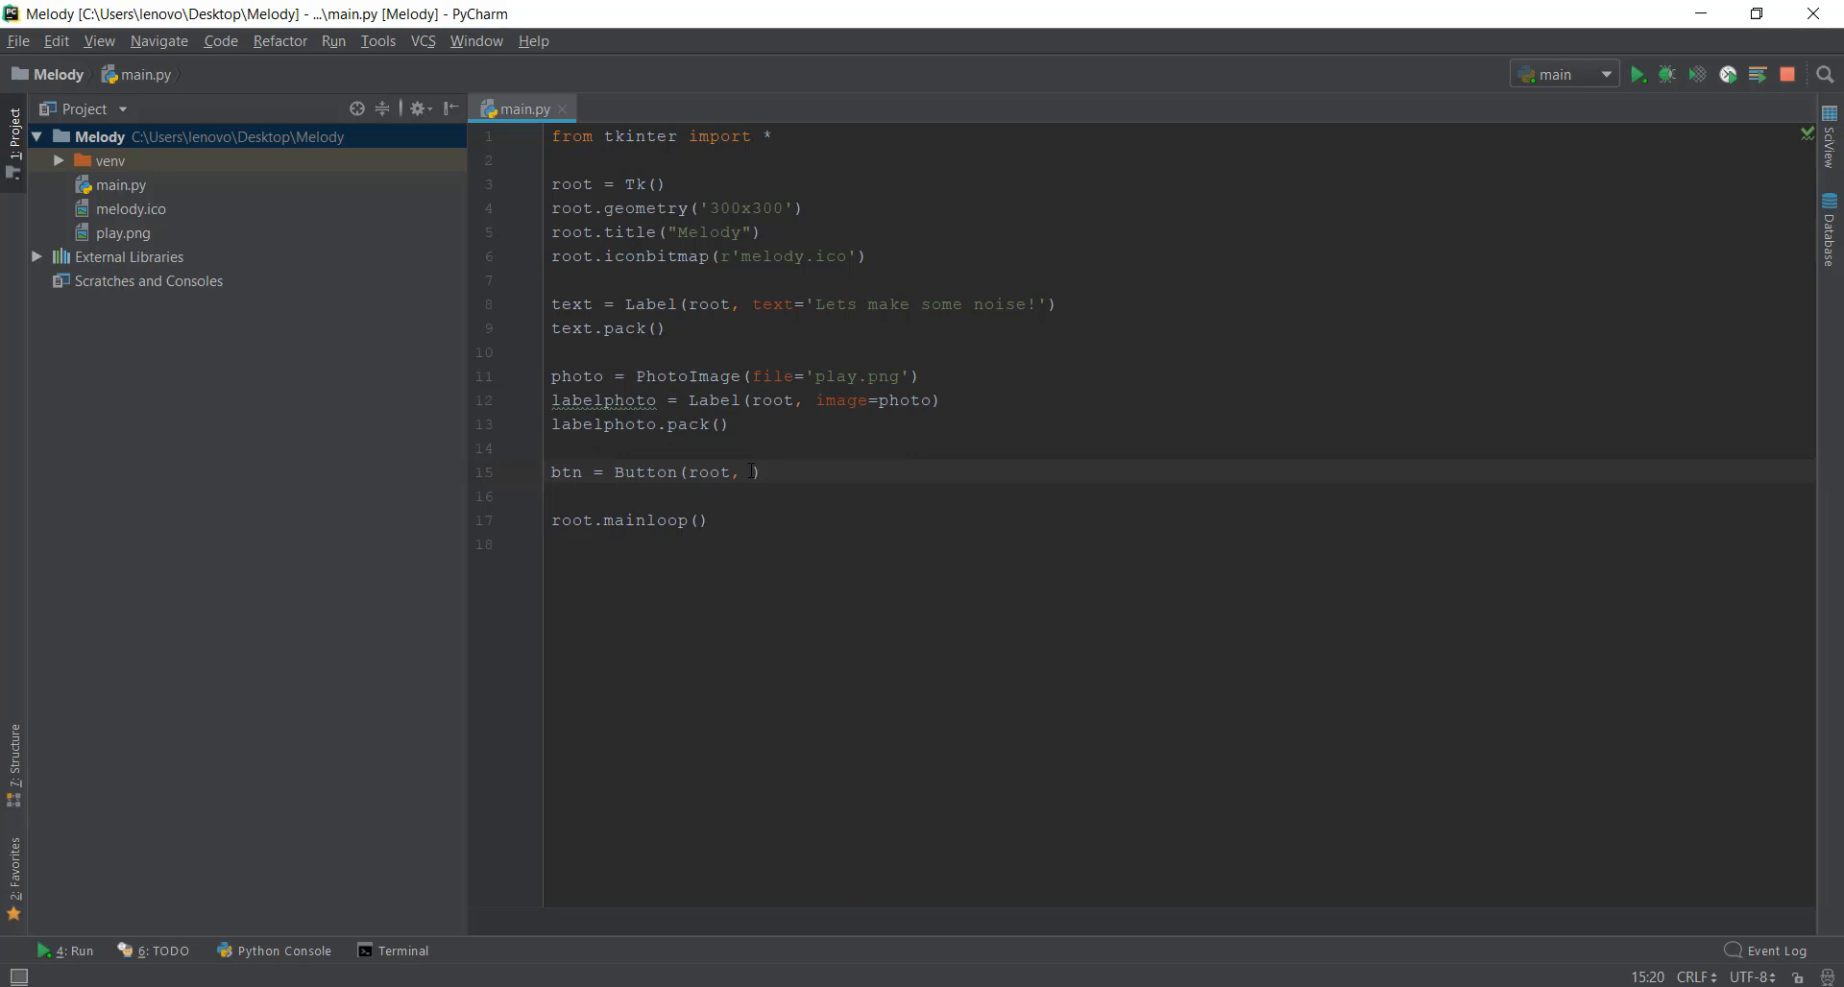
type("t")
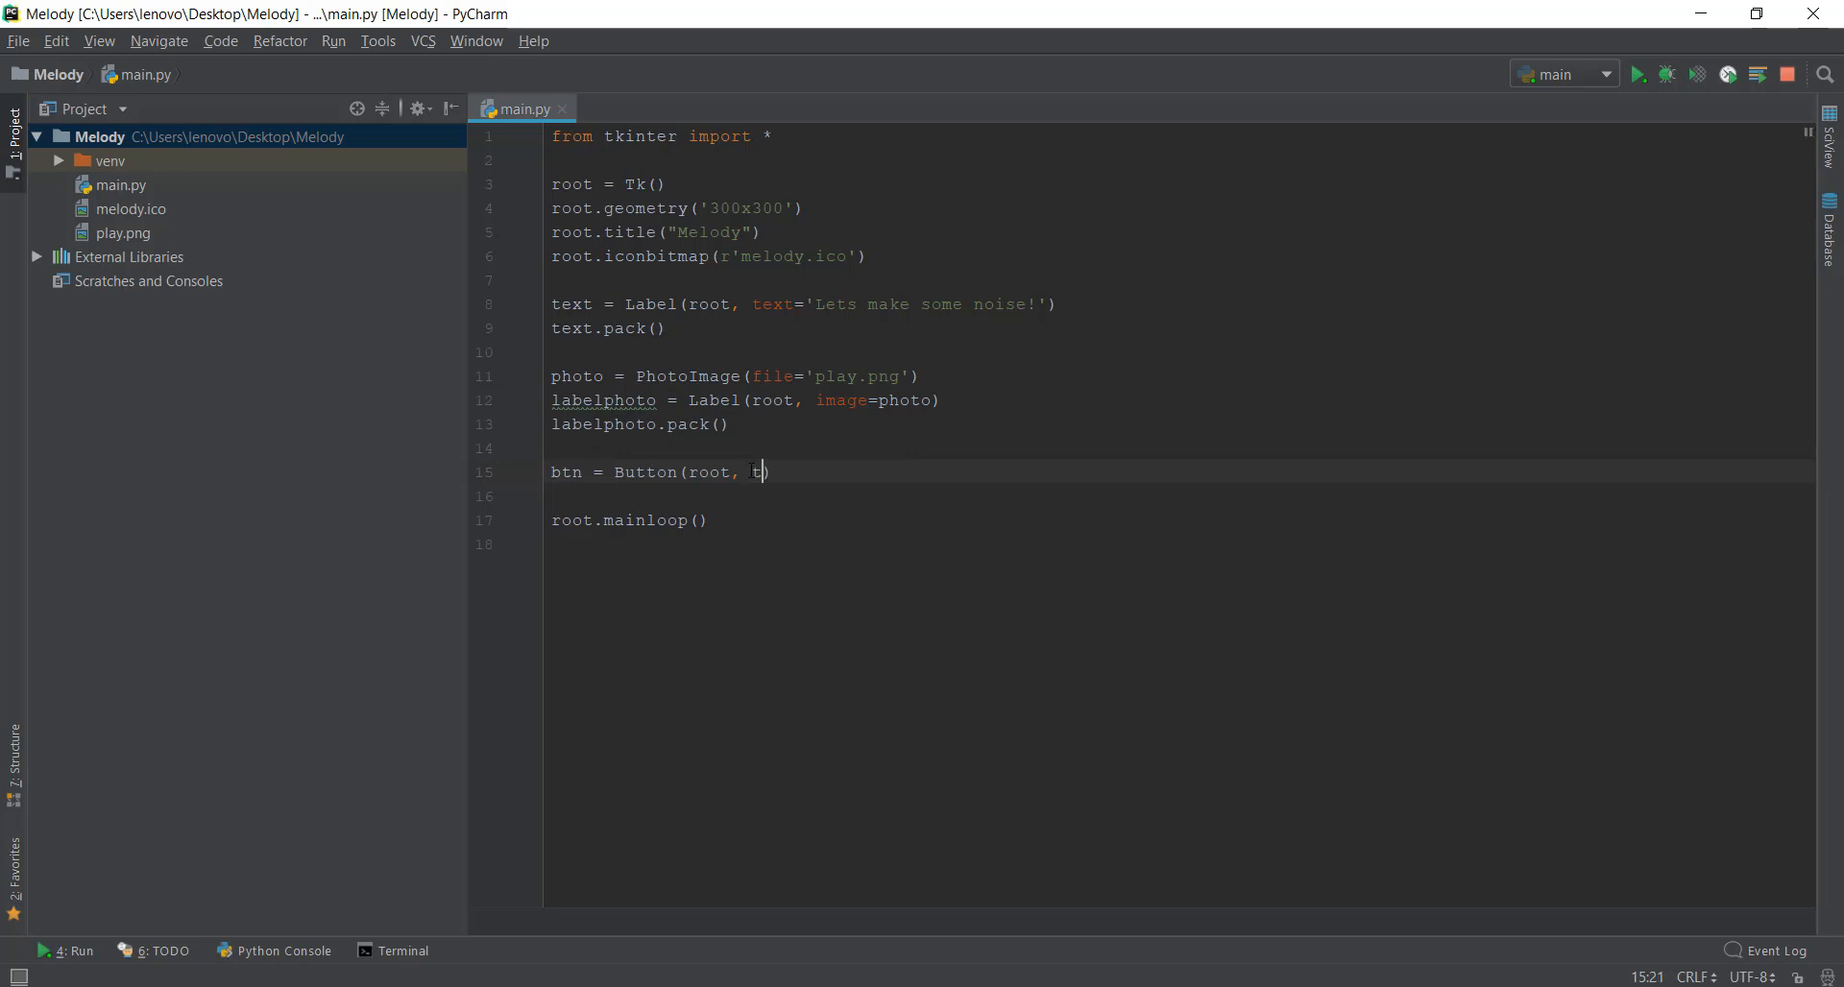
type("ext=\"\"")
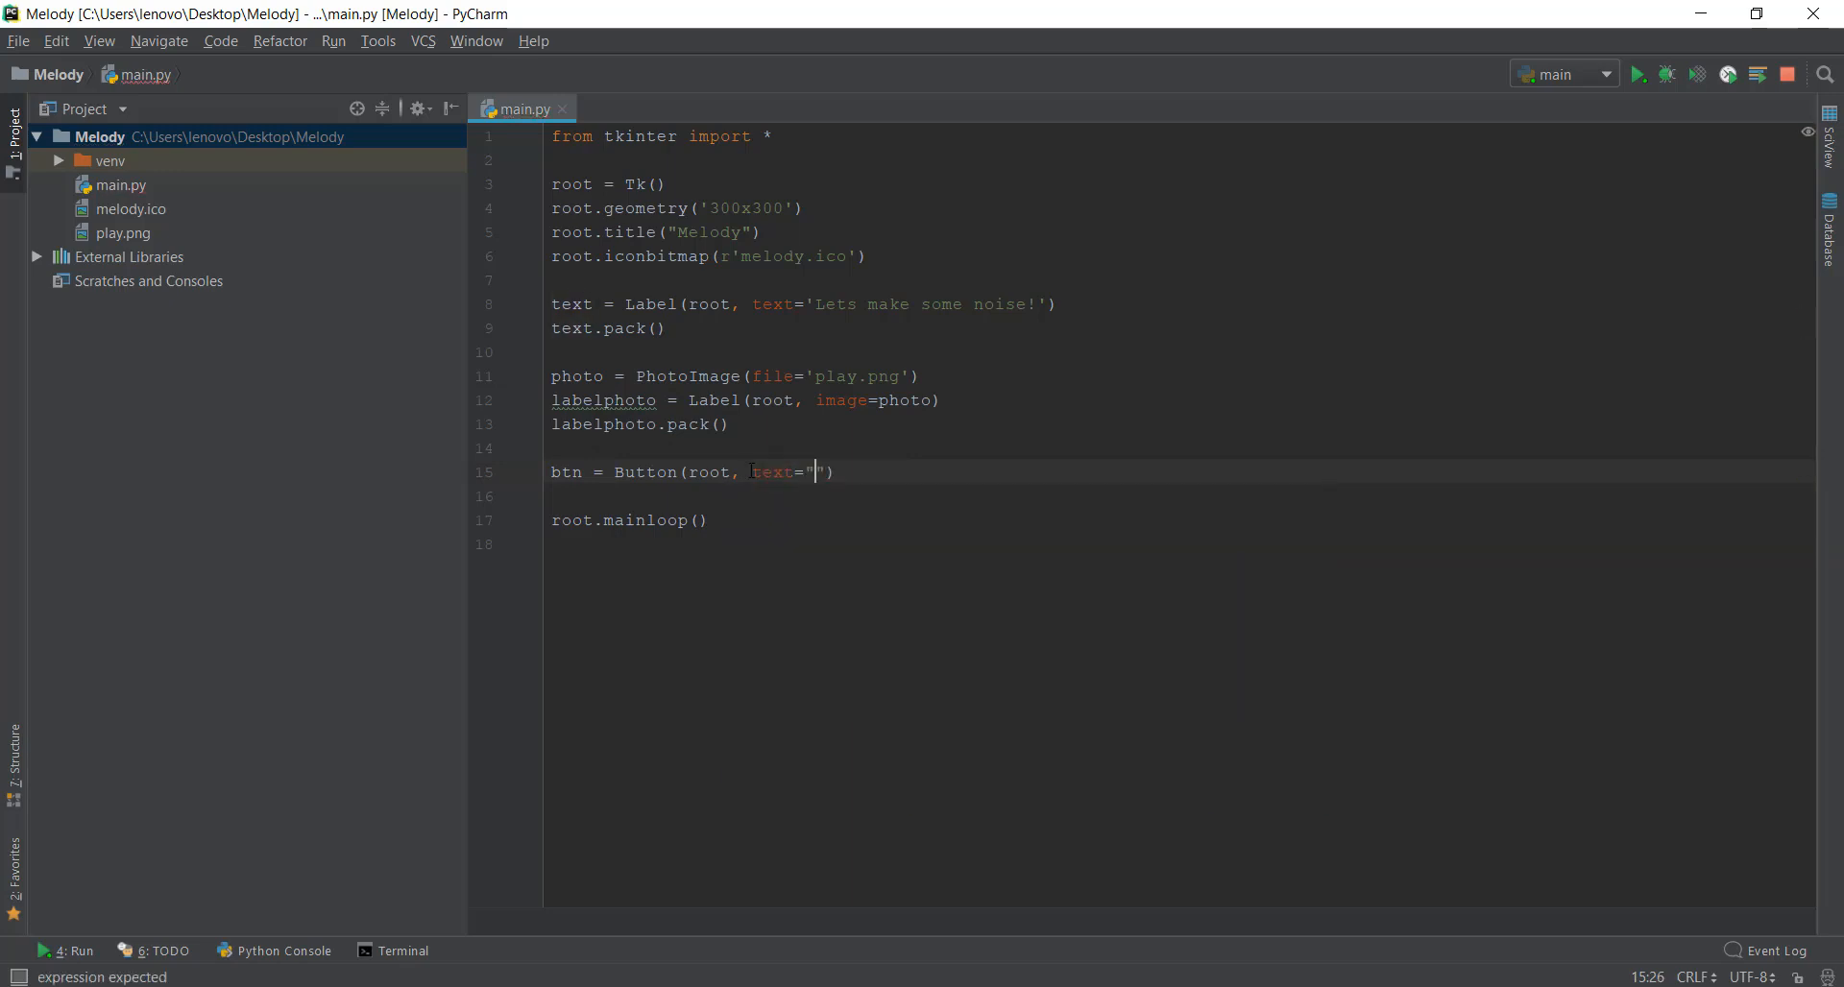
type("P")
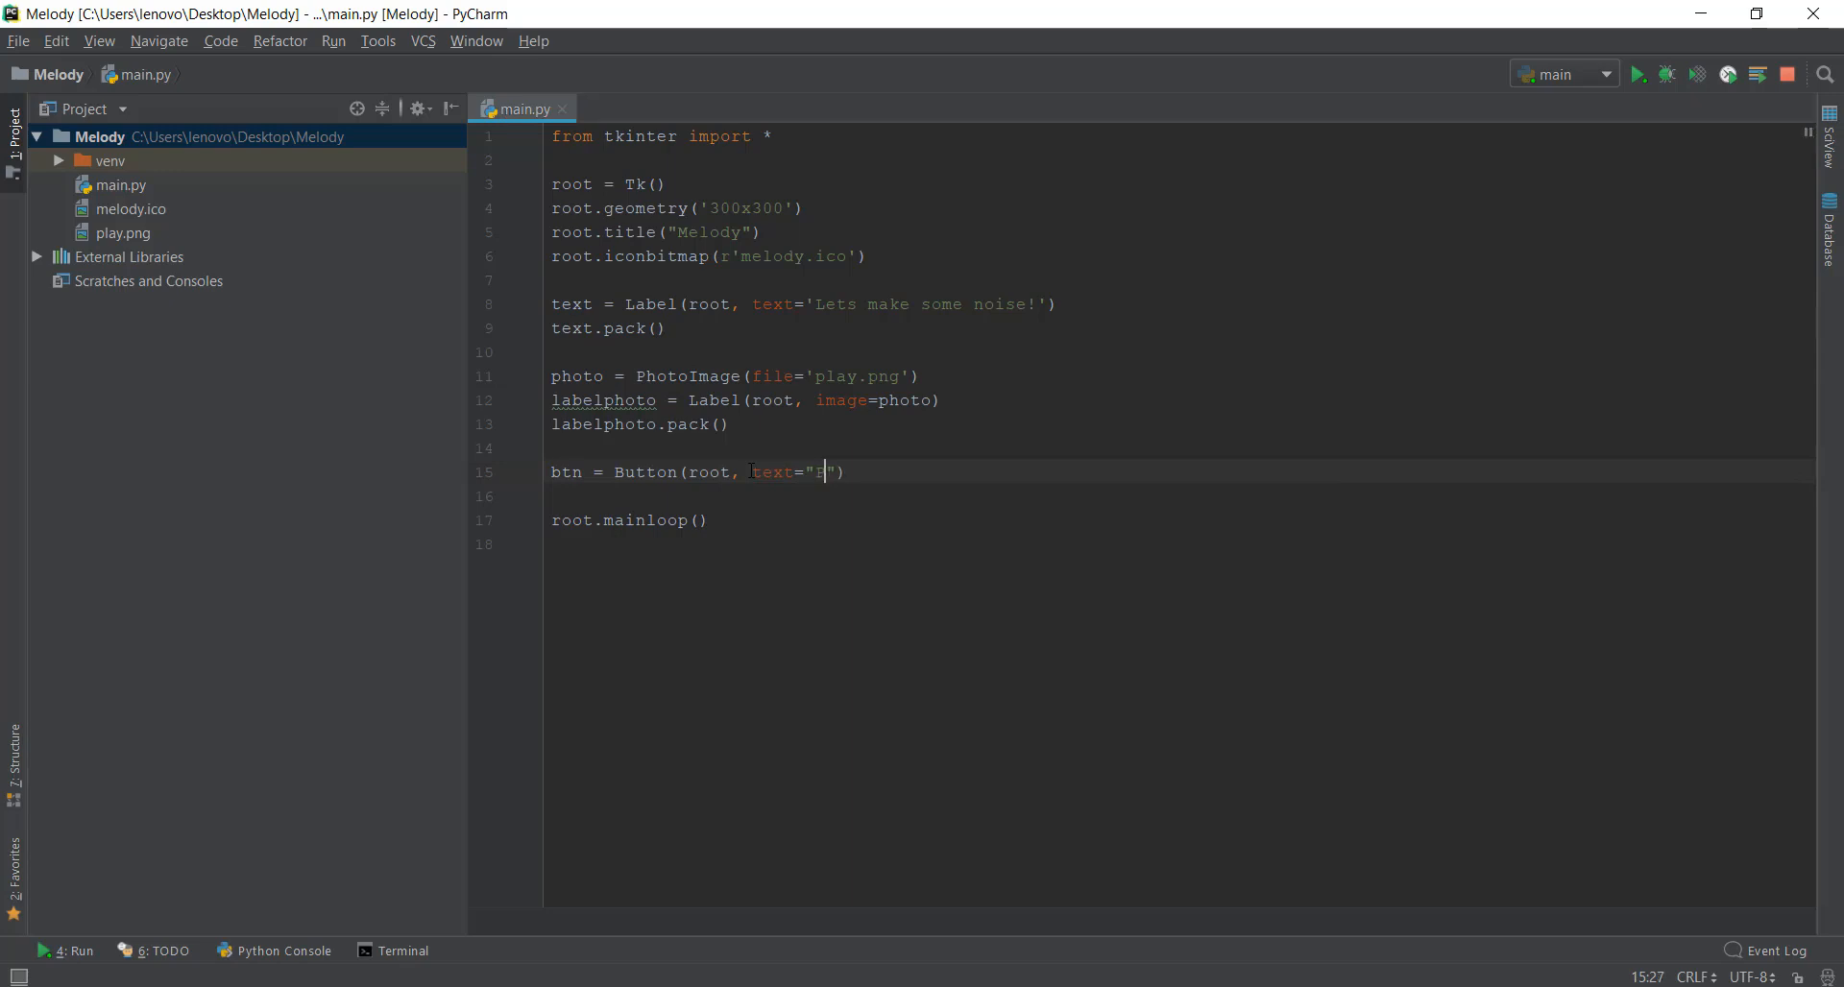
type("lay this s")
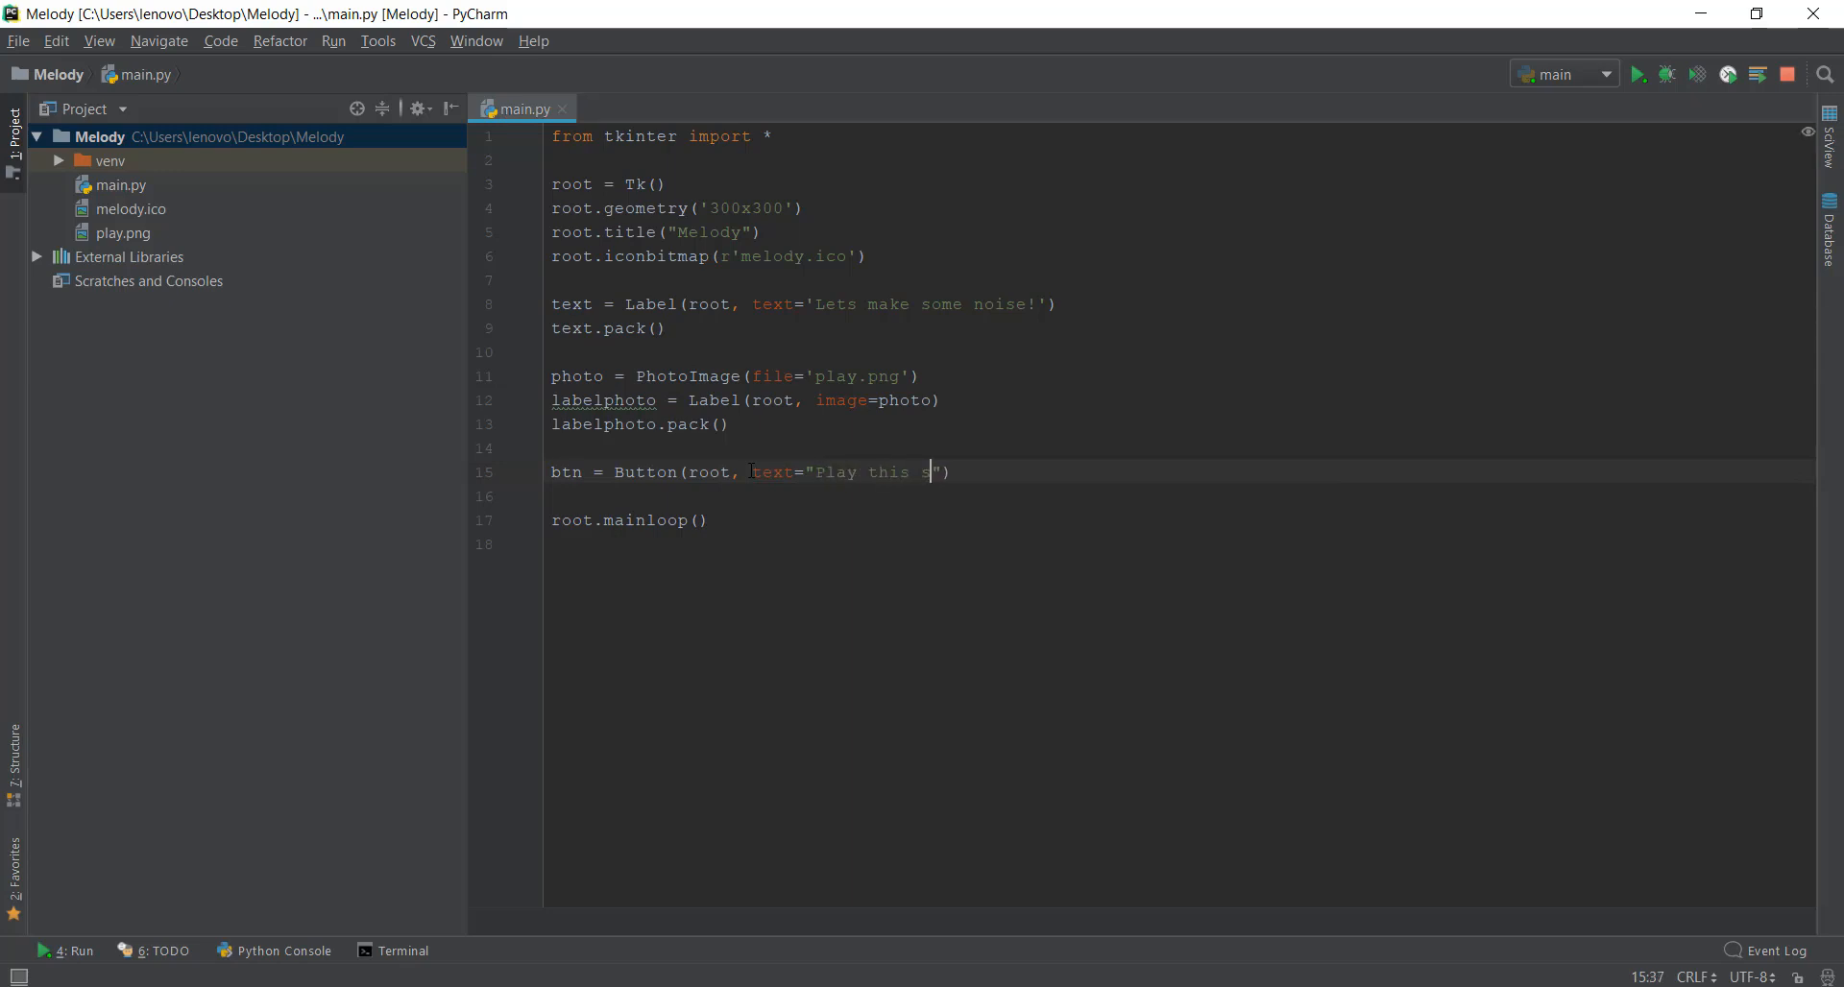
type("hit")
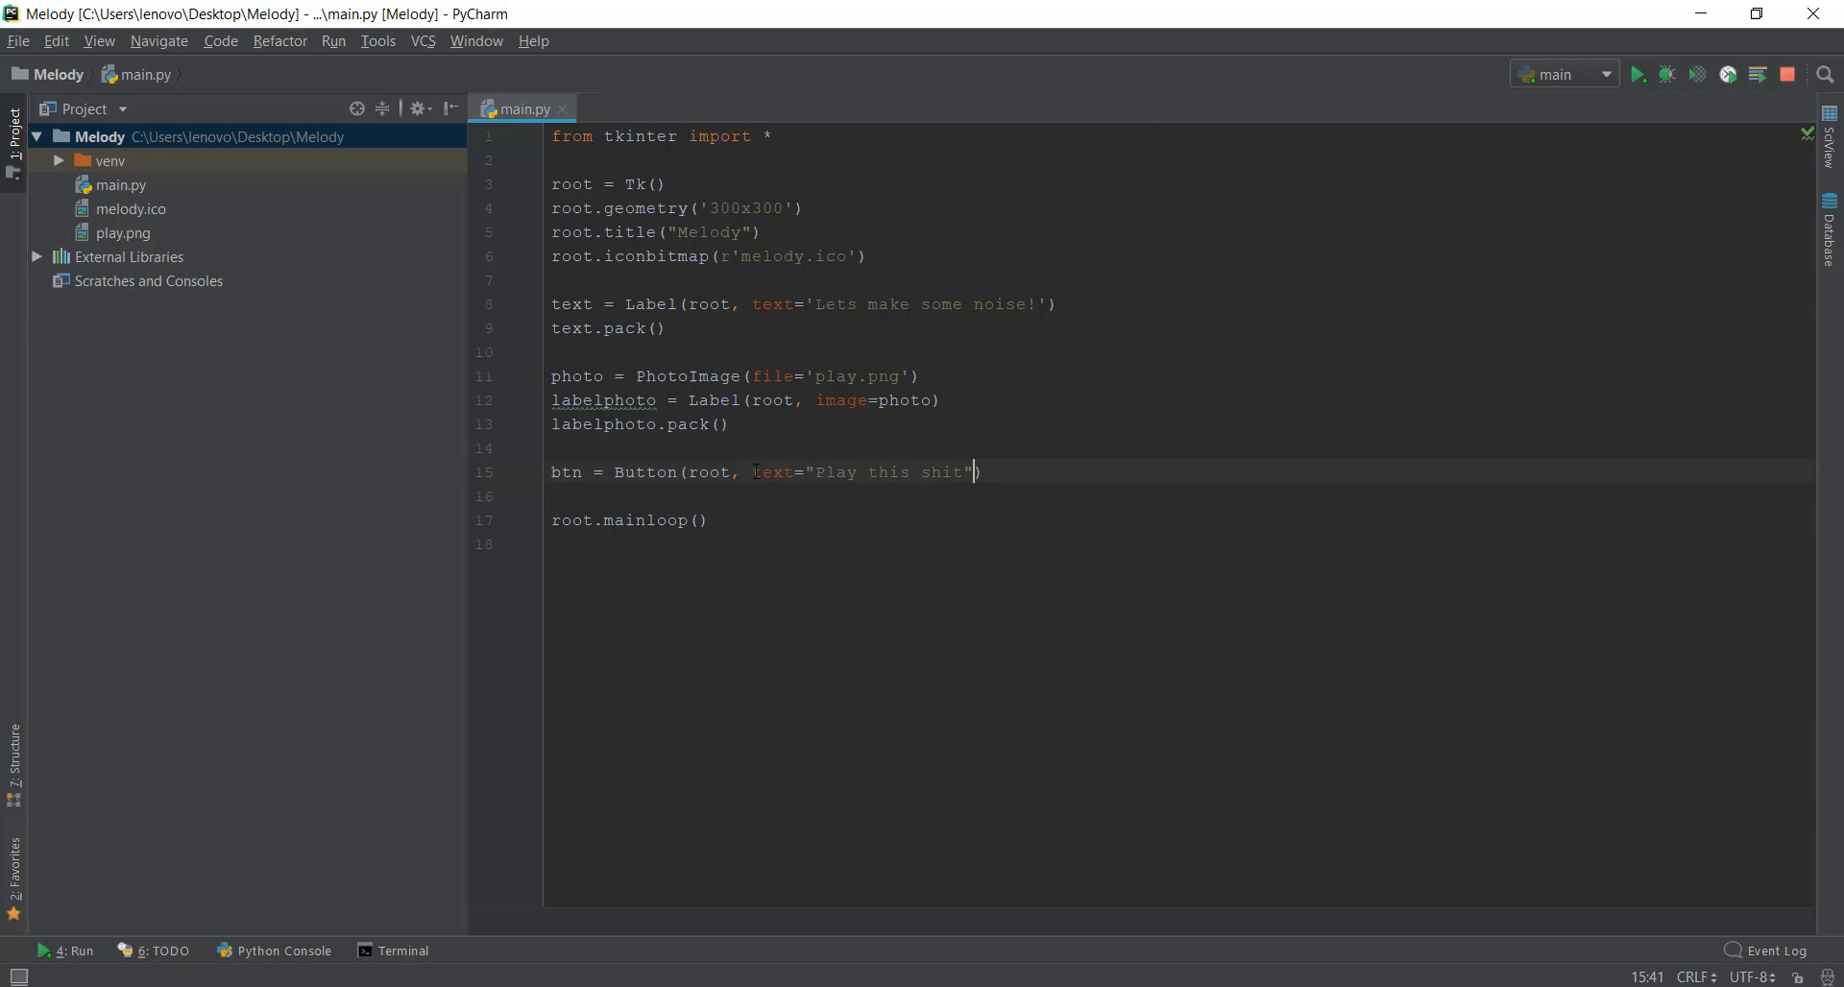
mouse_move(932, 503)
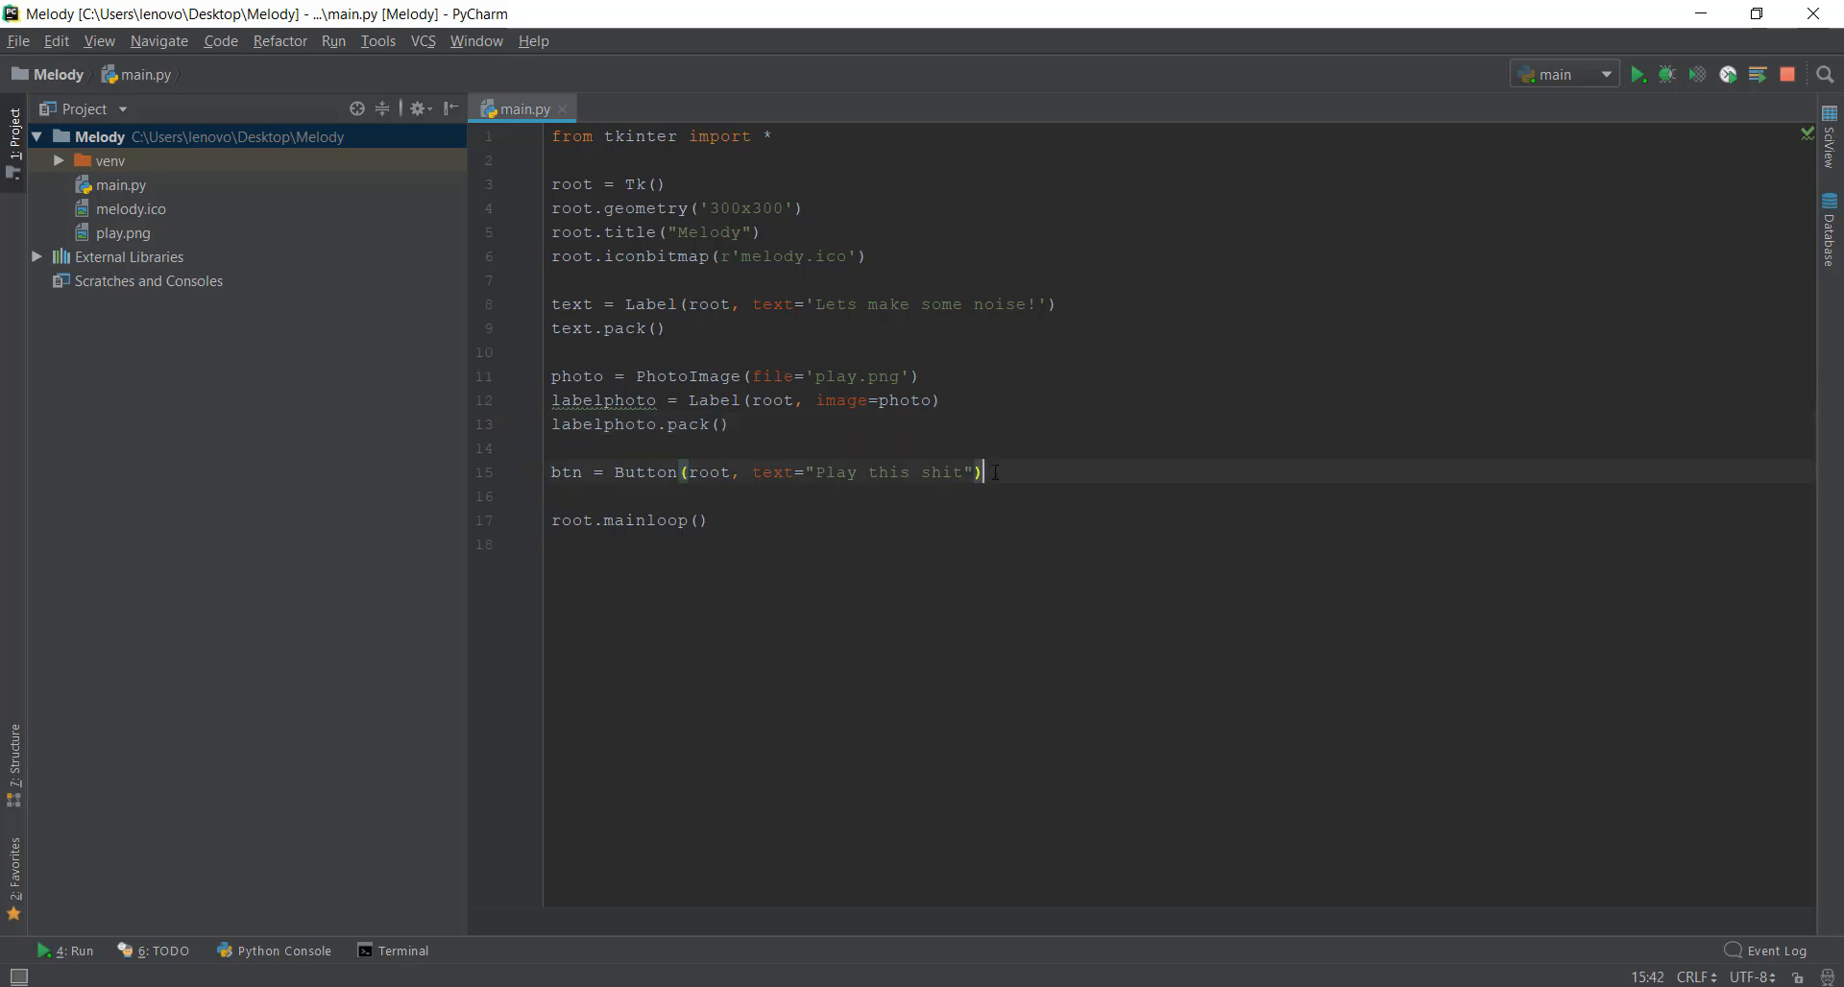
Step: Add btn.pack() on the next line so the button appears below the play image
key("enter")
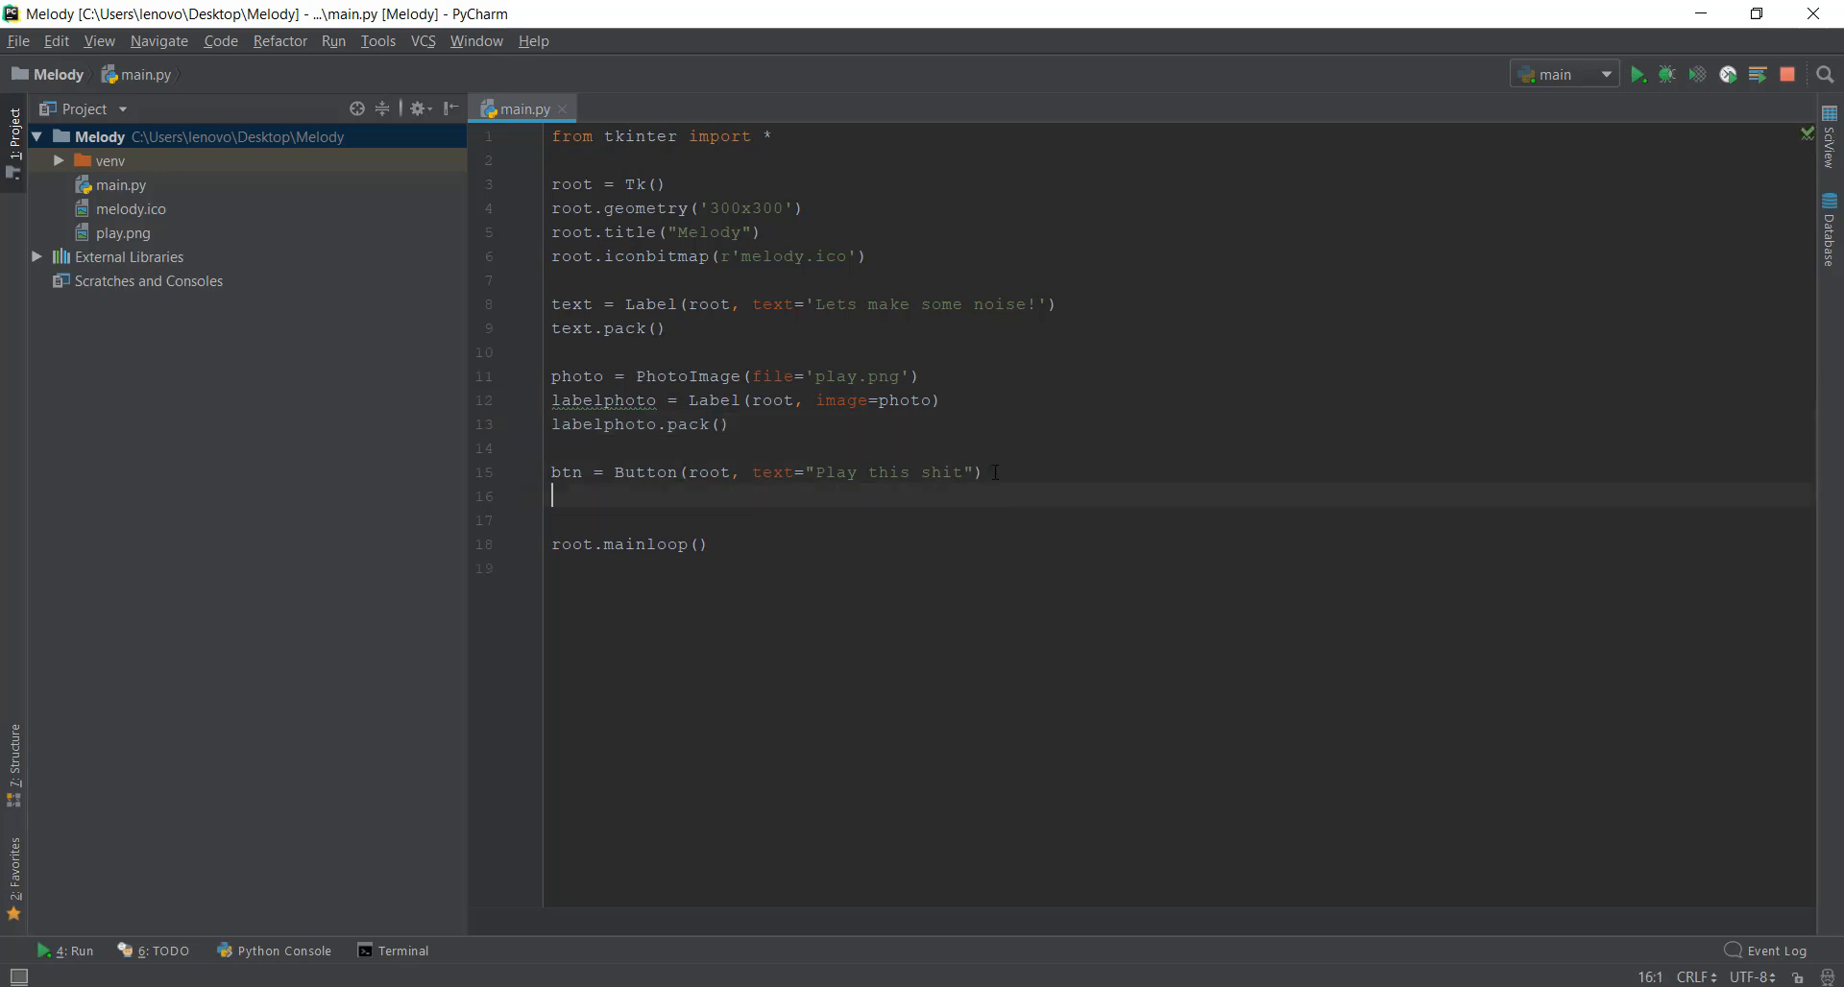
type("btn.pack(")
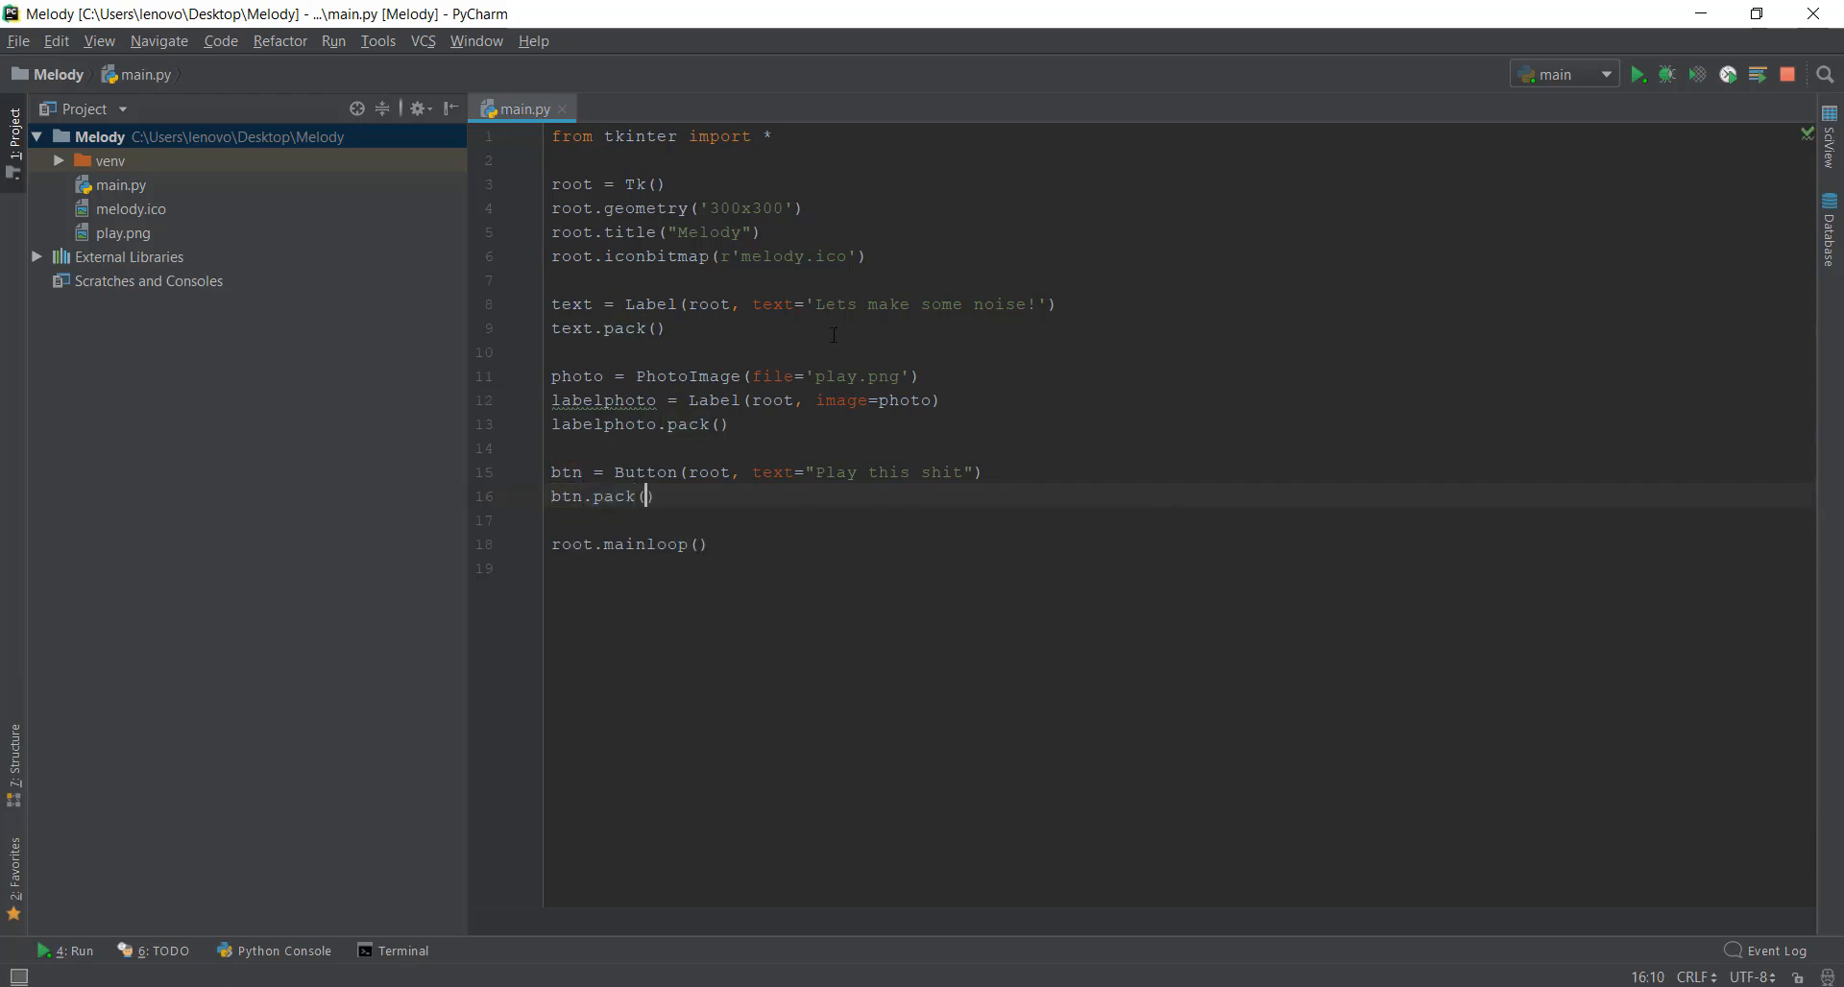
right_click(523, 109)
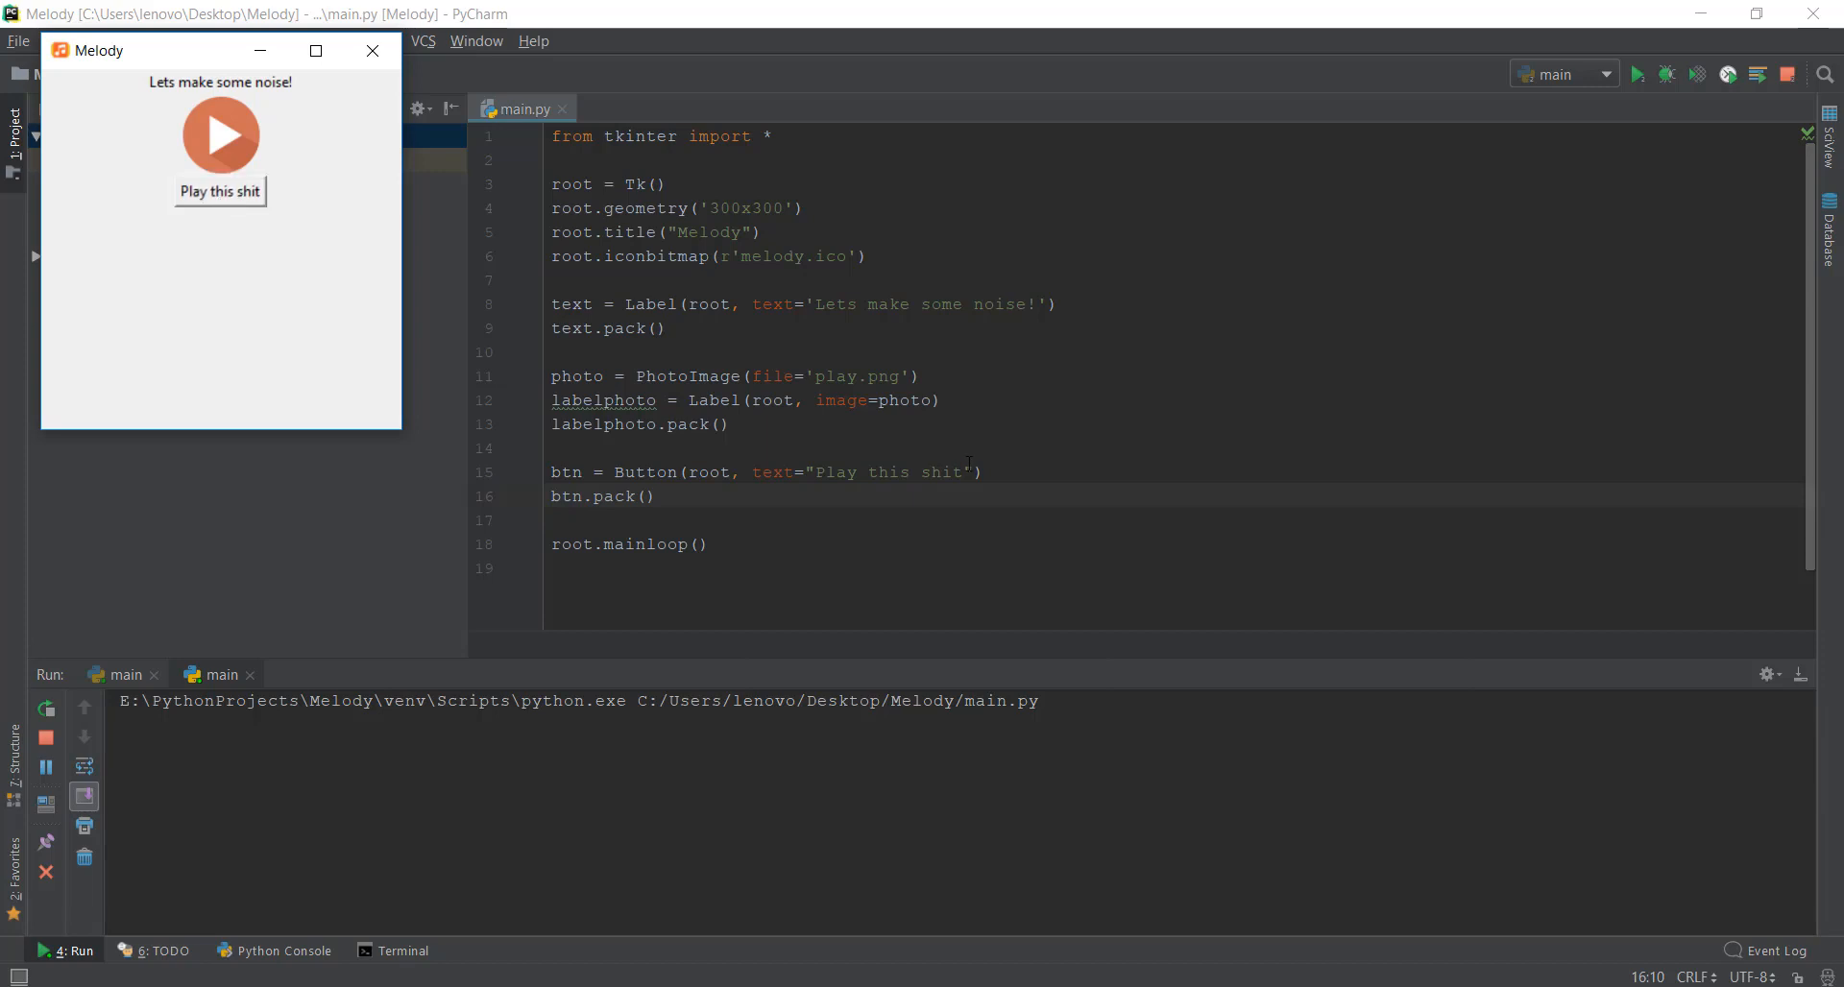
Step: Return to the editor to continue working on the button code
left_click(373, 50)
type(", command = ")
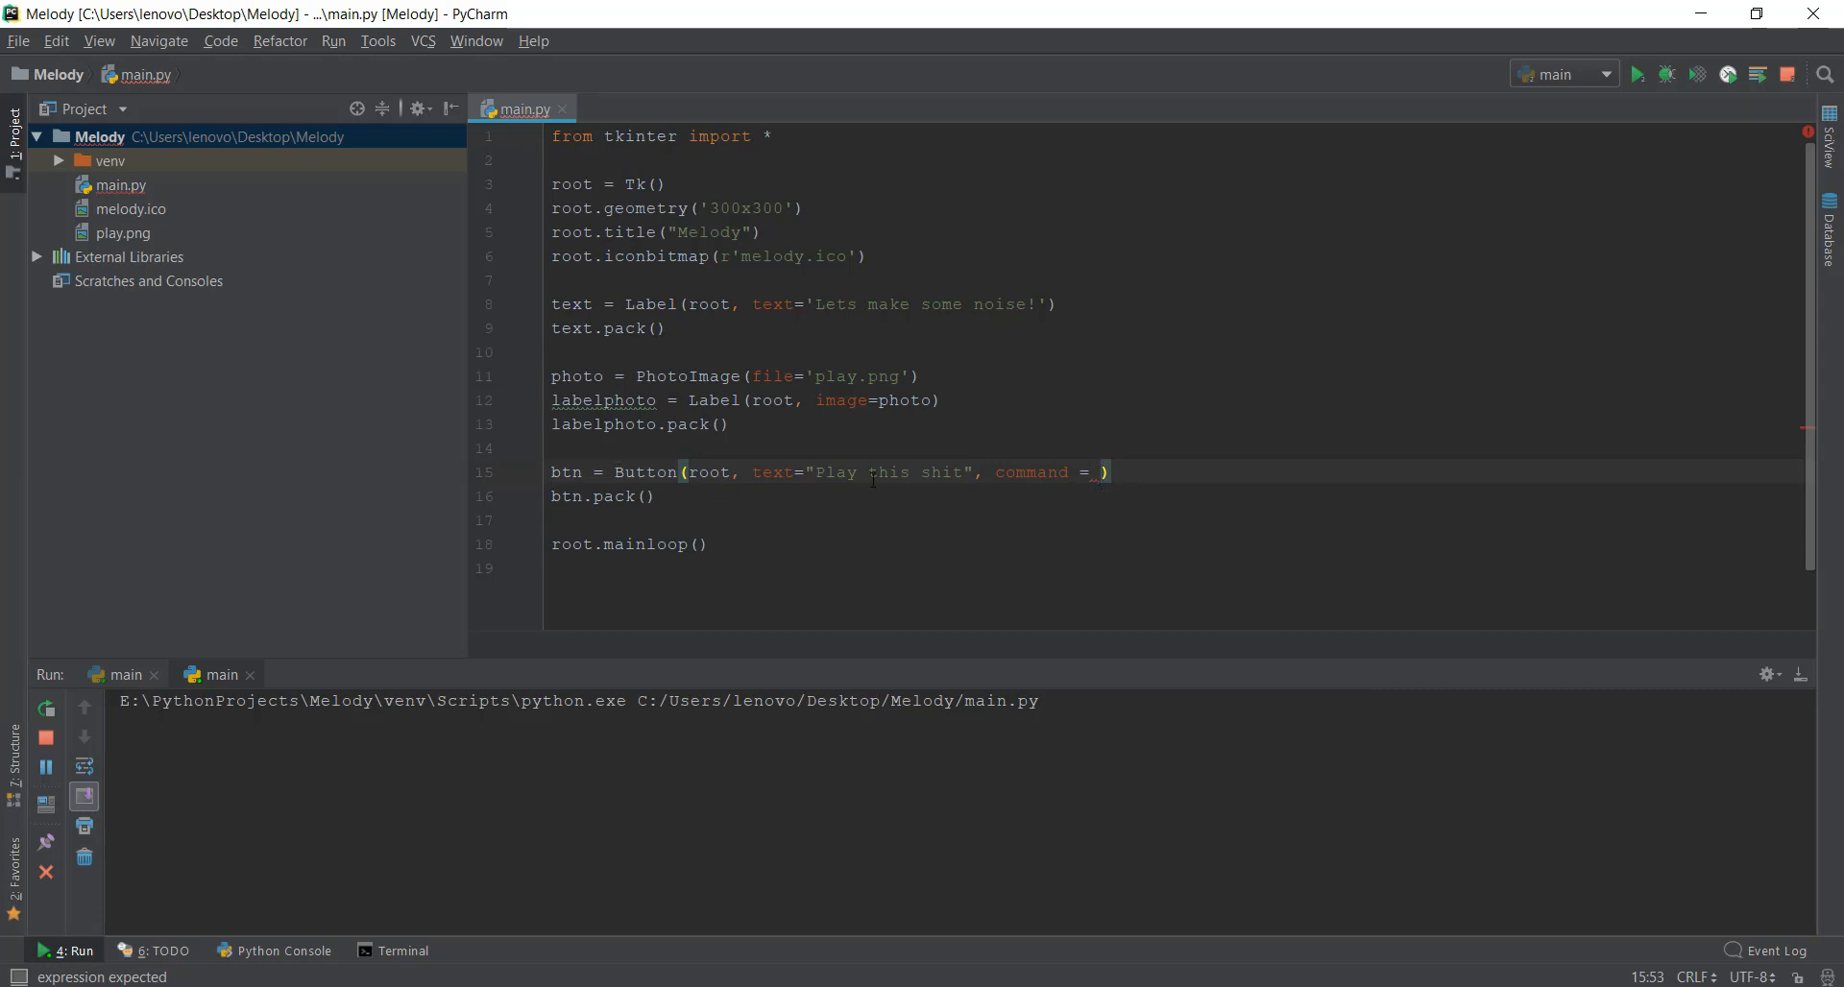
Step: Set the button's command to play_btn without parentheses and leave a blank line above for the function
type("play")
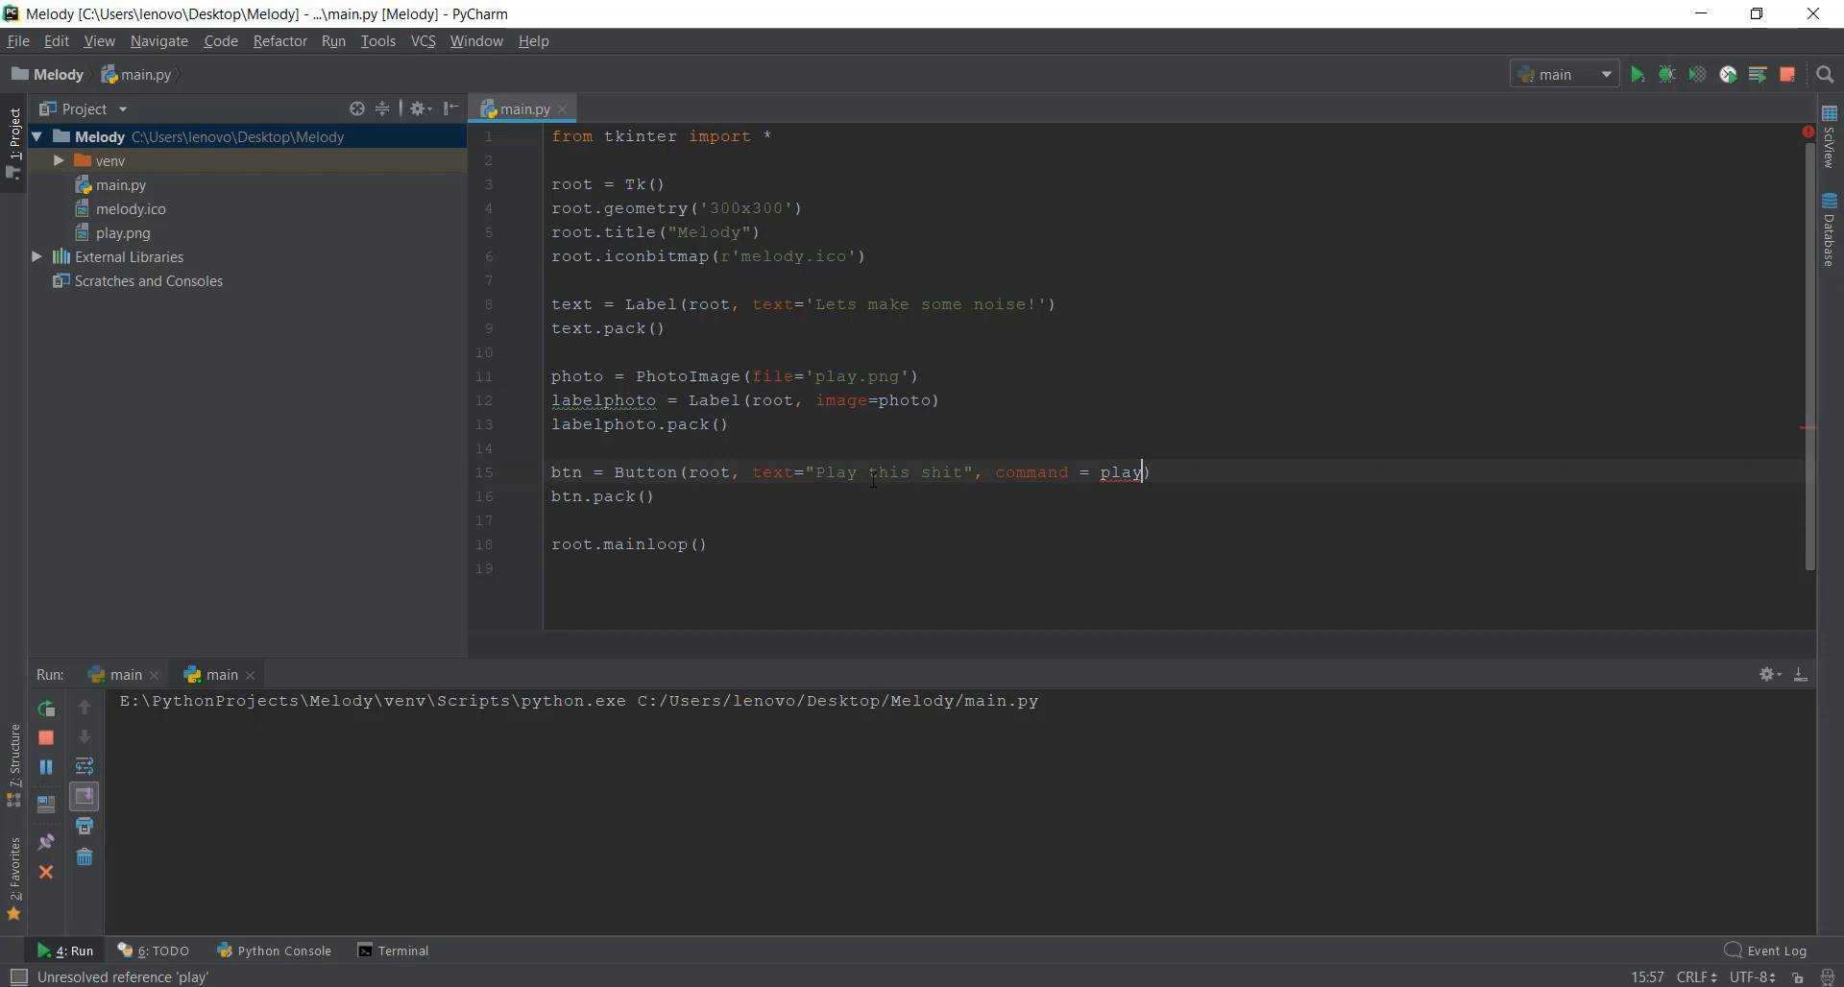
type("_btn")
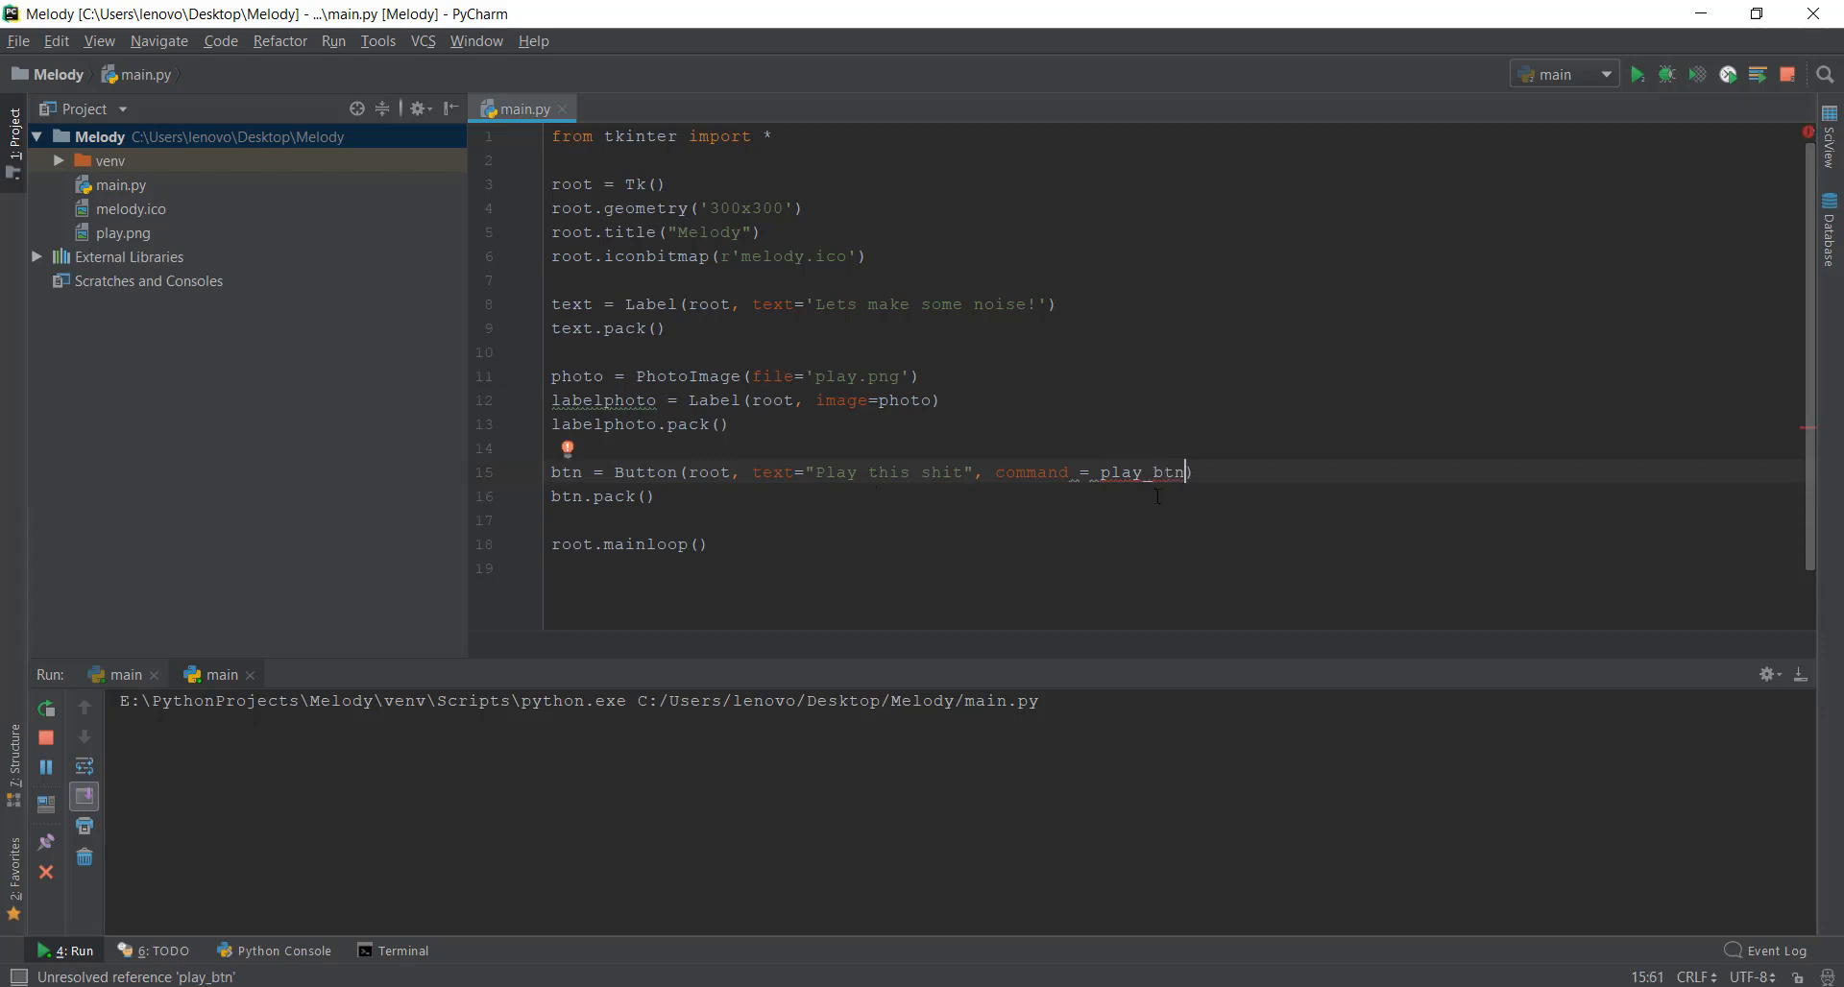
type("()")
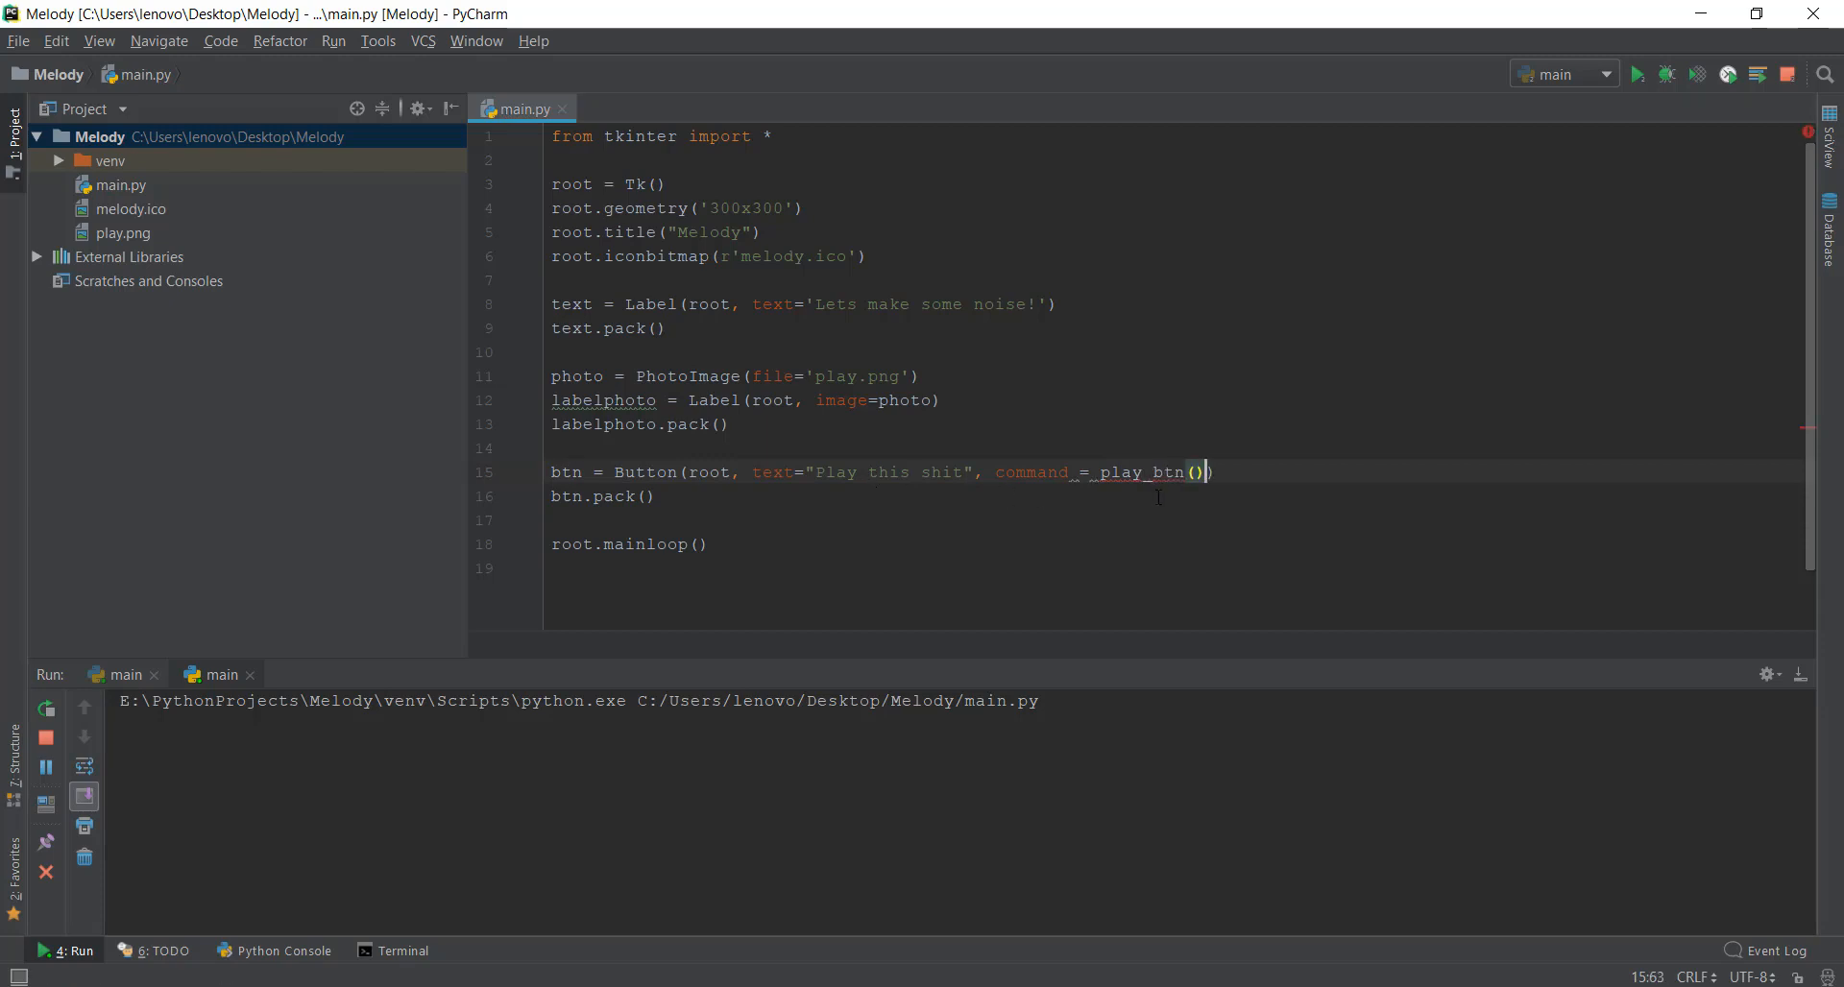
double_click(1197, 472)
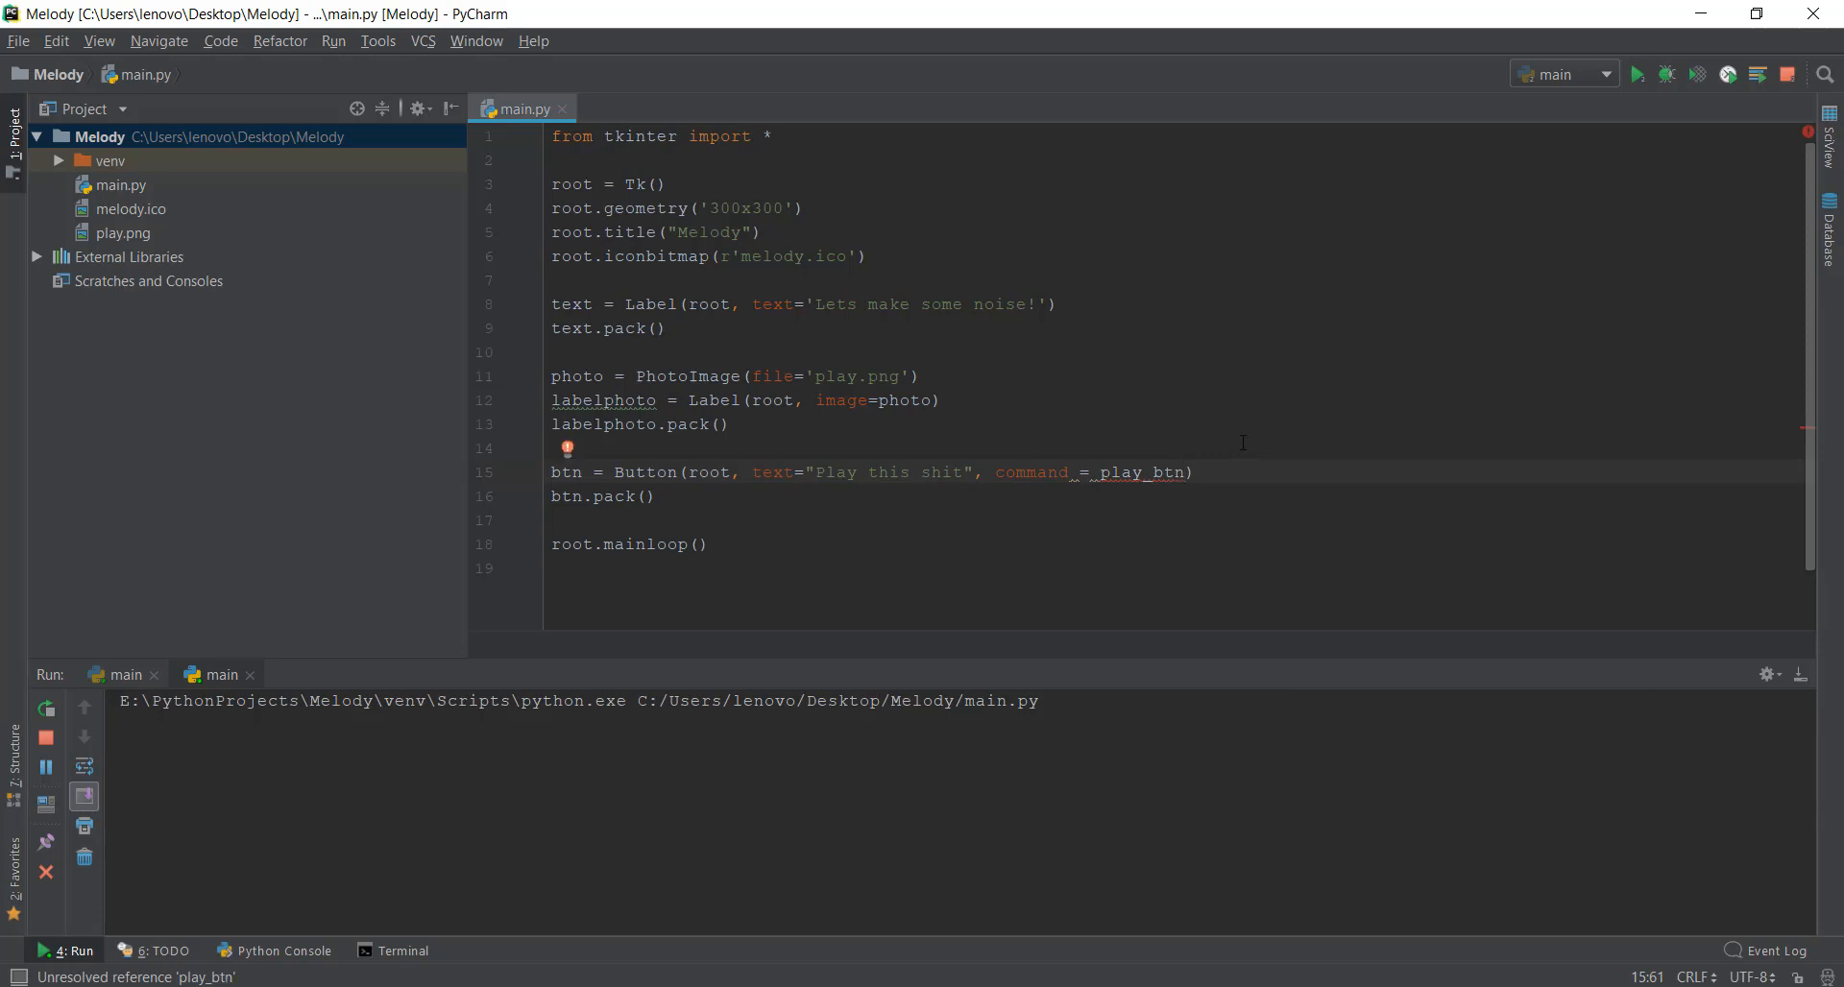
key("enter")
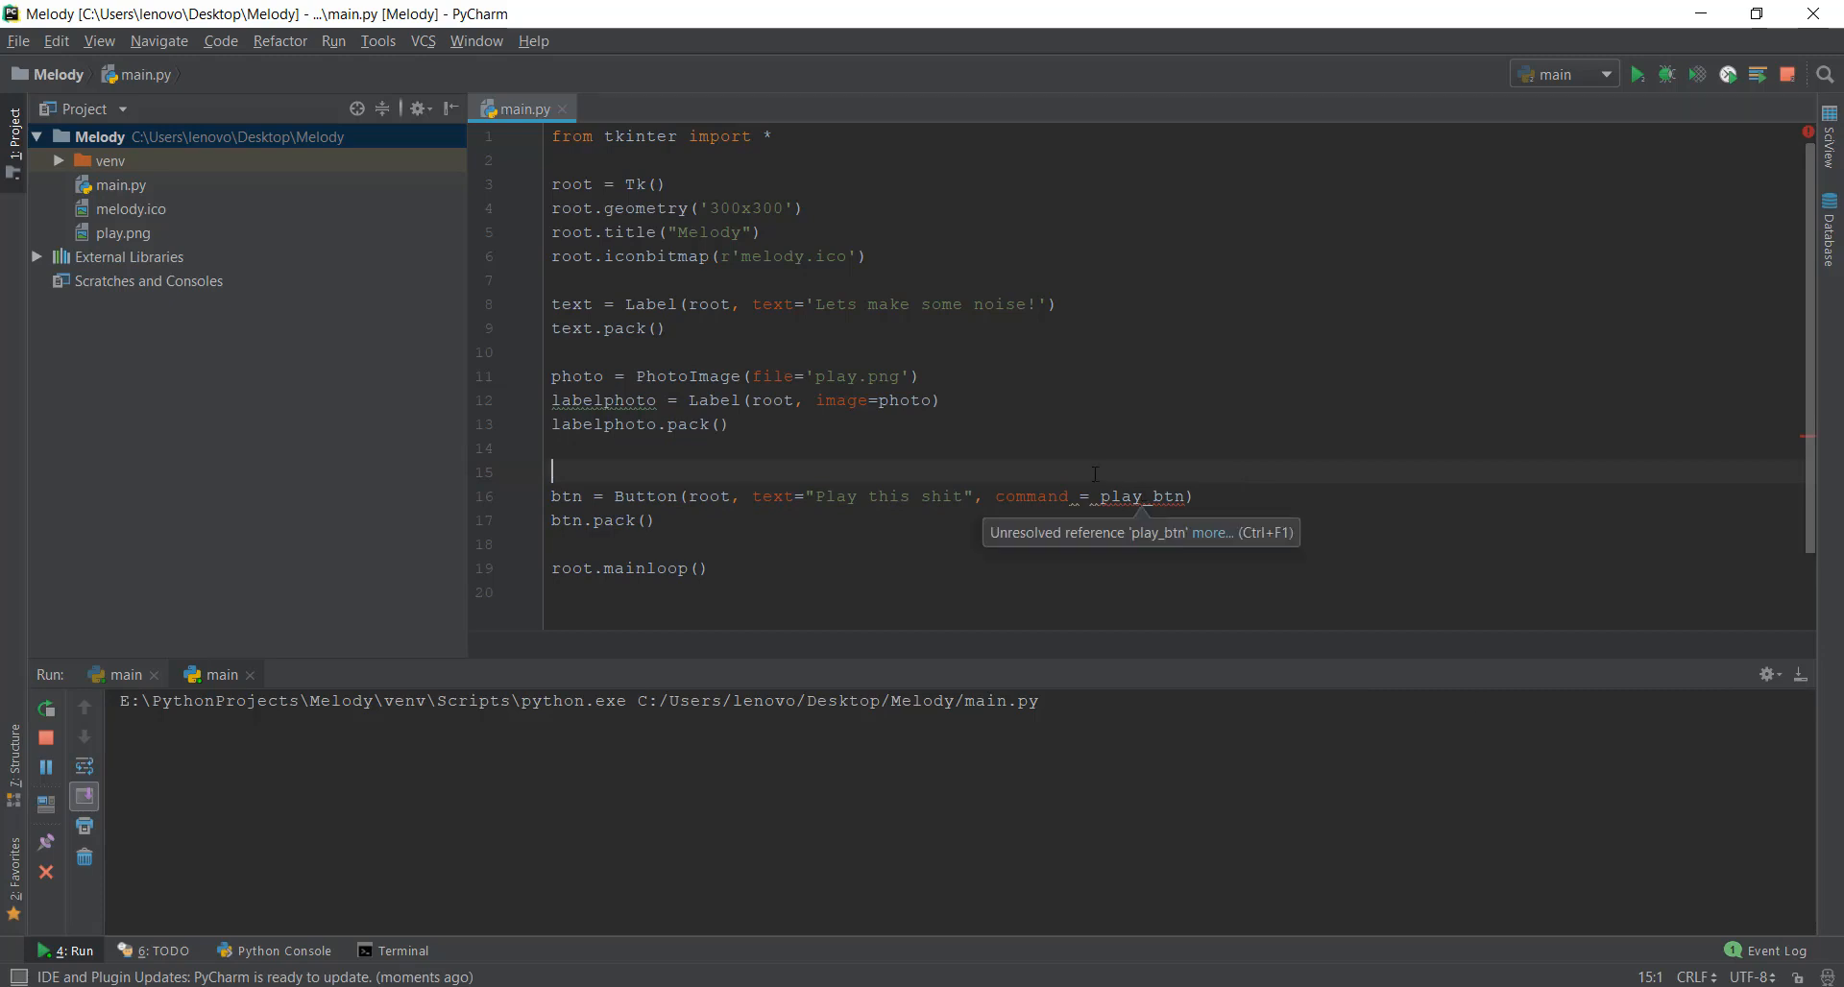
Step: Define play_btn() that prints "Hey! This play button works pretty well!" above the Button line
type("def pl")
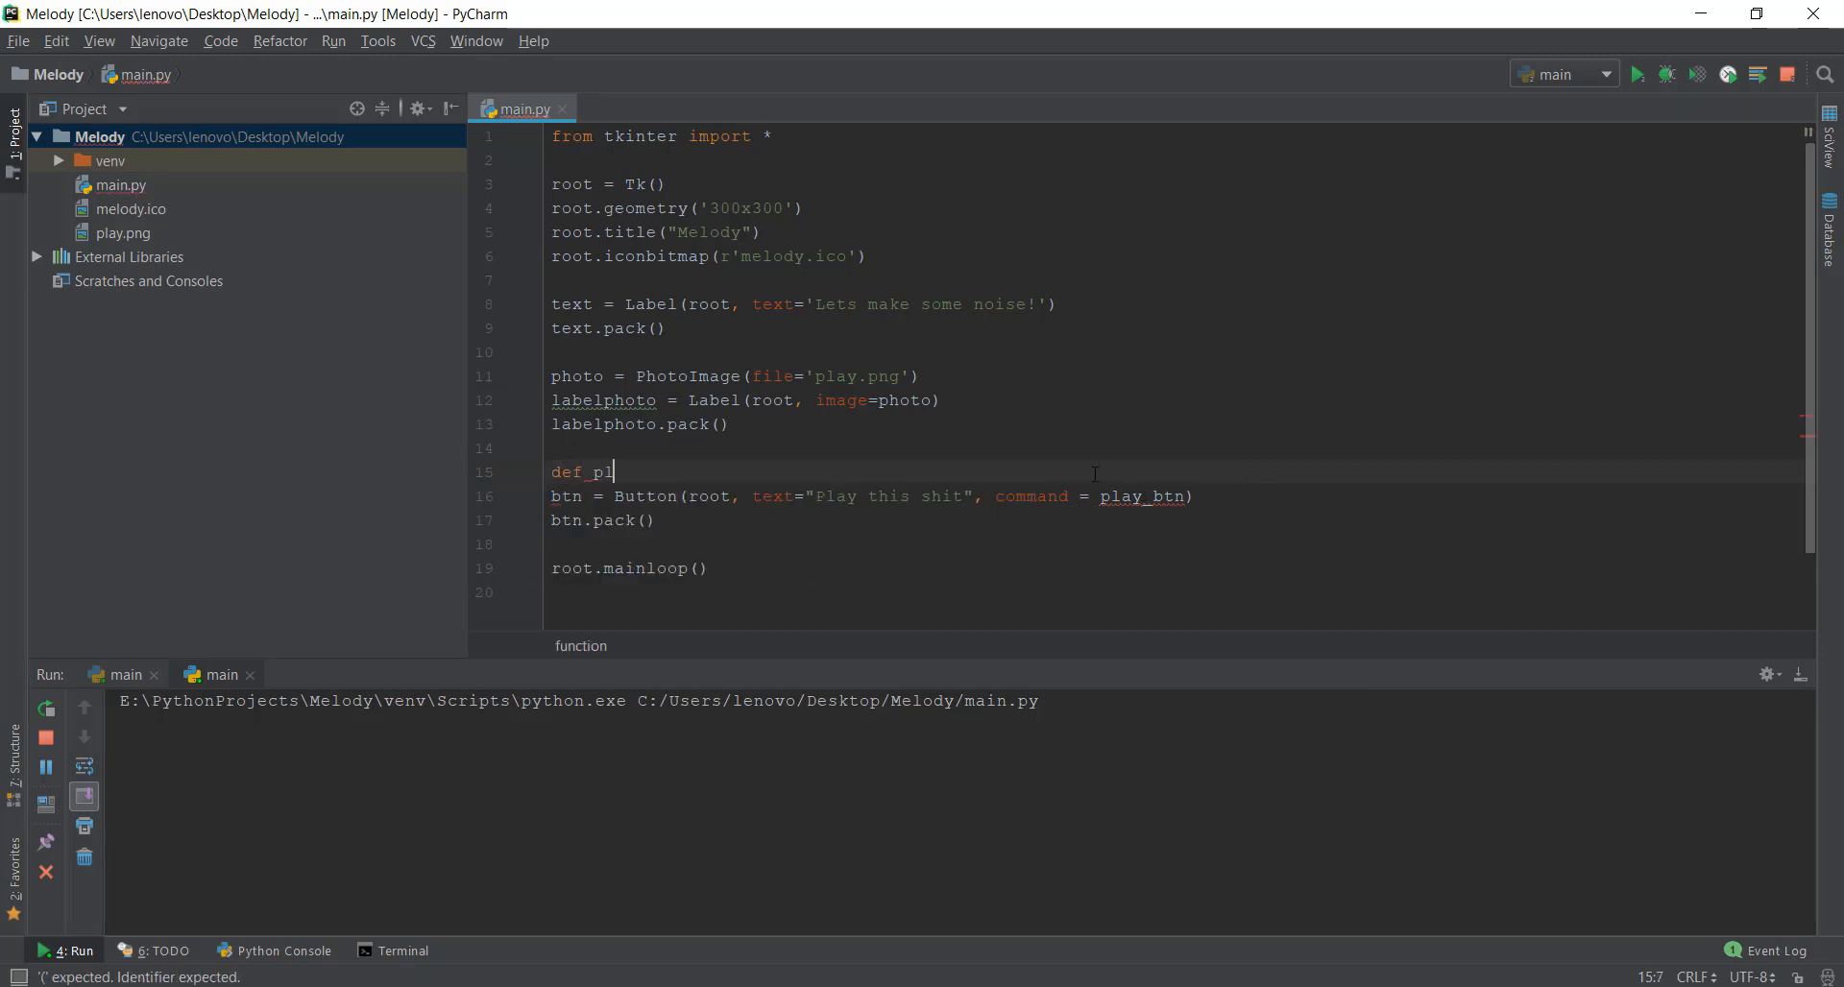
type("lay_btn")
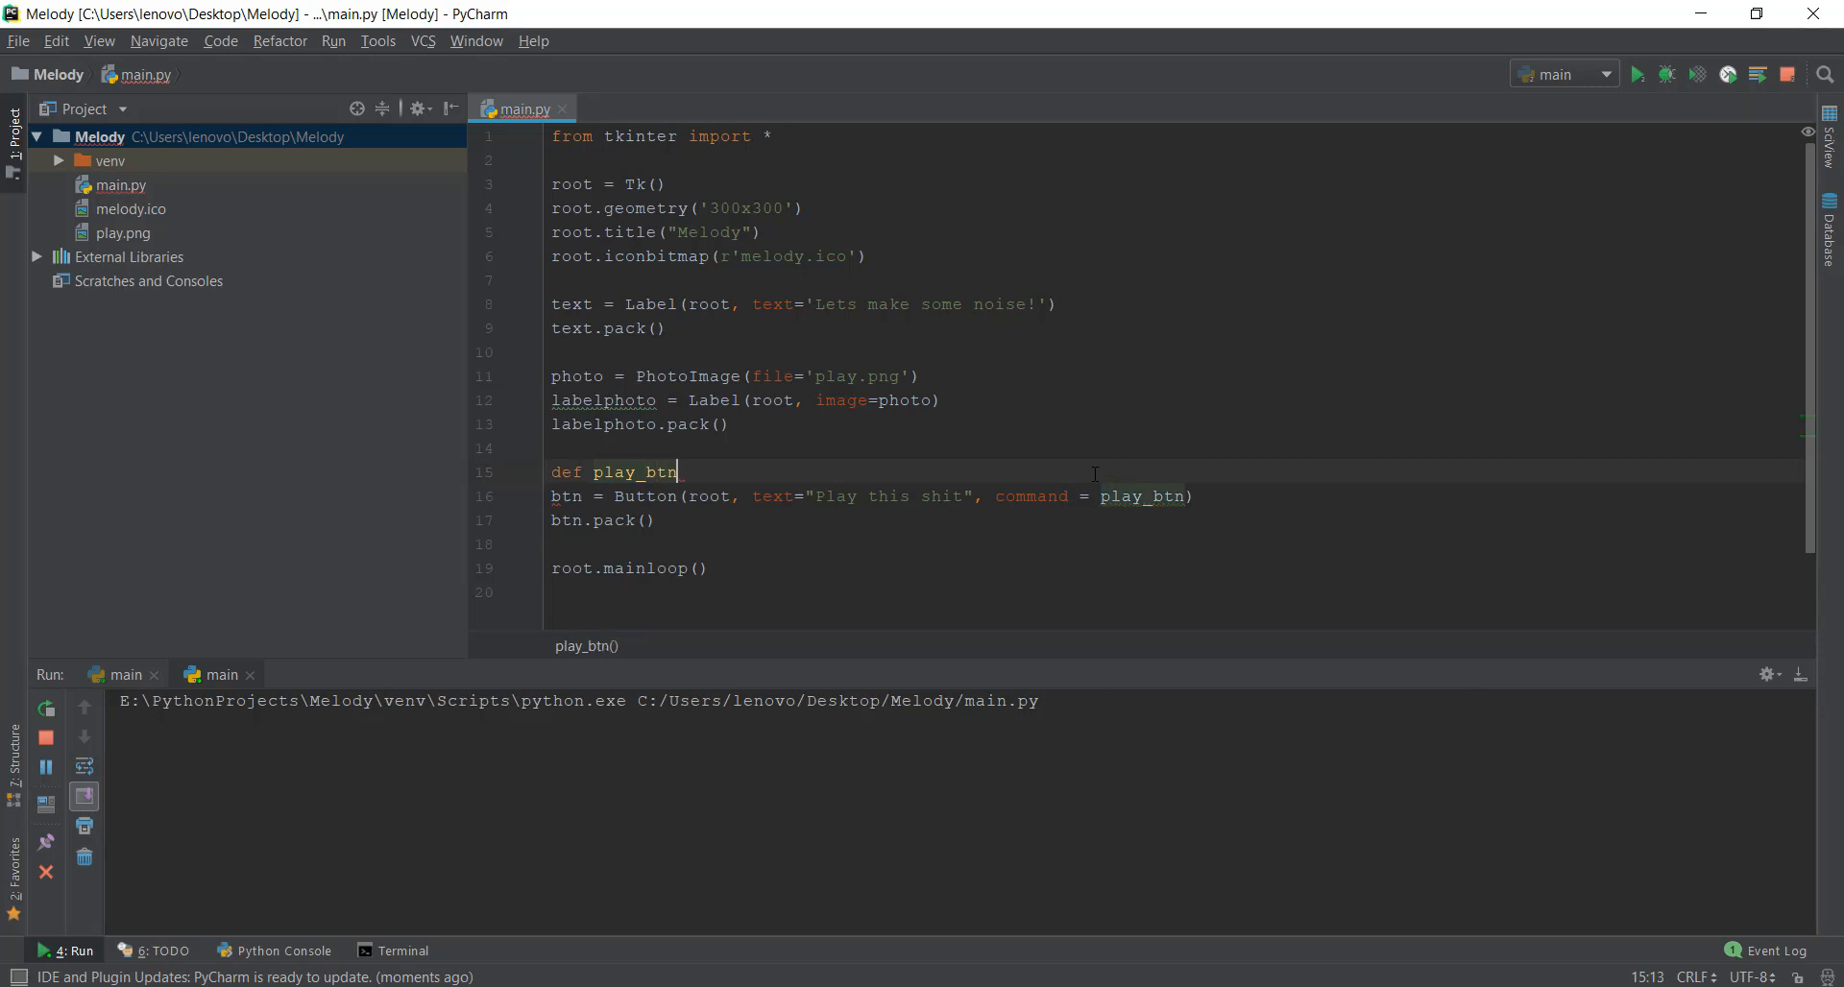
type("():")
type("print(\"Hey! This i")
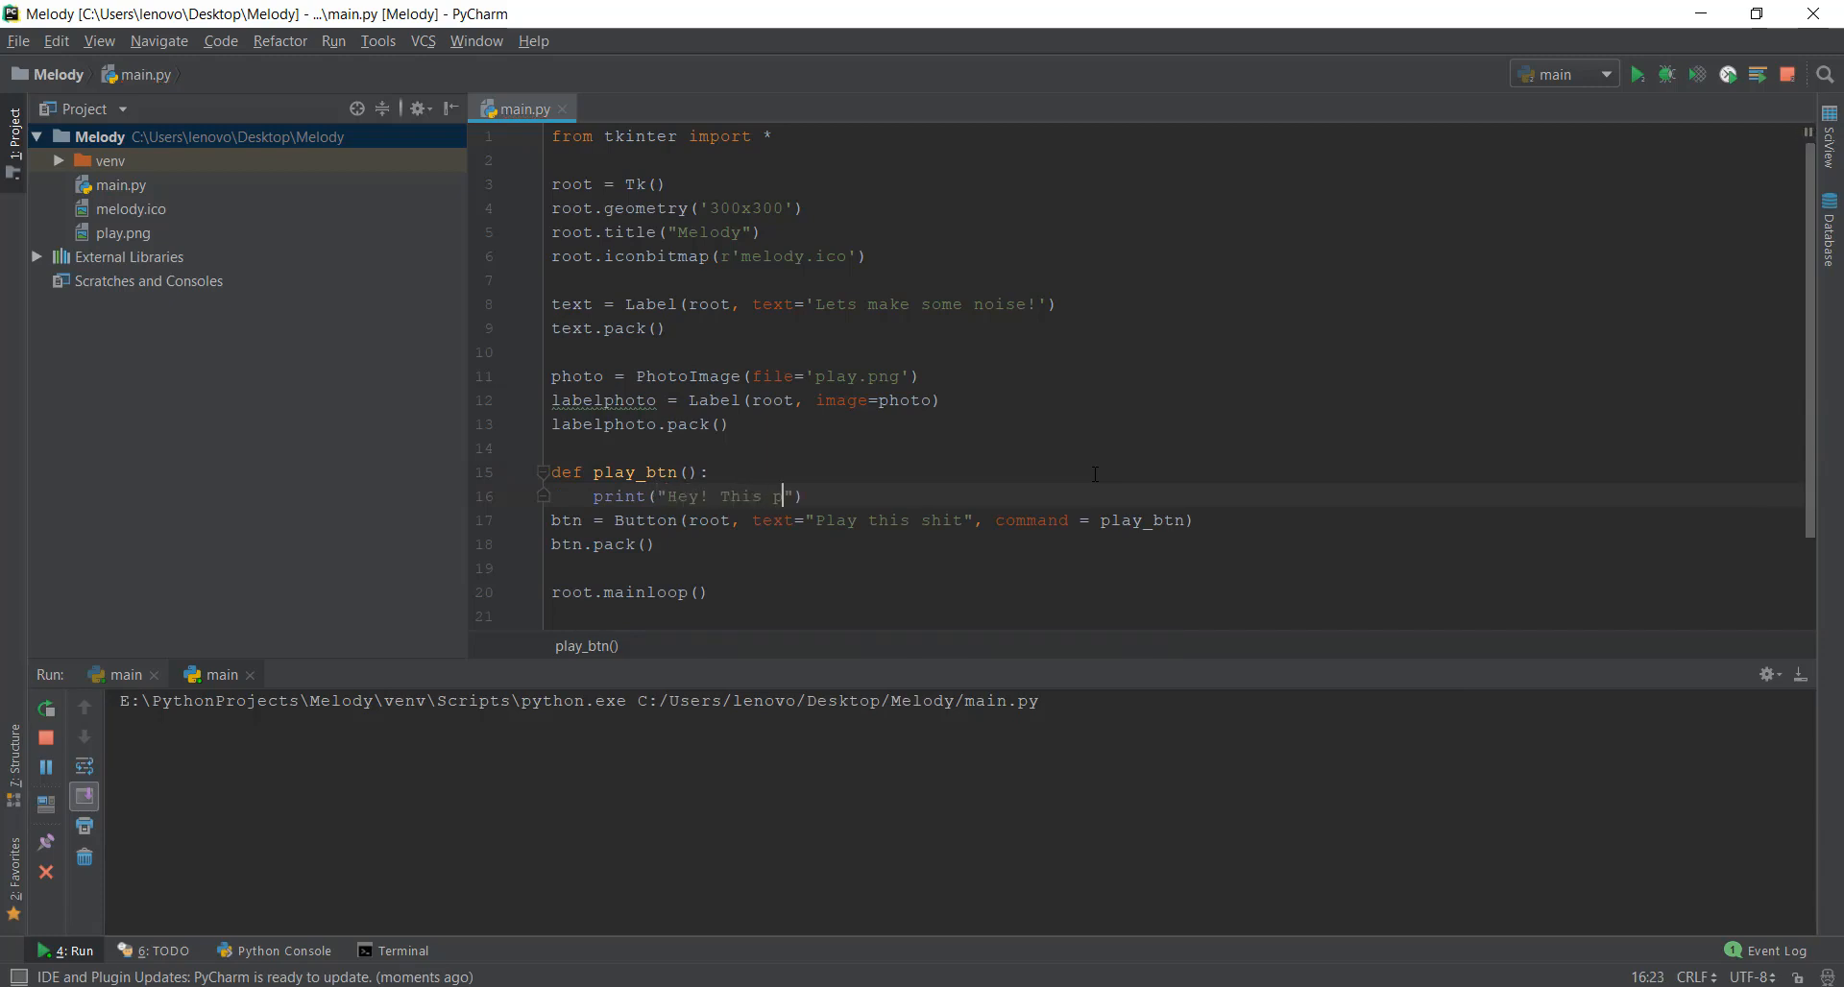
type("play button works pretty we")
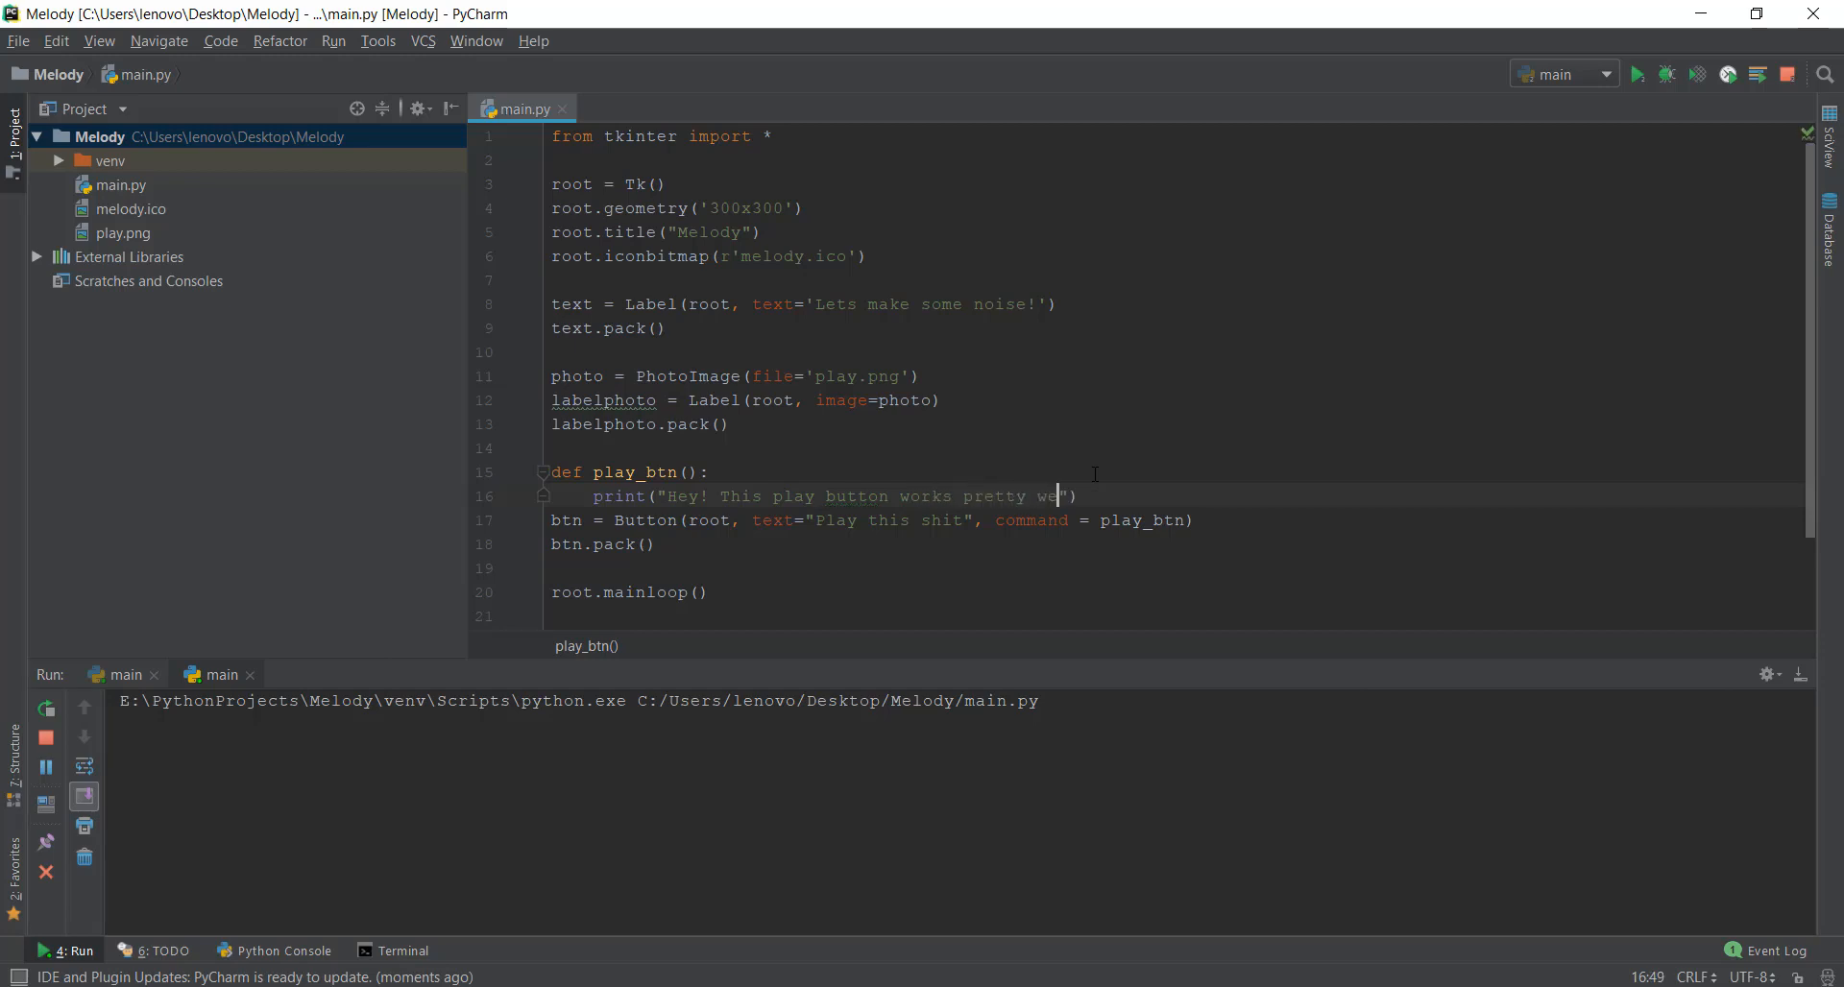
type("ll!")
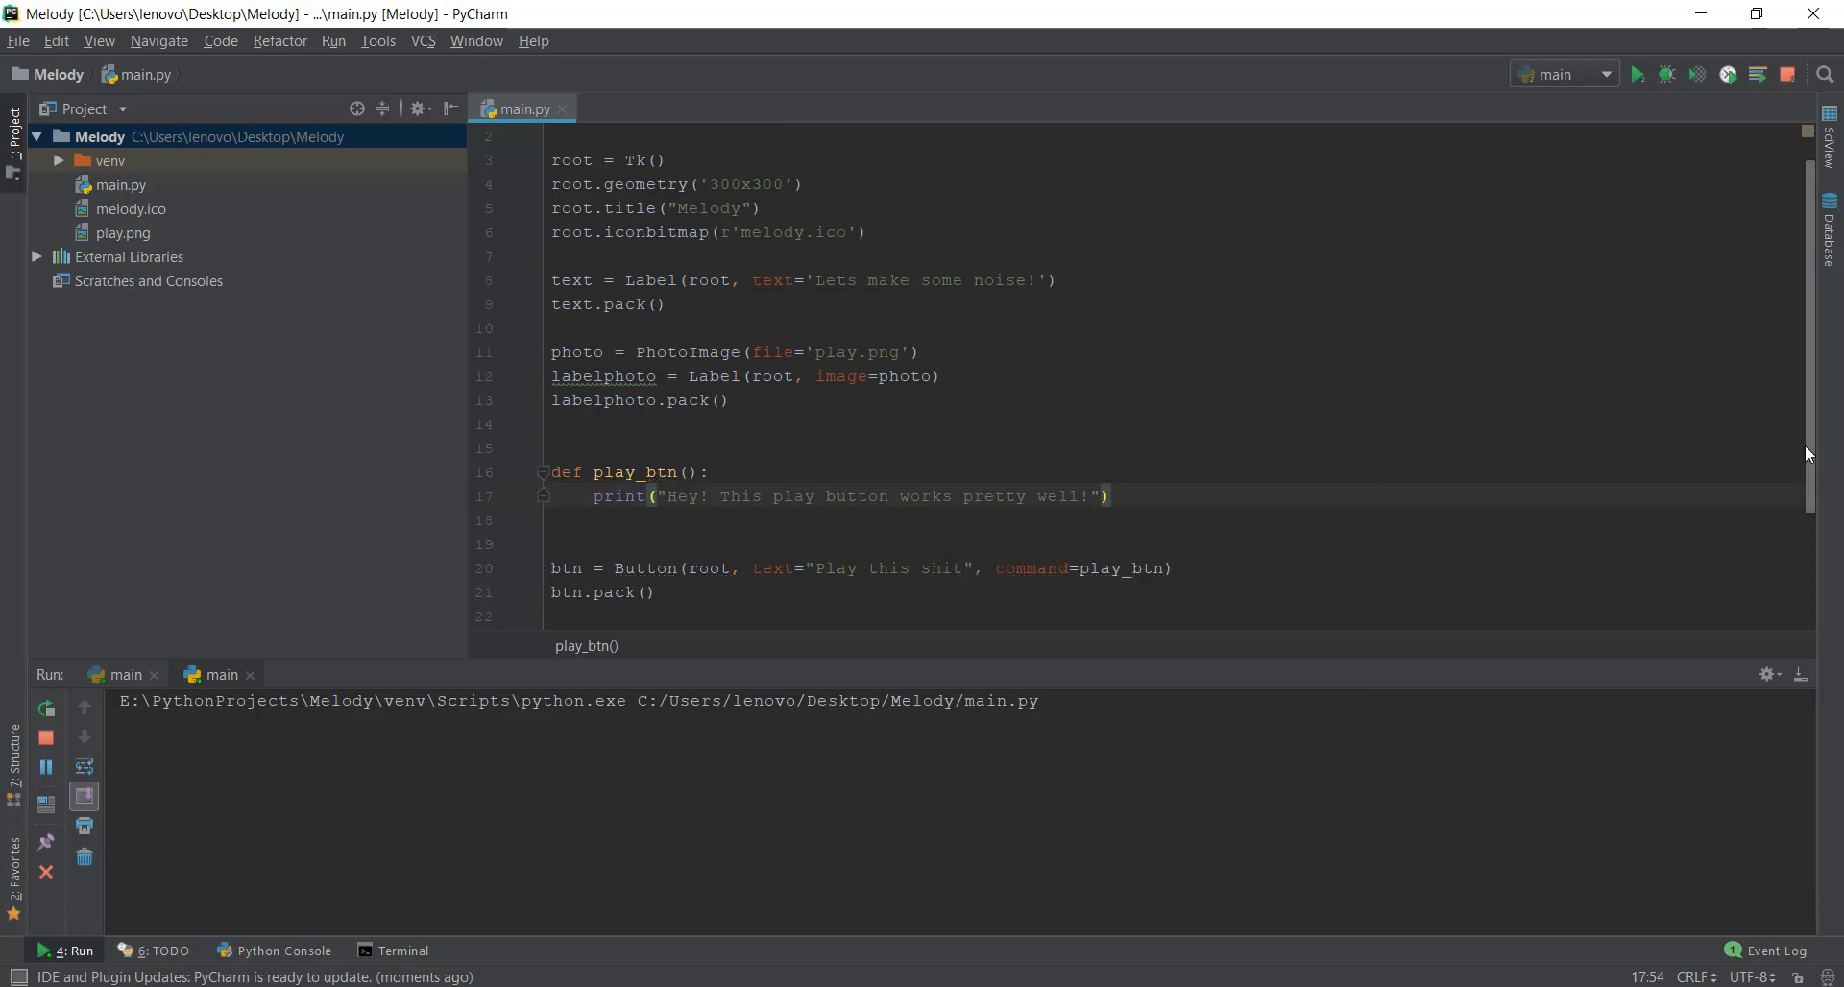
type("root.mainloop()")
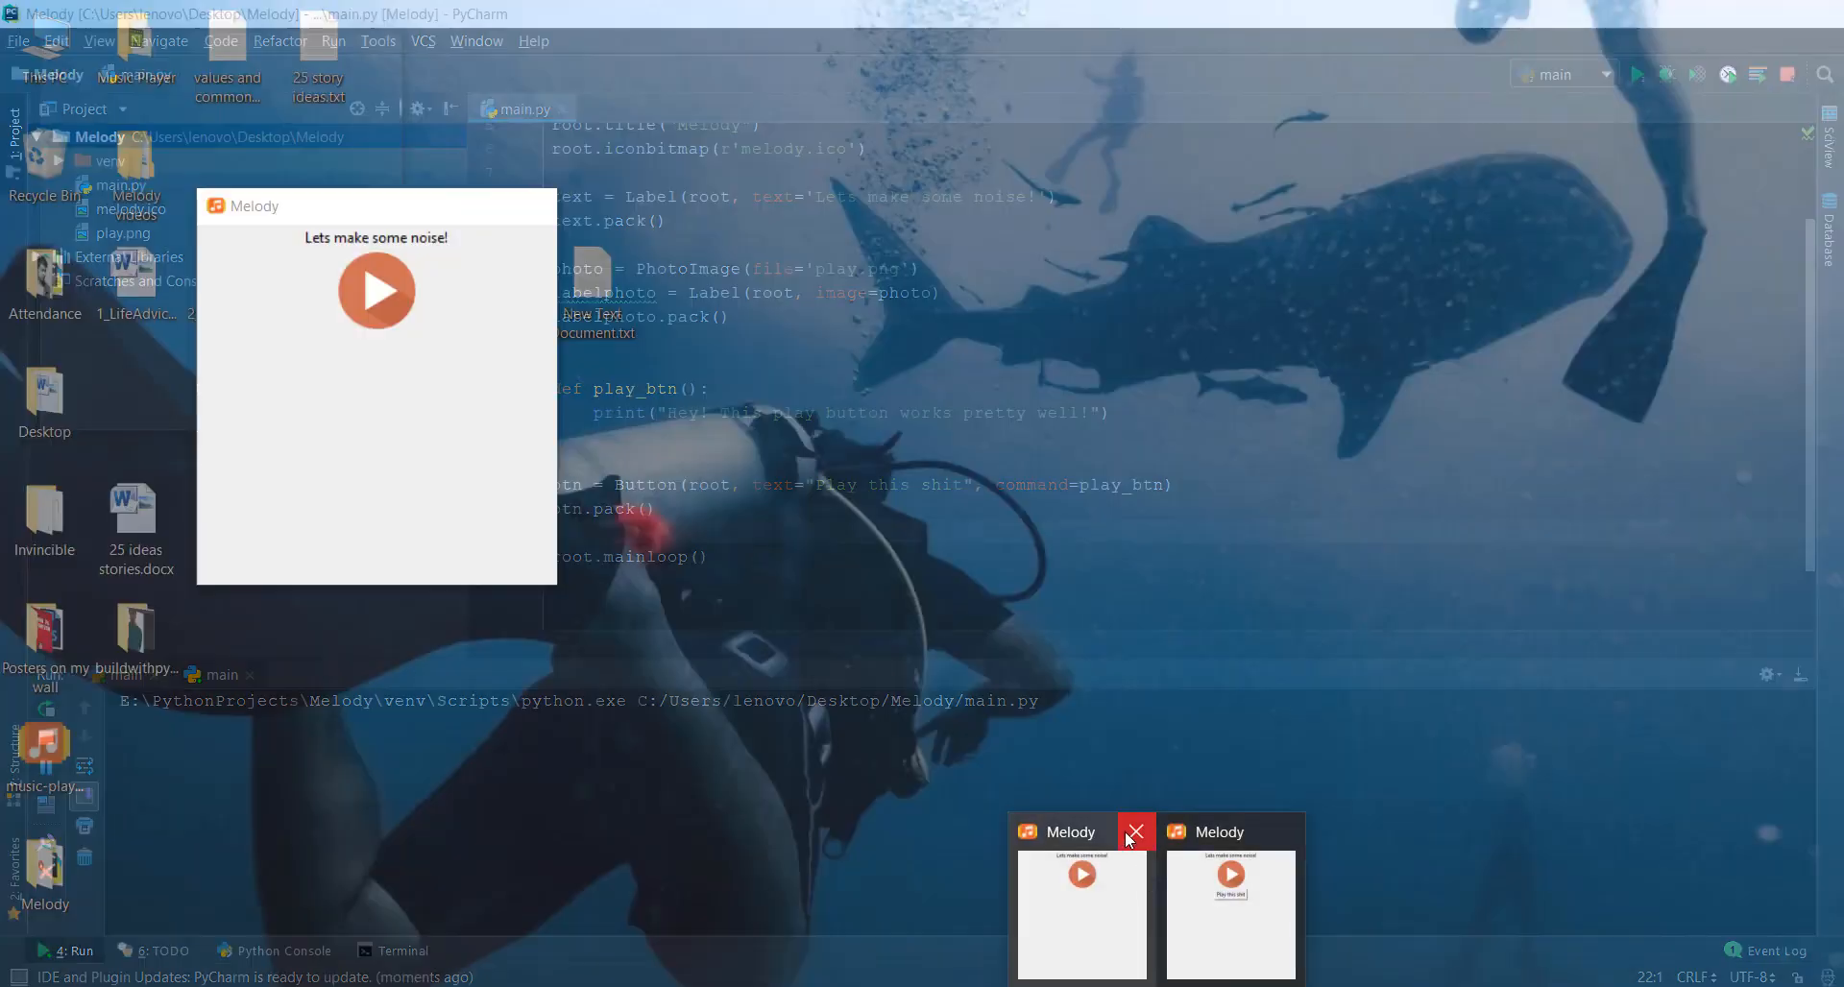
Step: Close the old Melody runs so the process finishes, then bring up main.py's run options
left_click(1135, 832)
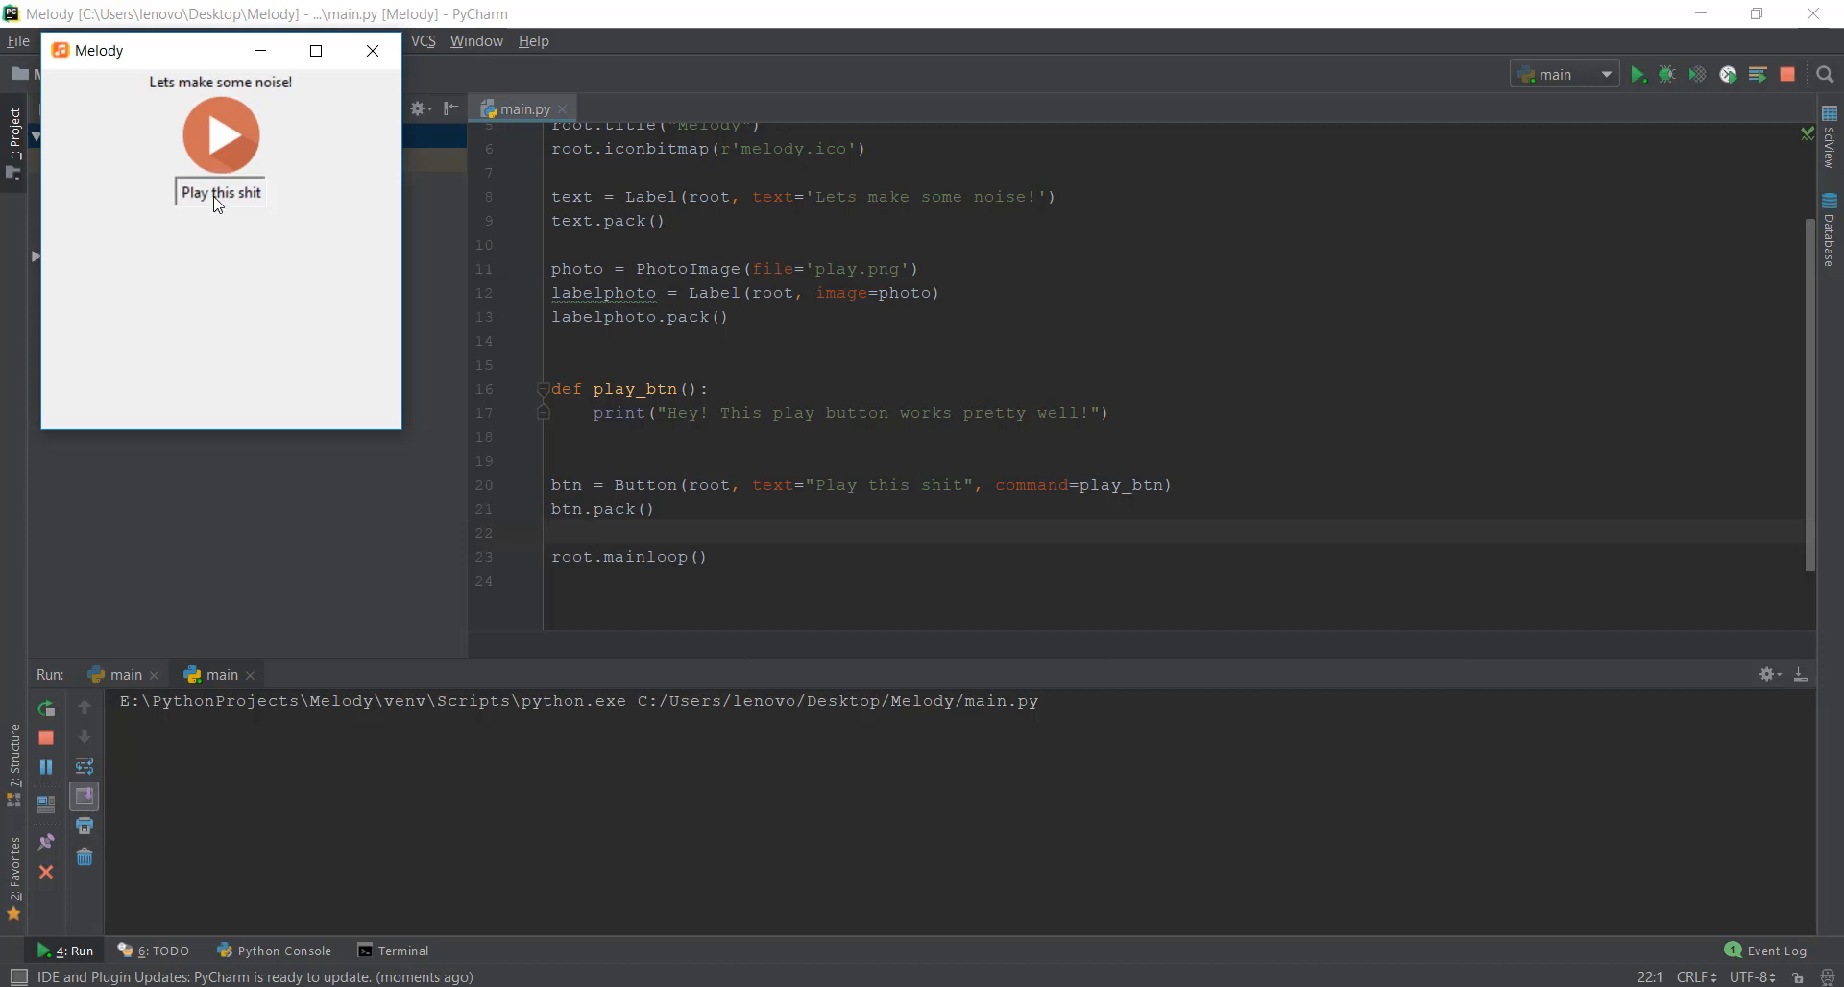
mouse_move(403, 634)
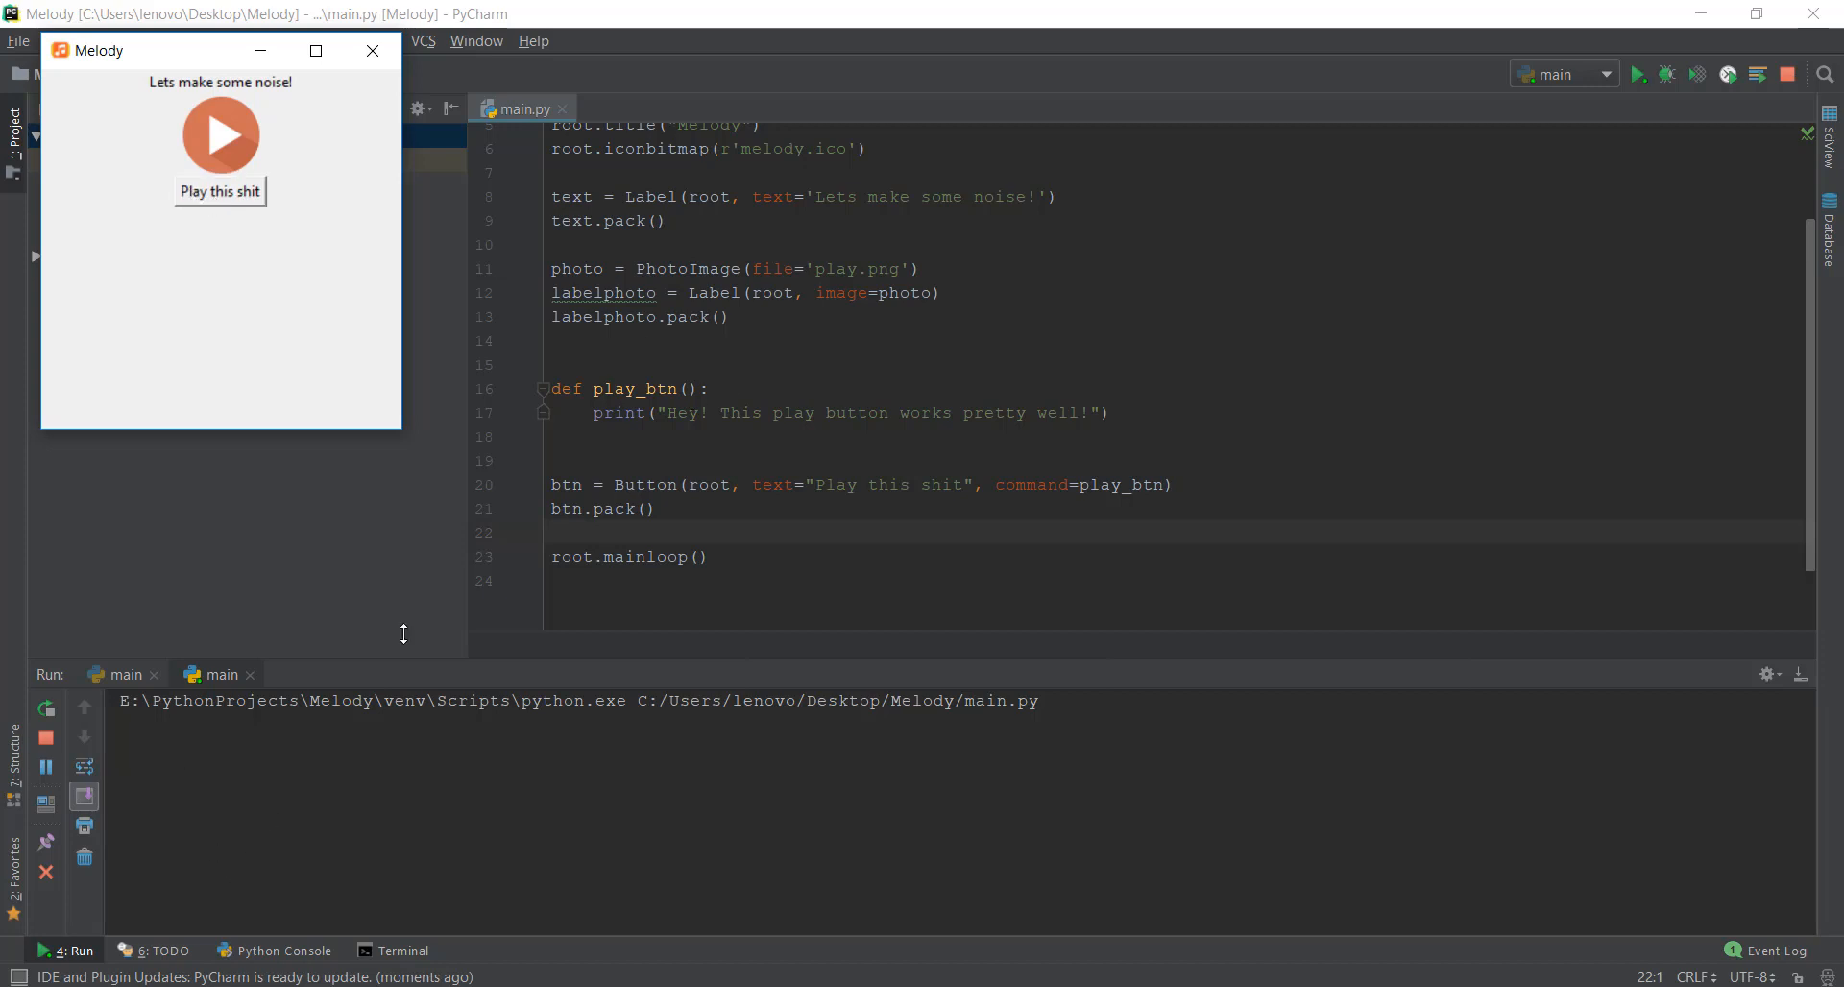
mouse_move(1047, 397)
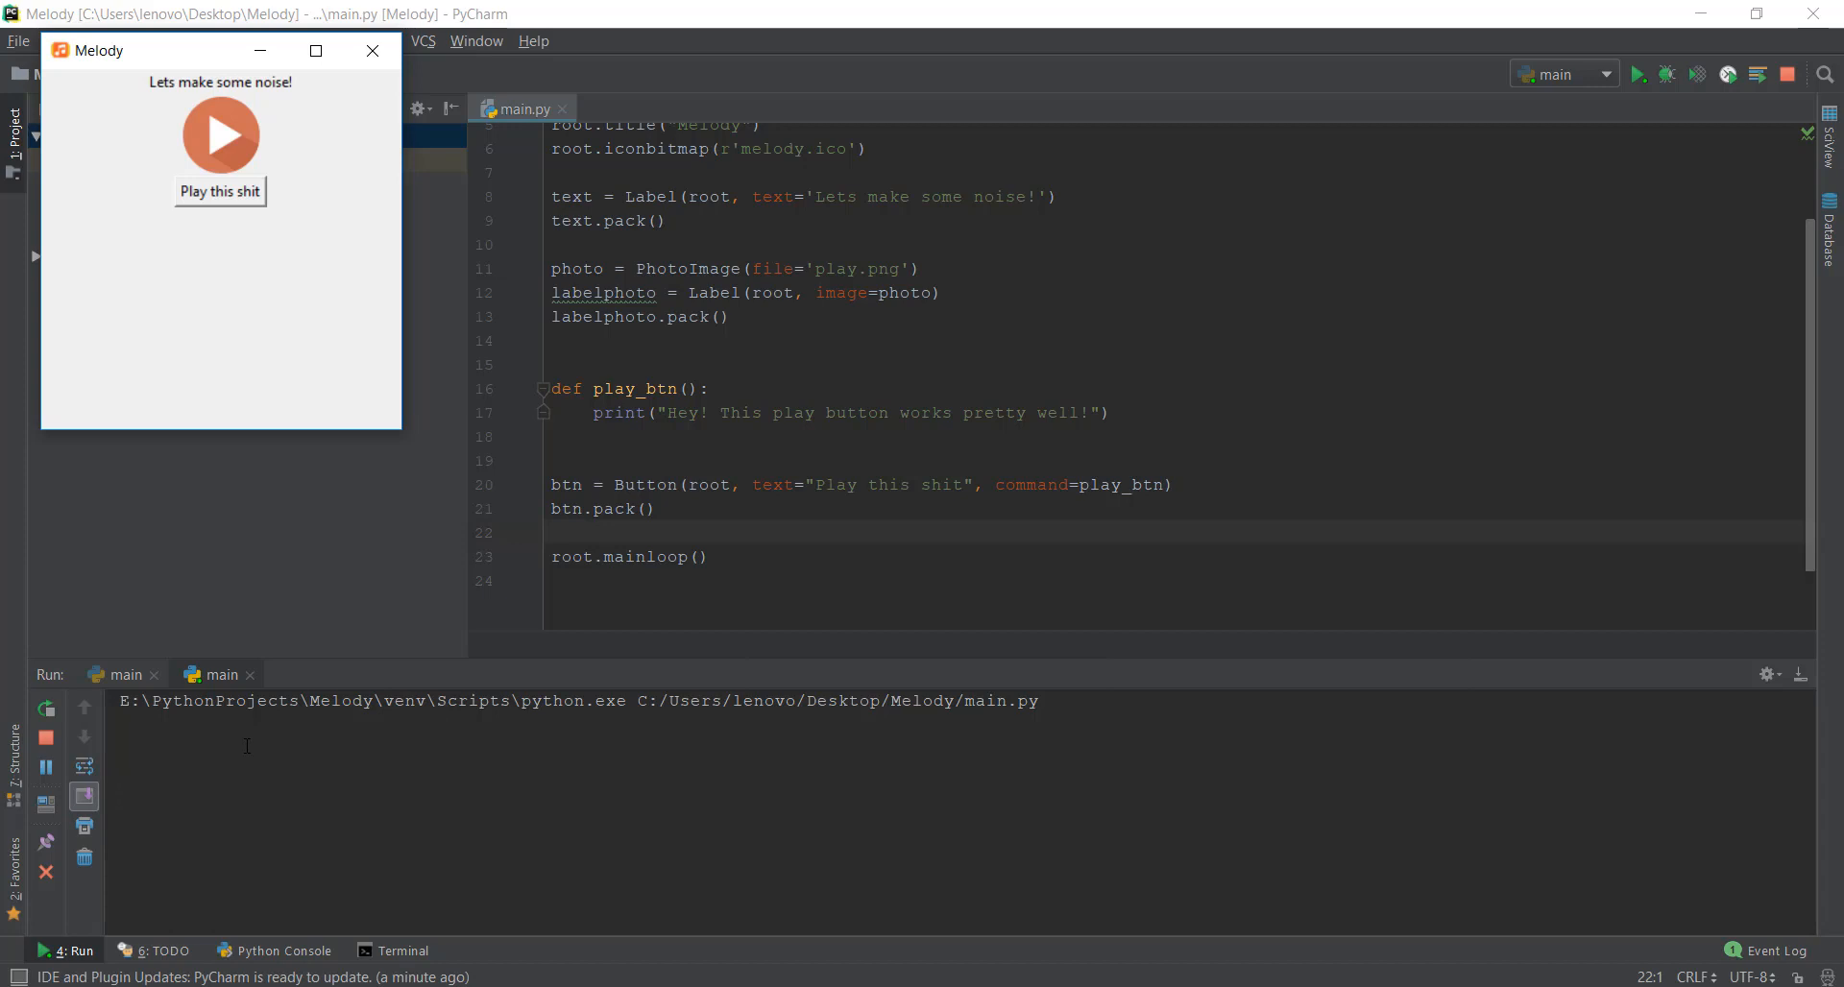
left_click(373, 50)
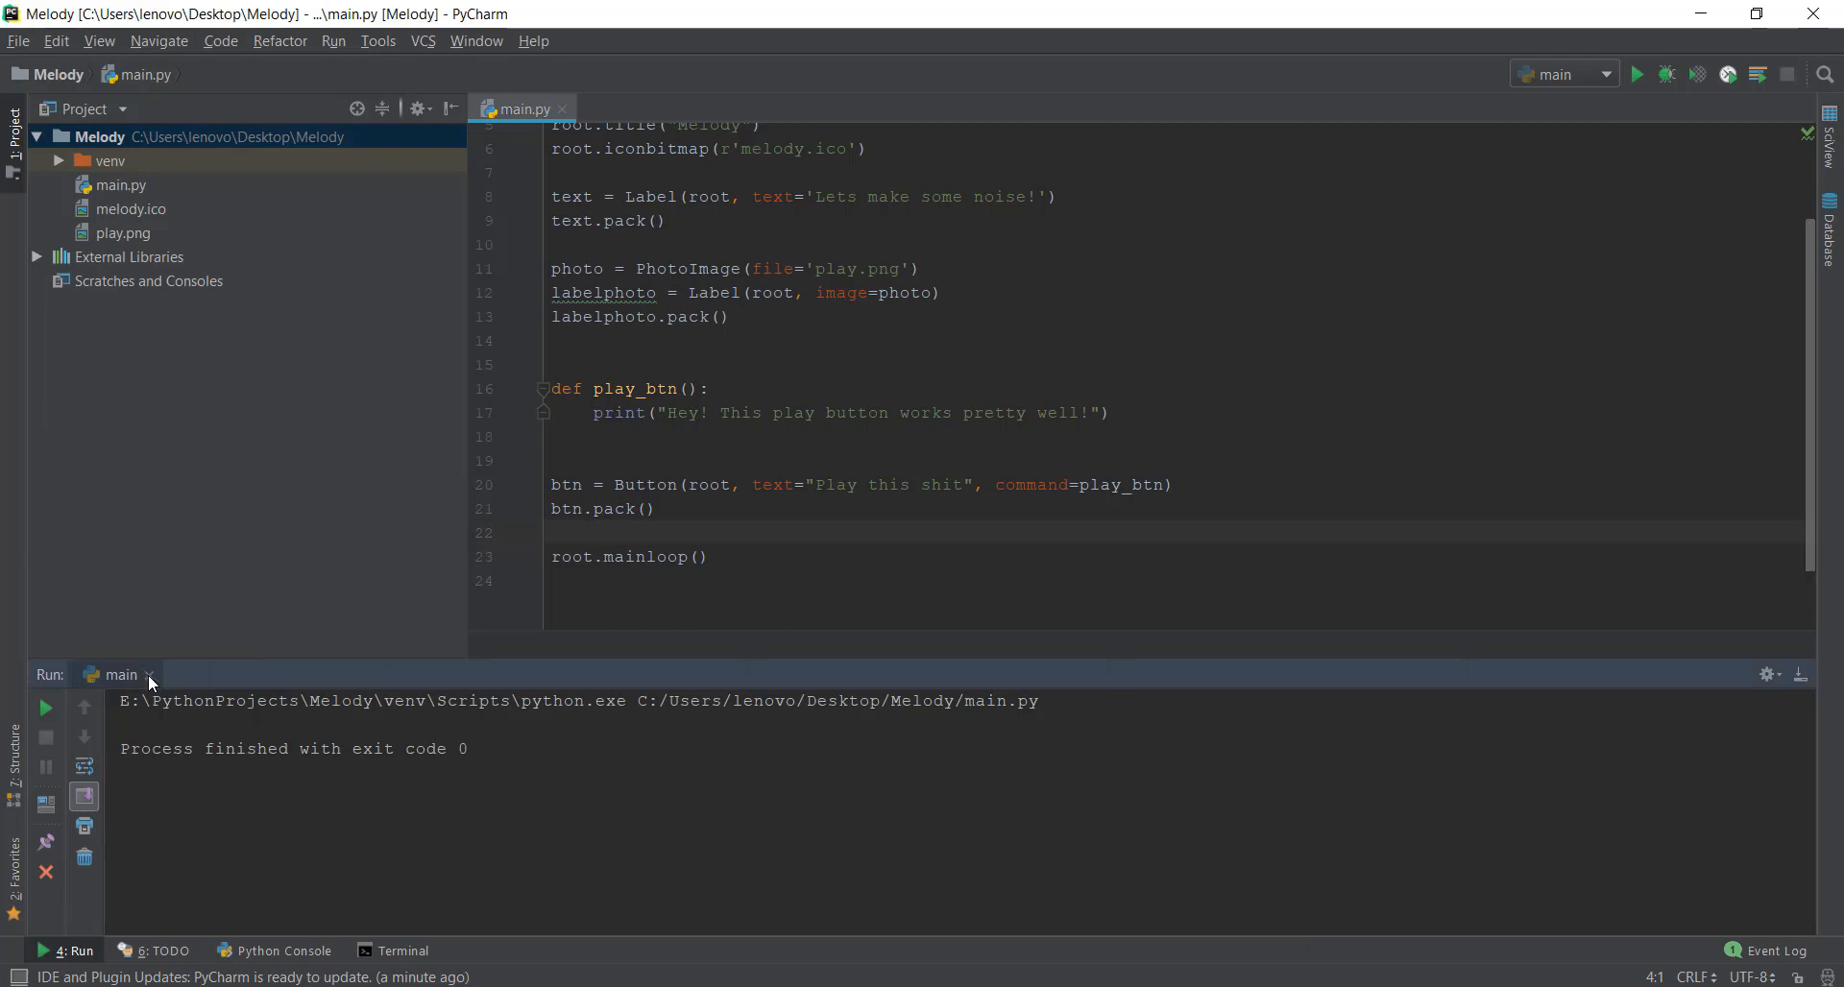
right_click(518, 109)
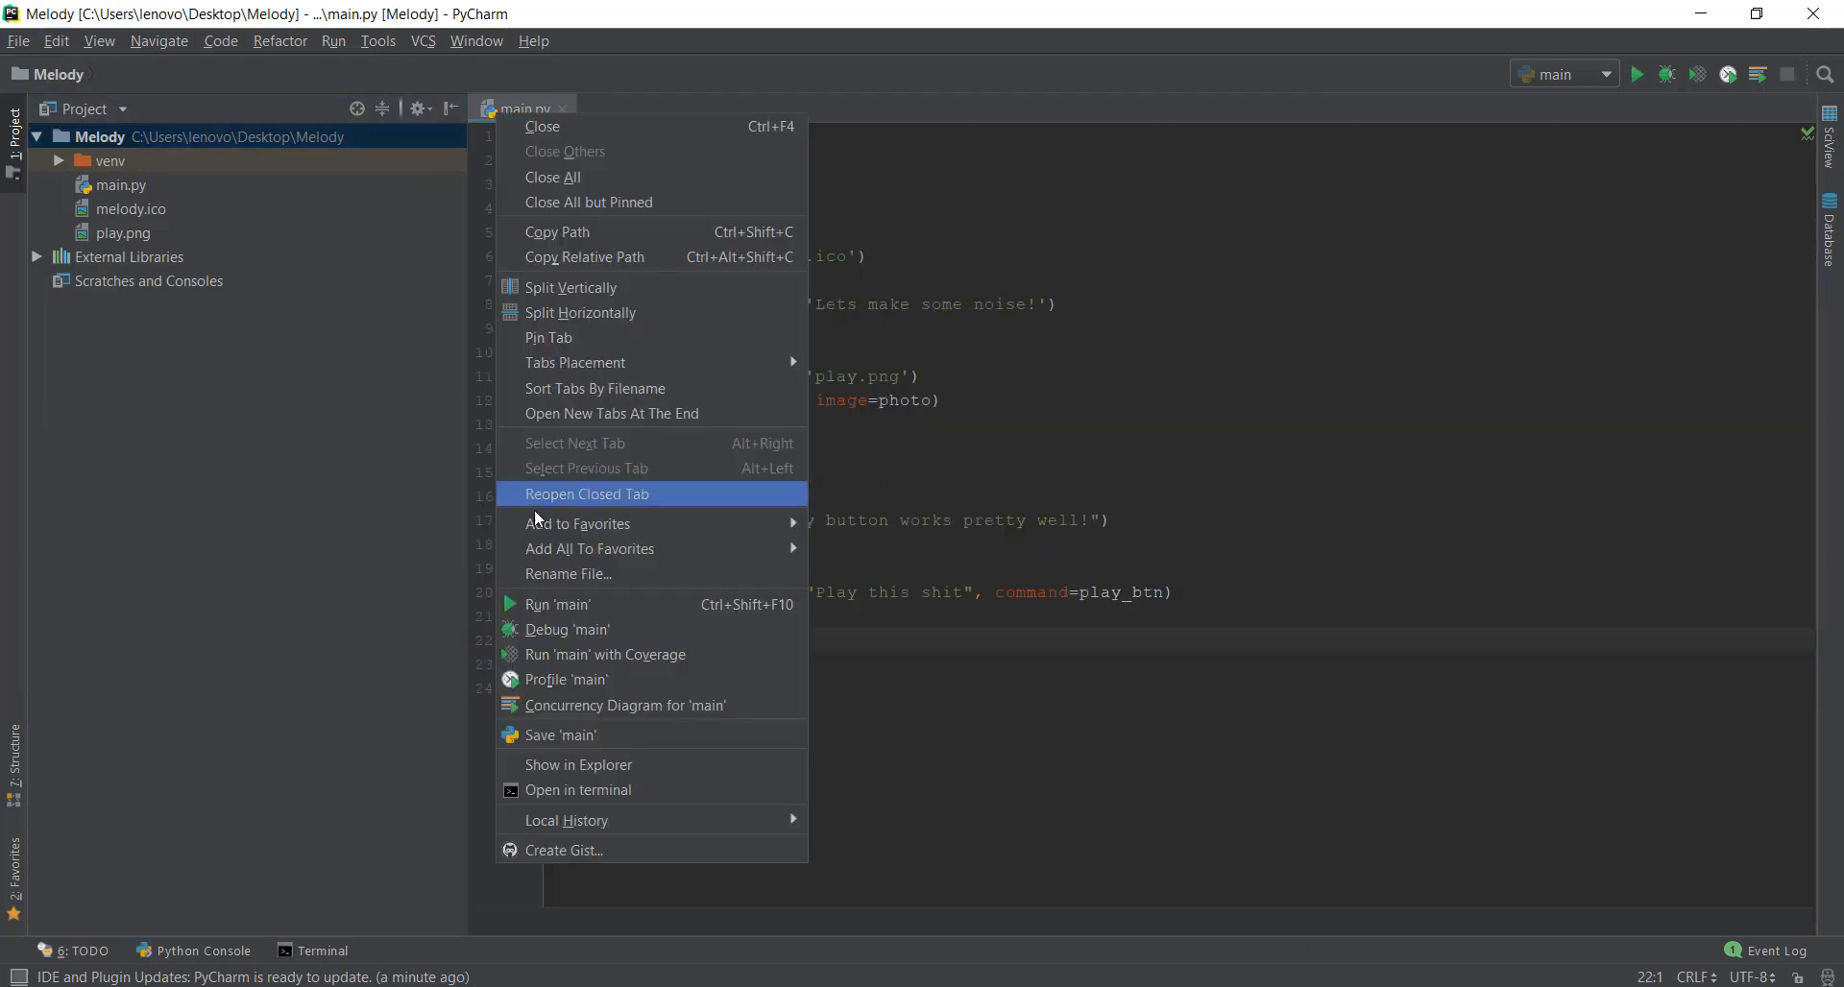
Step: Rerun main.py, try the 'Play this shit' button to print its message, then close the window
left_click(559, 603)
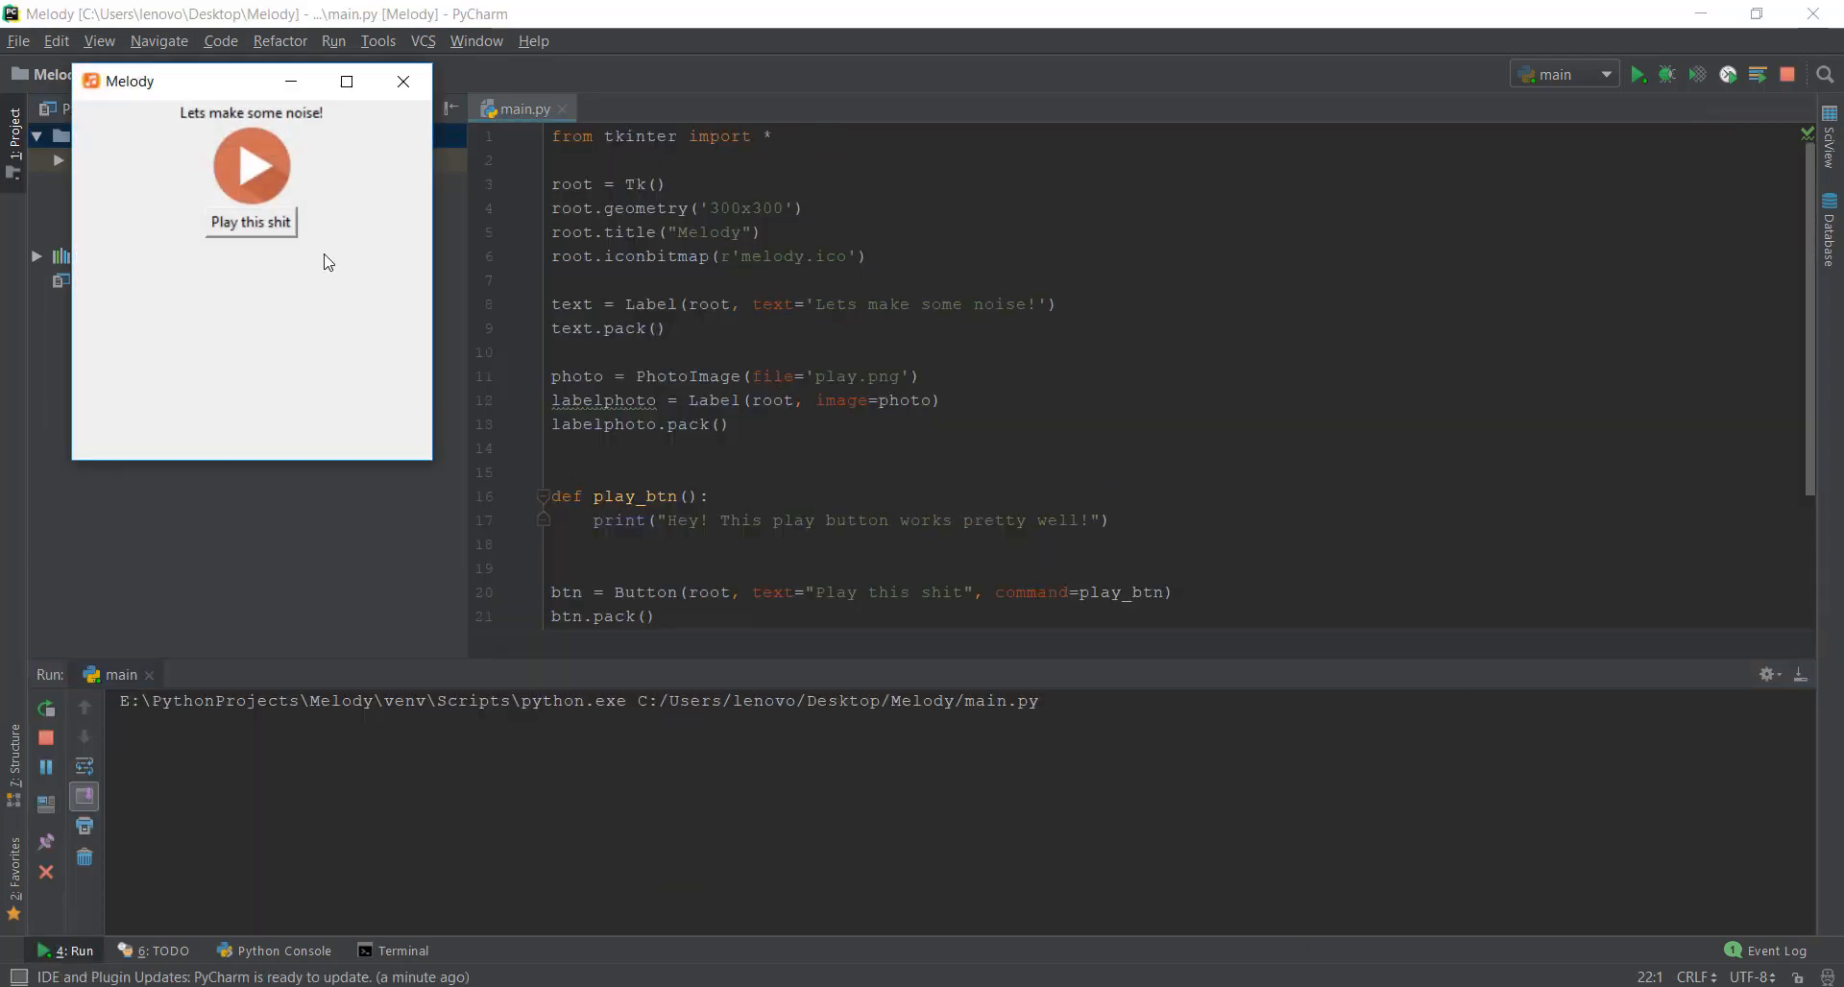
mouse_move(271, 229)
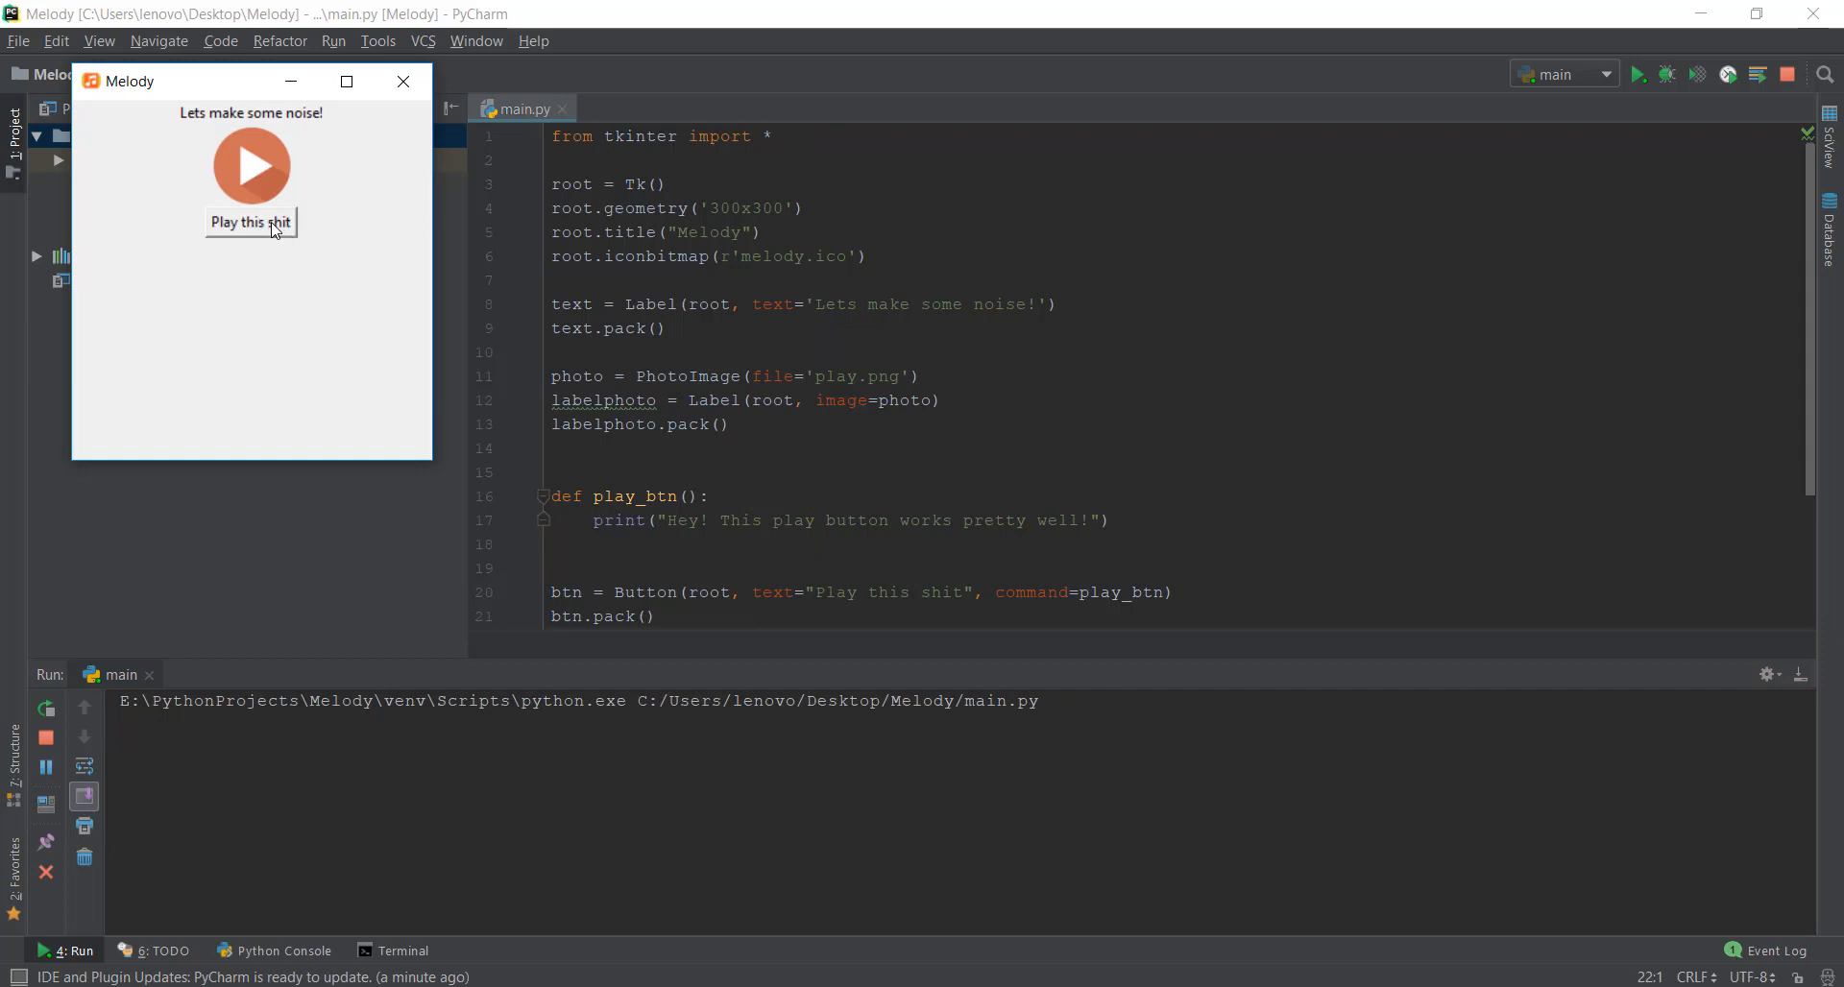
left_click(251, 222)
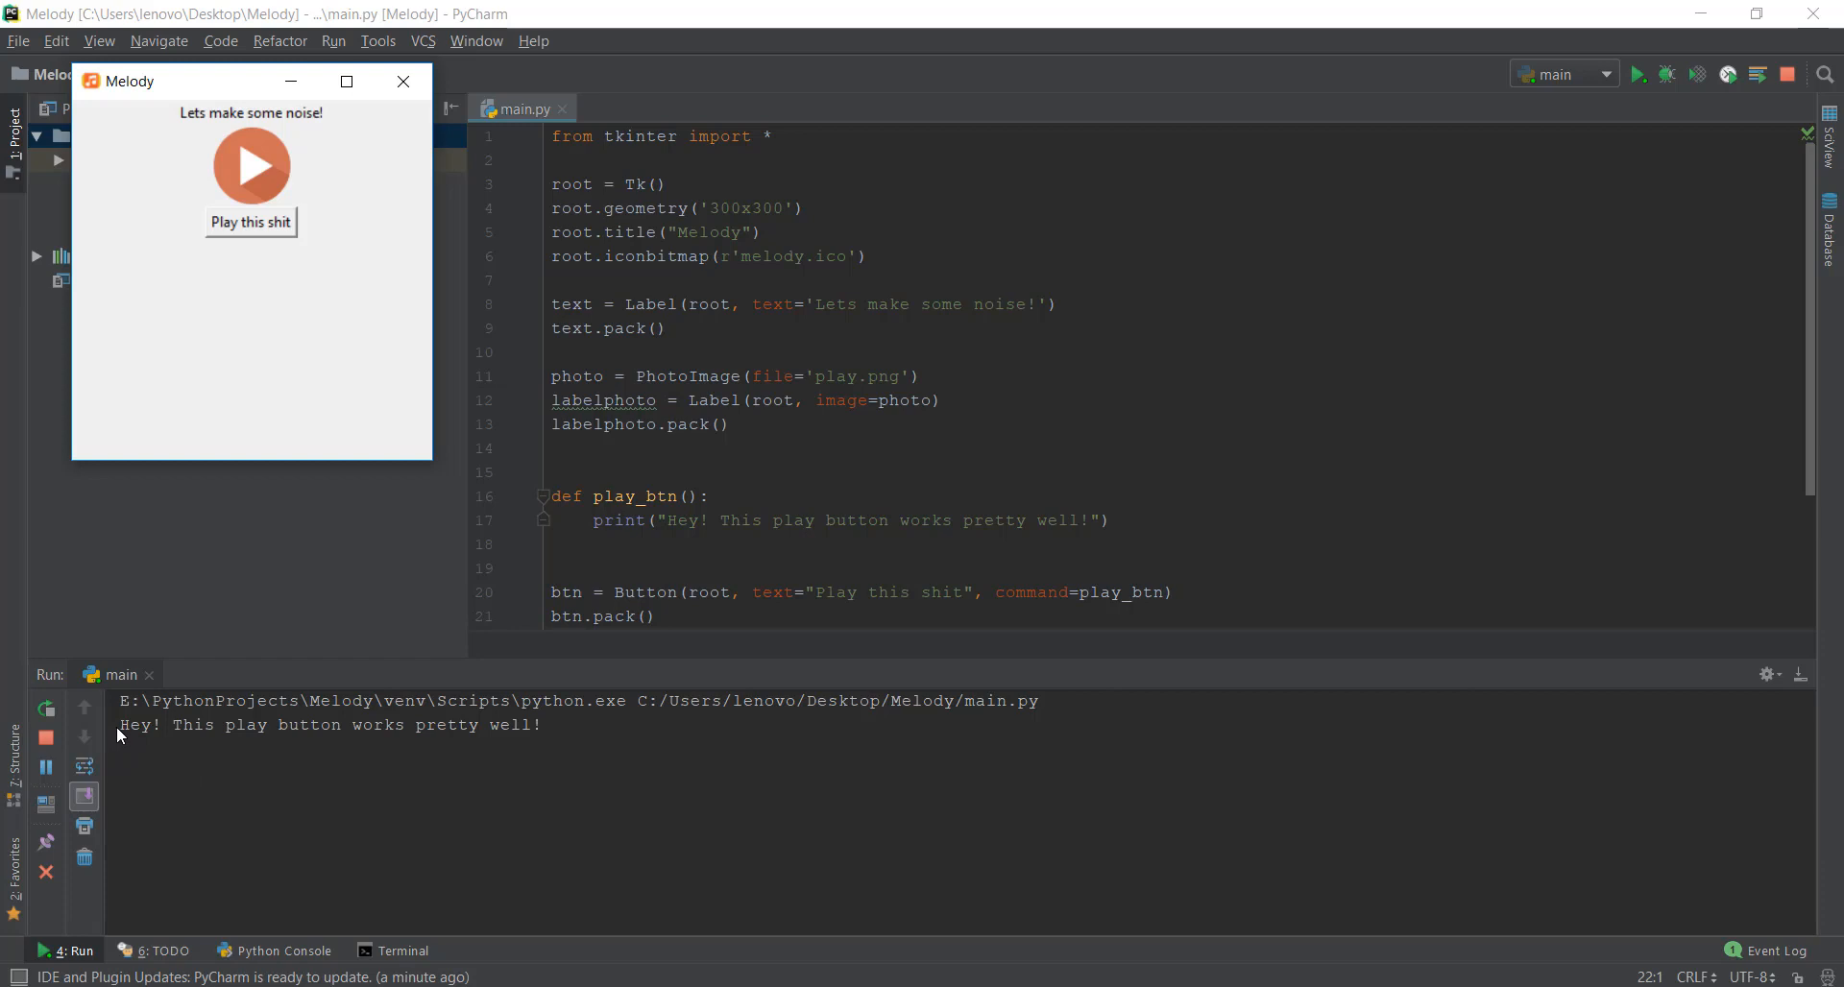
mouse_move(445, 726)
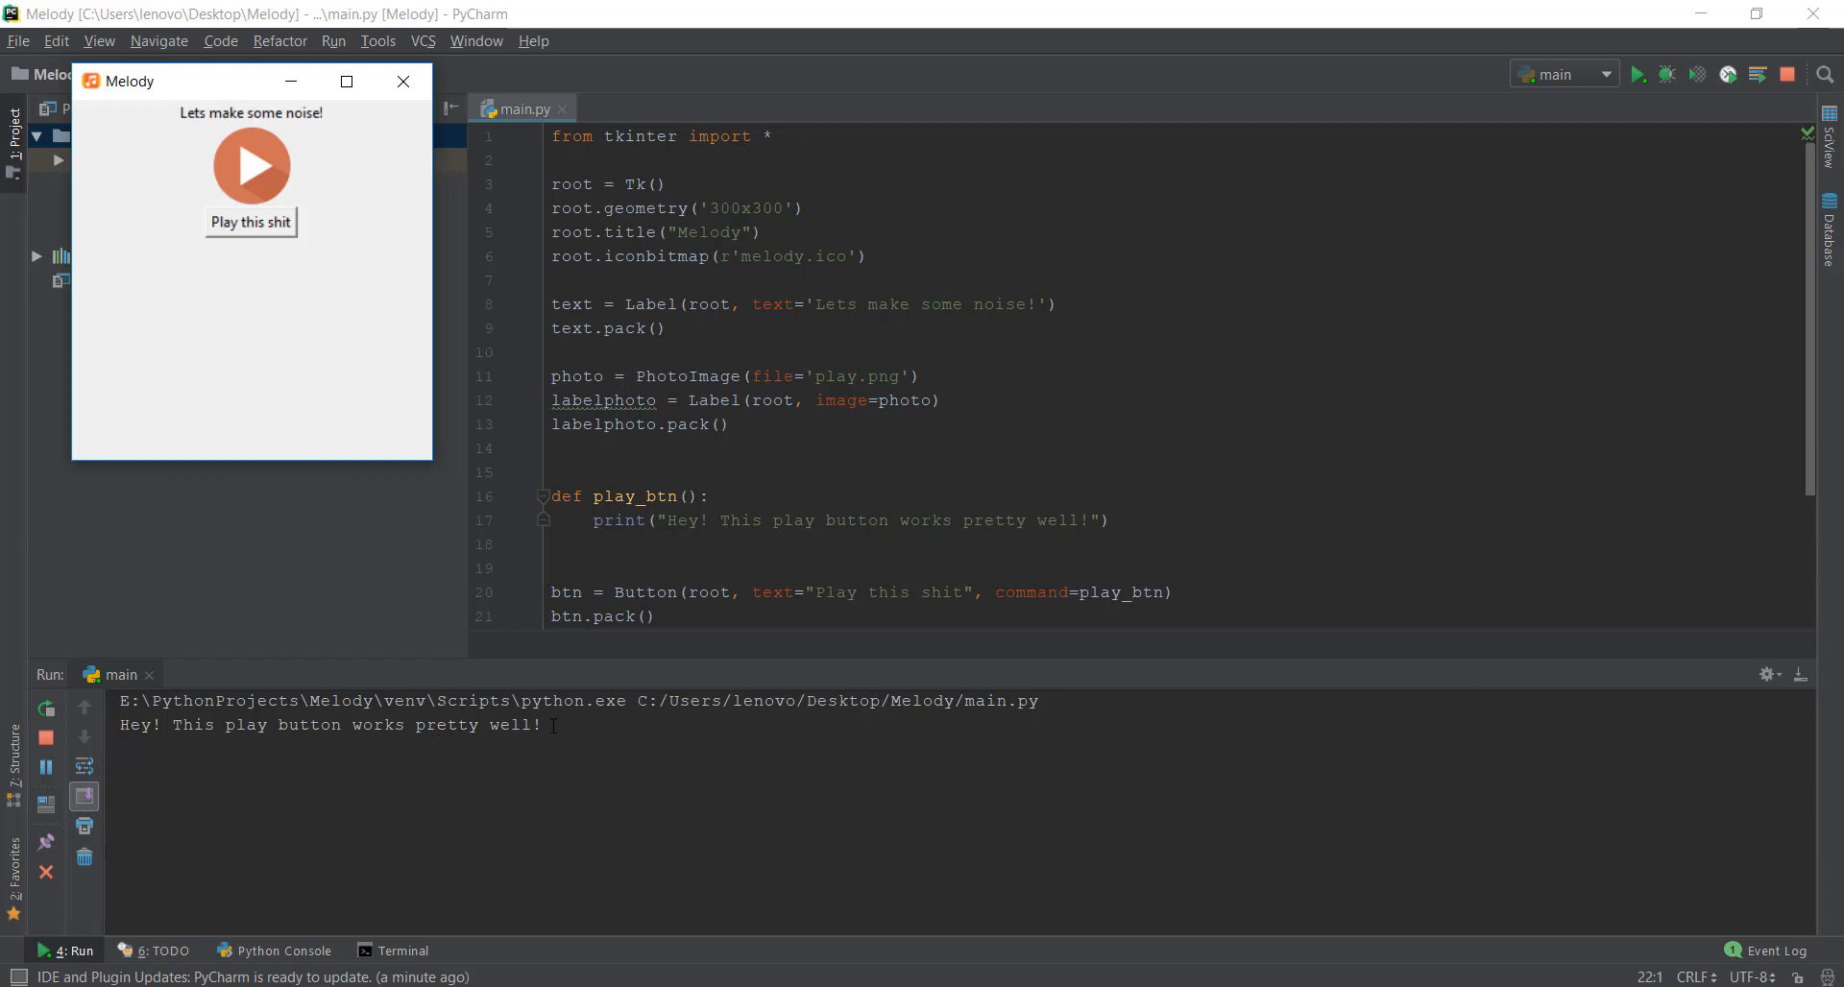
mouse_move(362, 264)
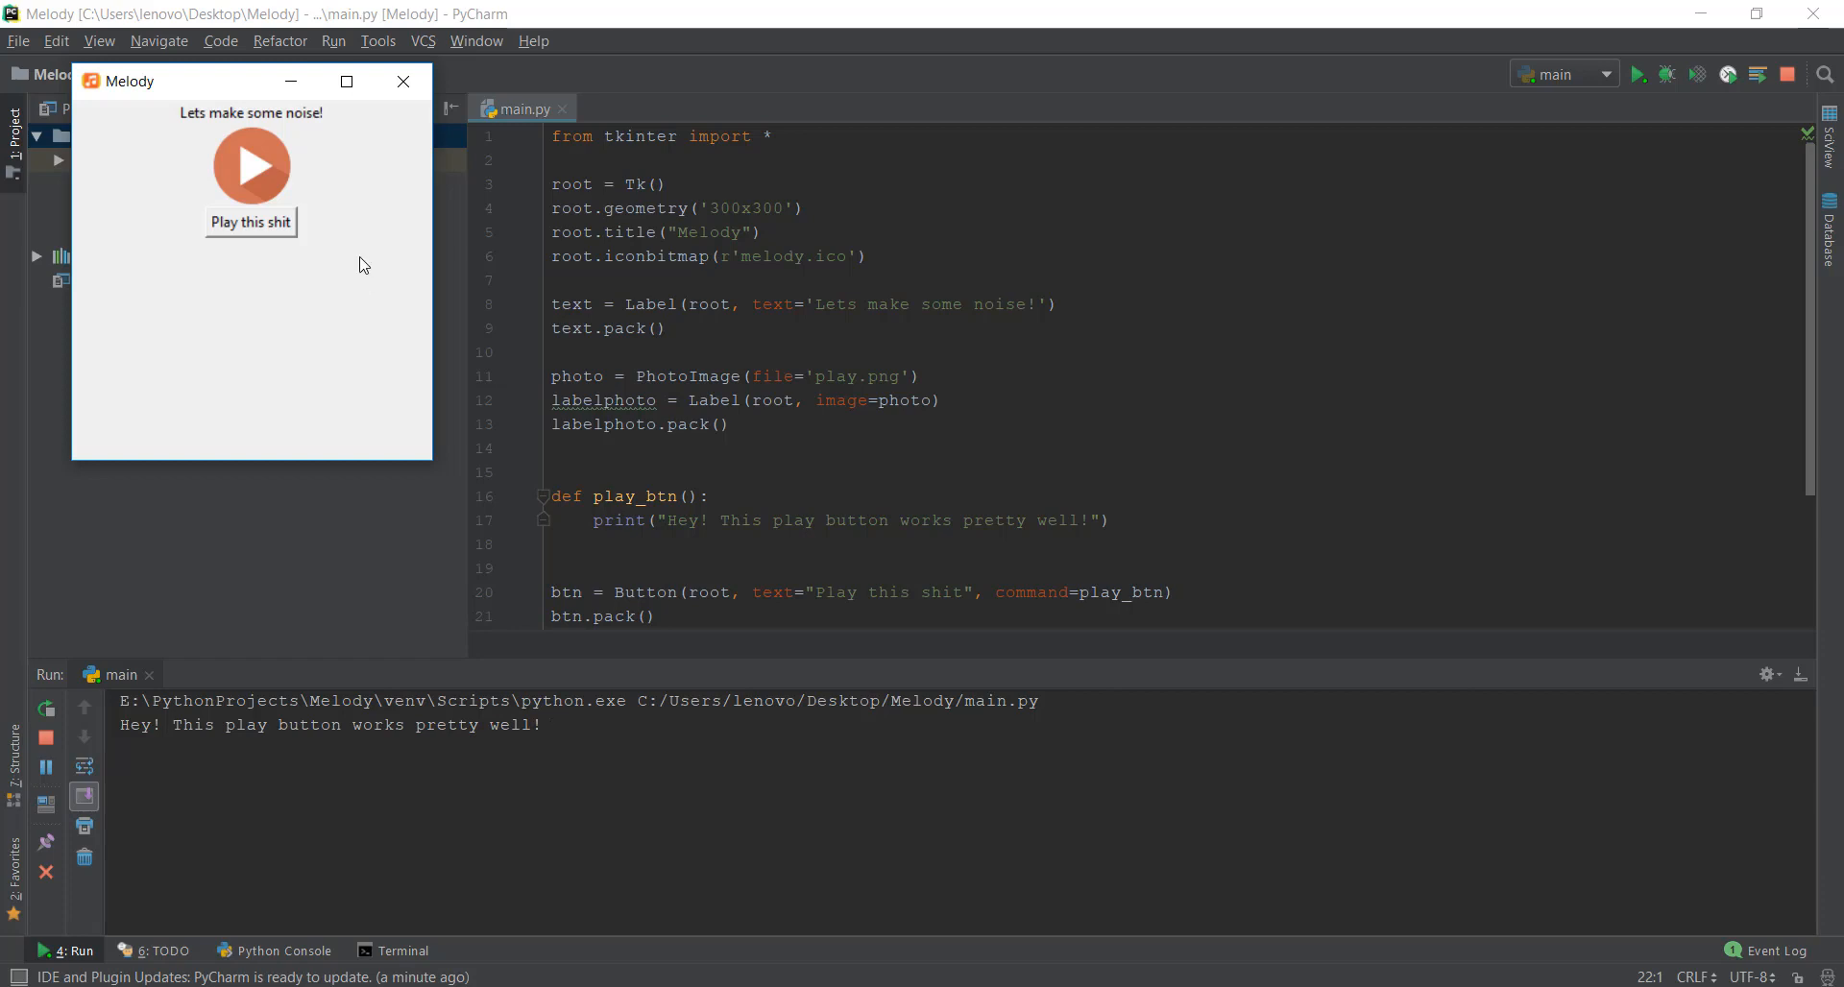
mouse_move(262, 229)
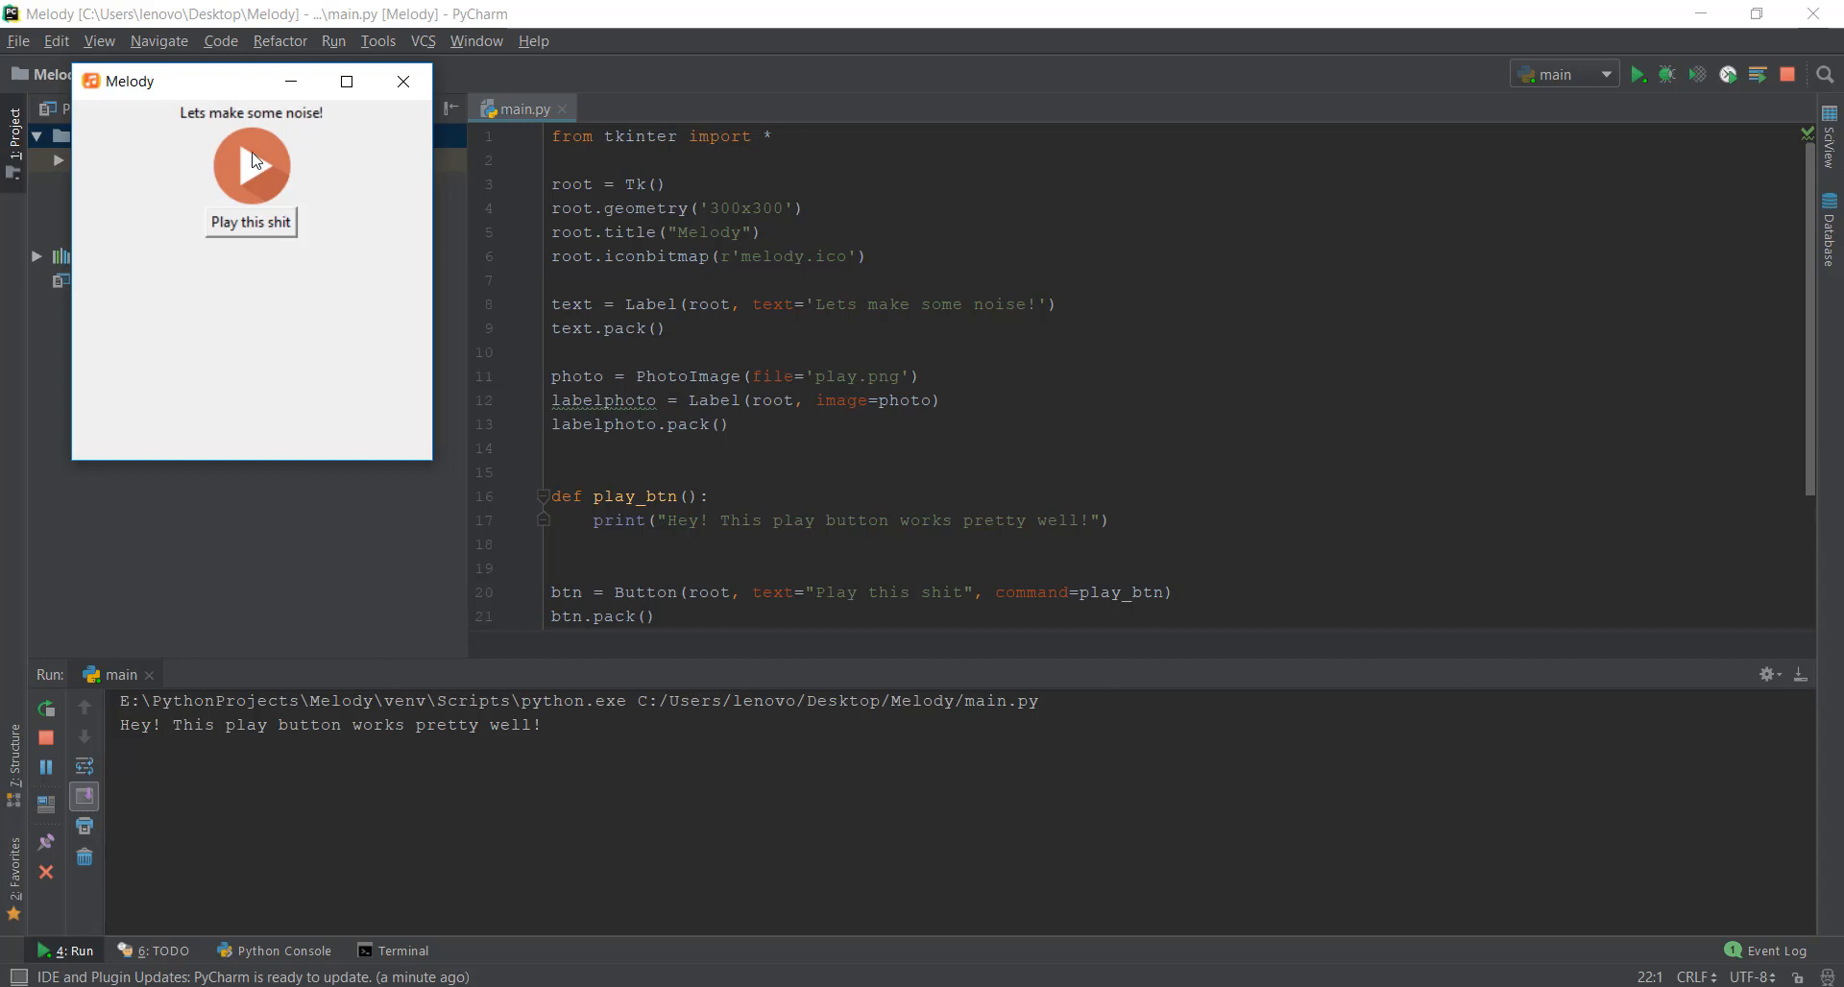
mouse_move(413, 147)
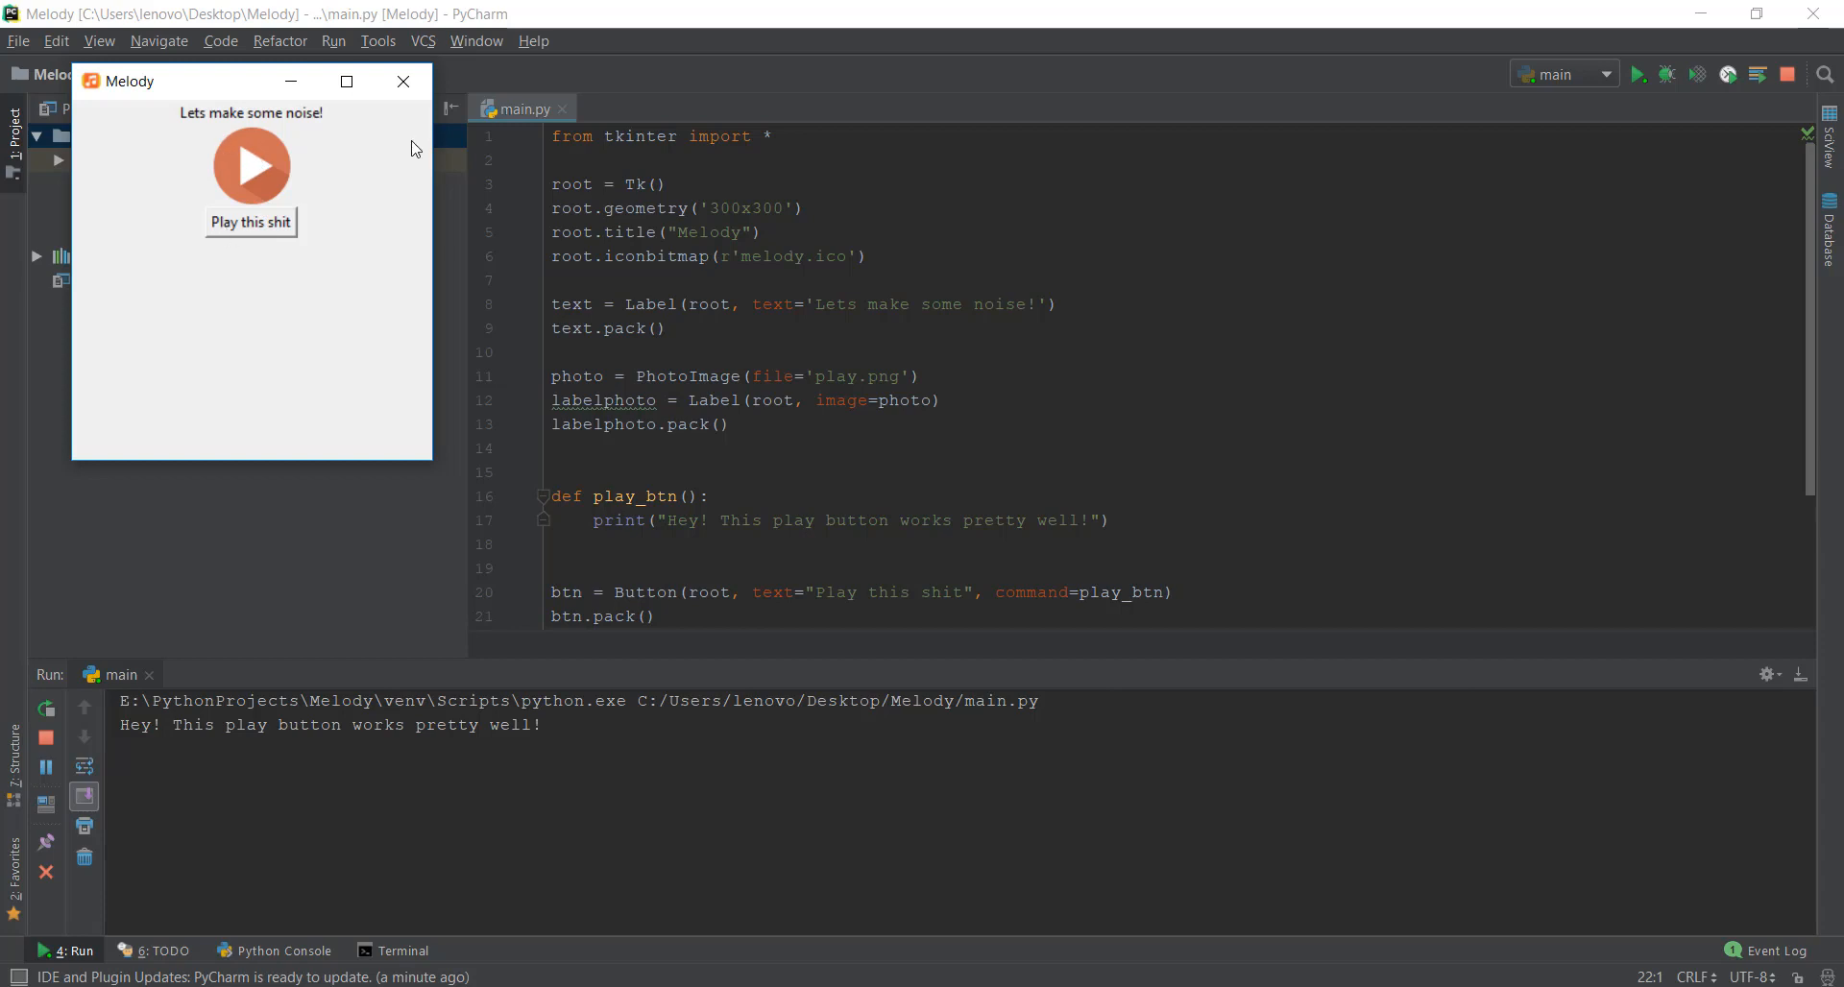
mouse_move(297, 165)
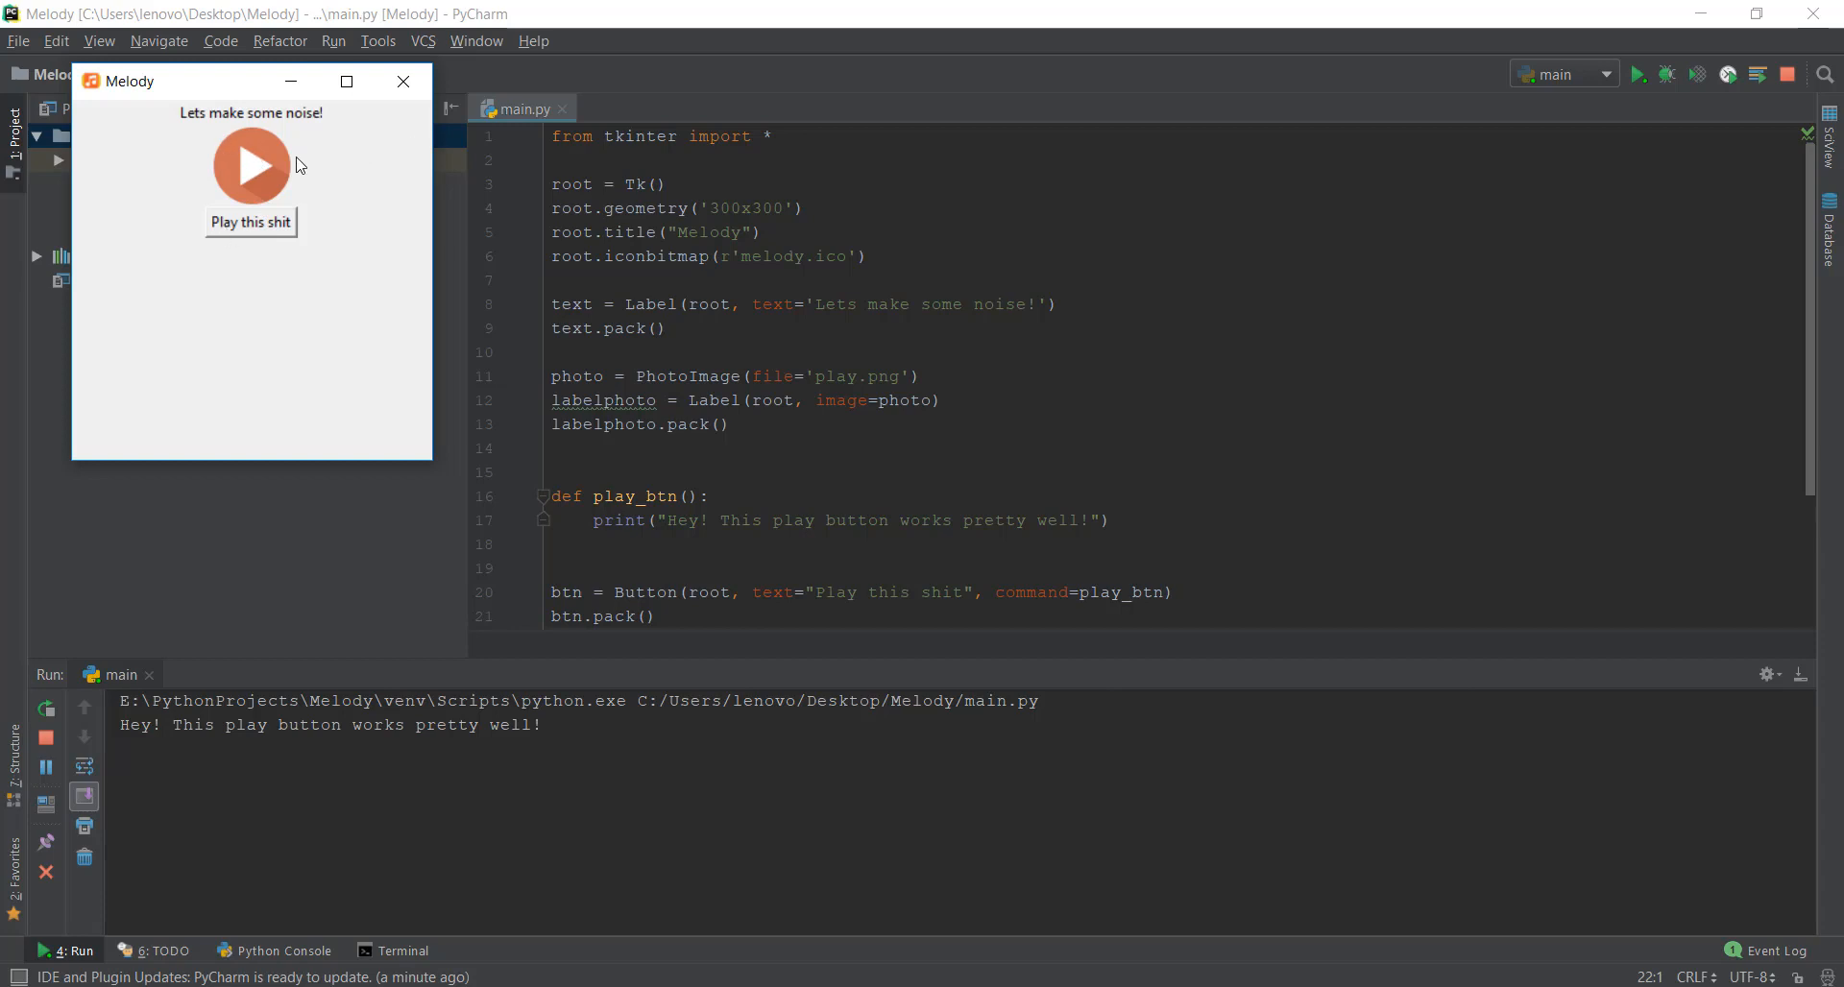
mouse_move(284, 157)
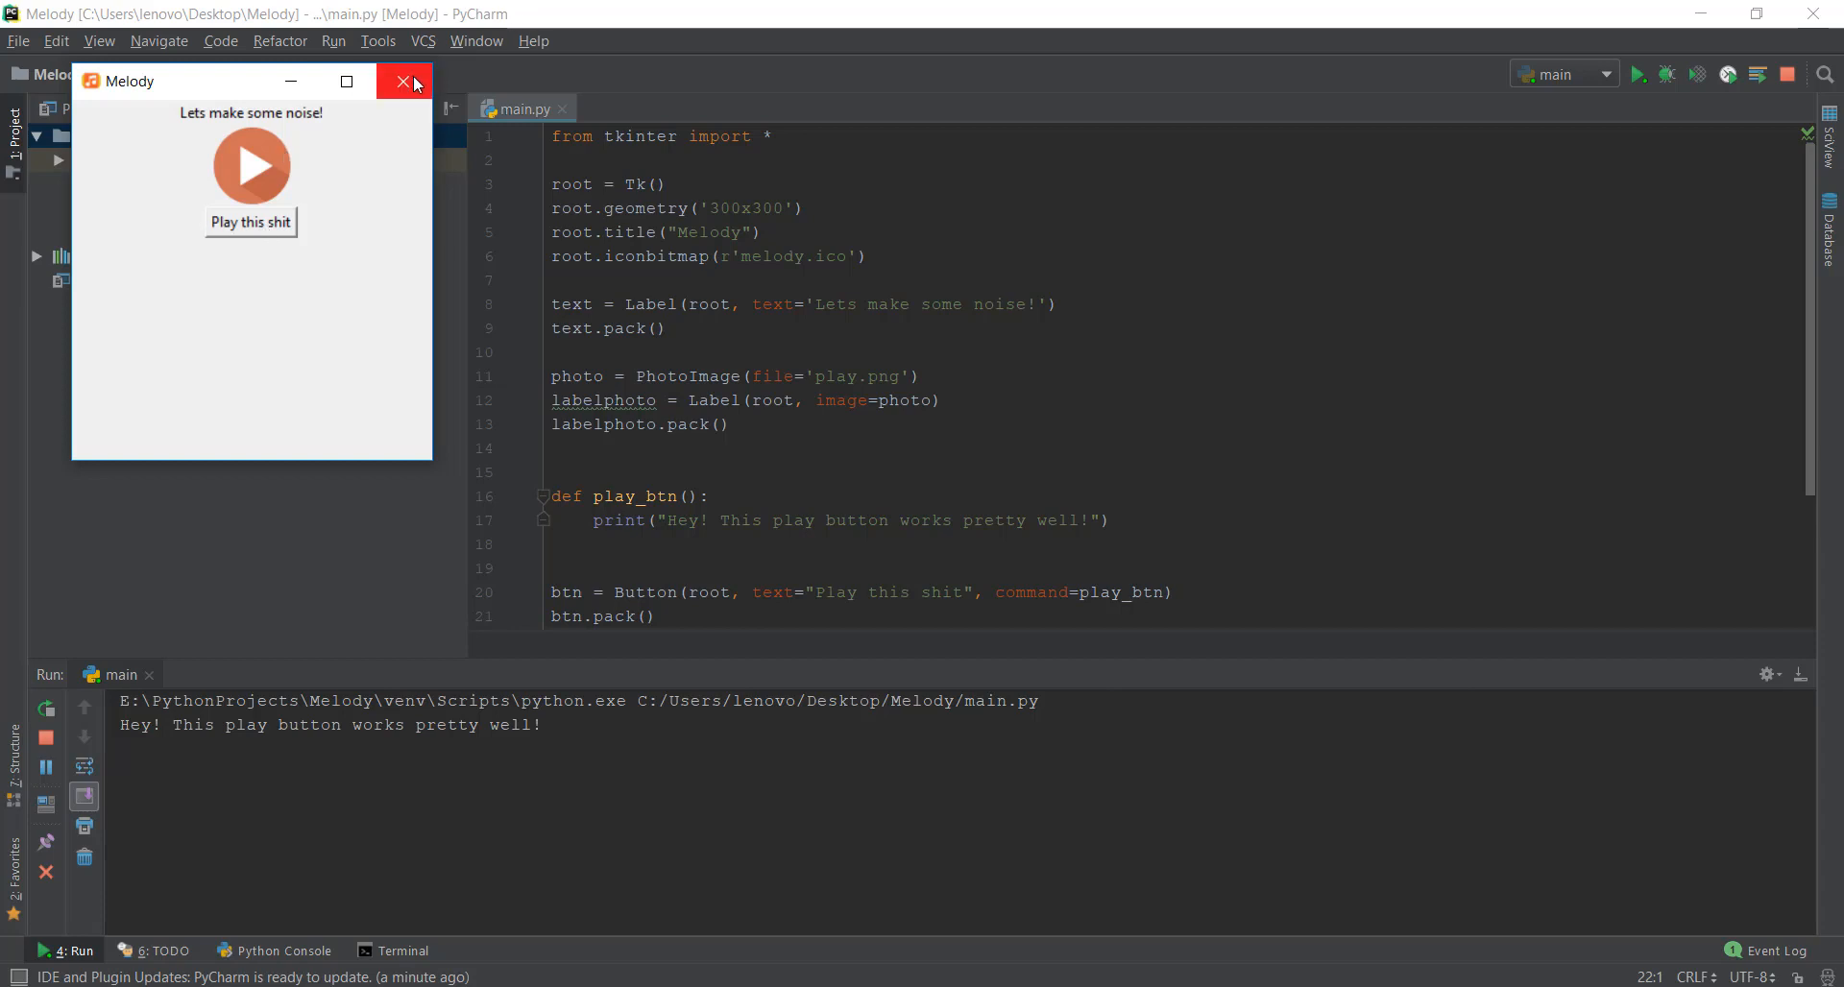
left_click(403, 80)
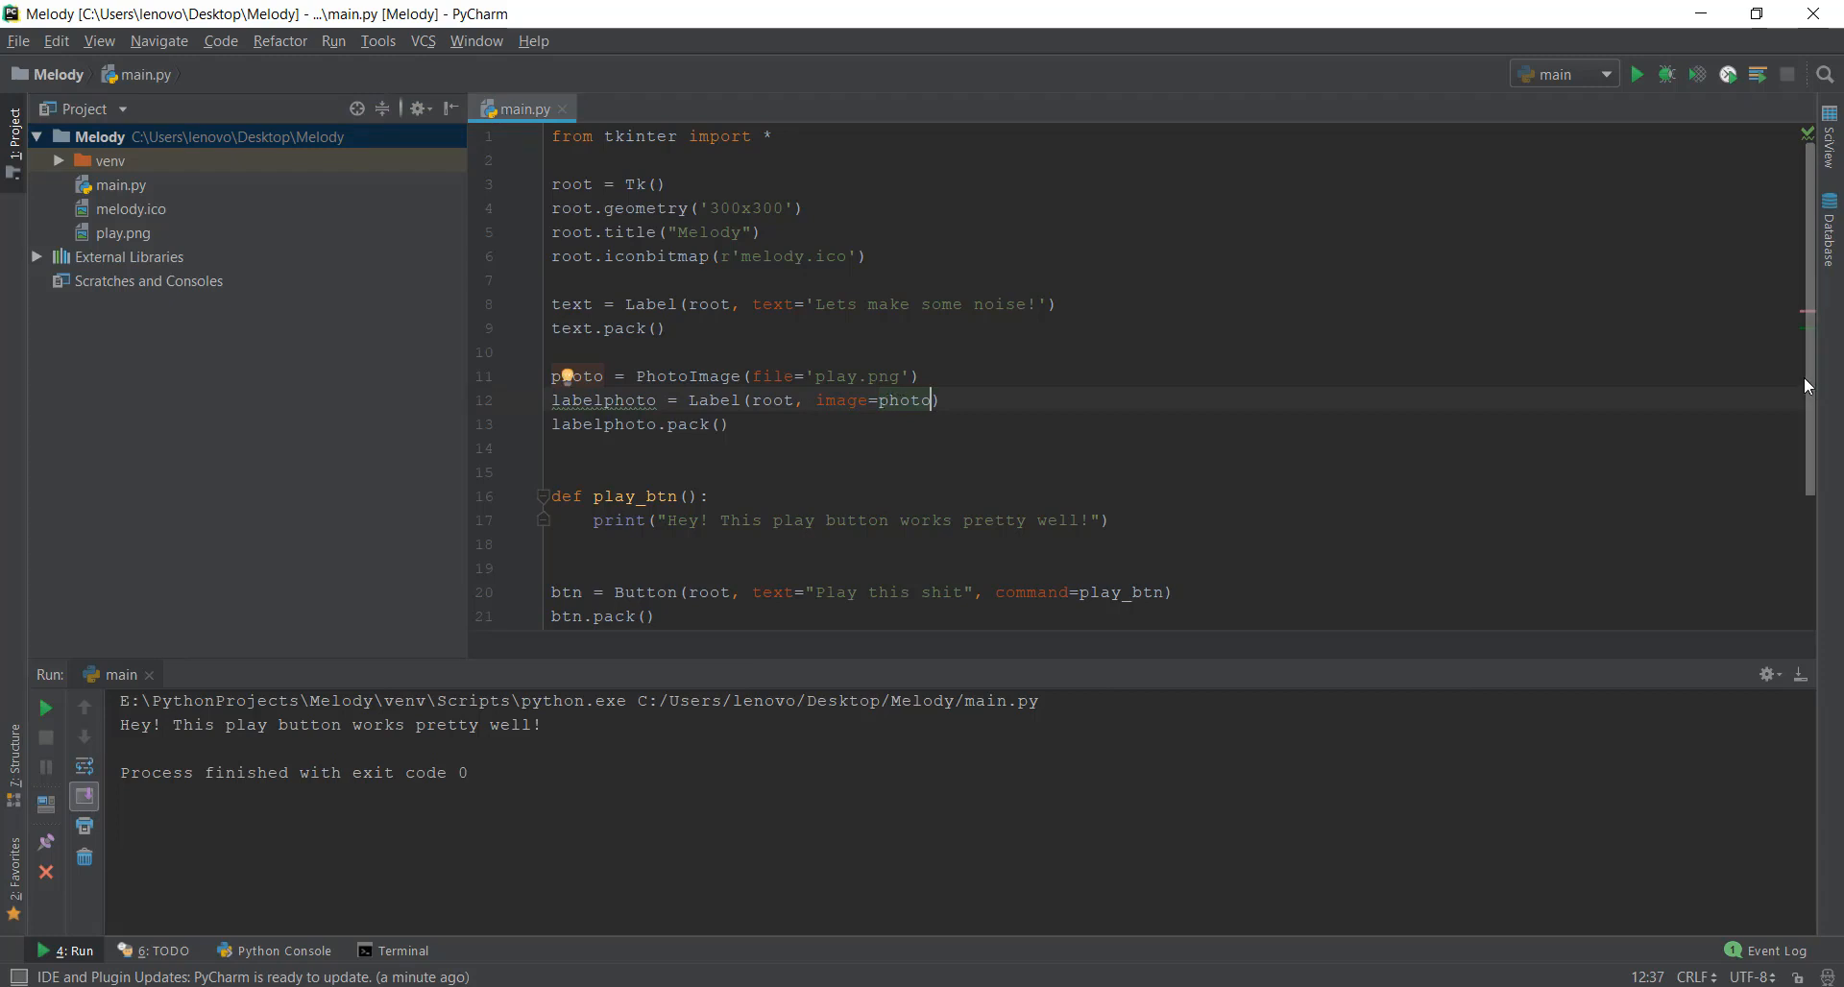
Step: Replace the button's text label with image=photo so it shows the play image
scroll("down", 3)
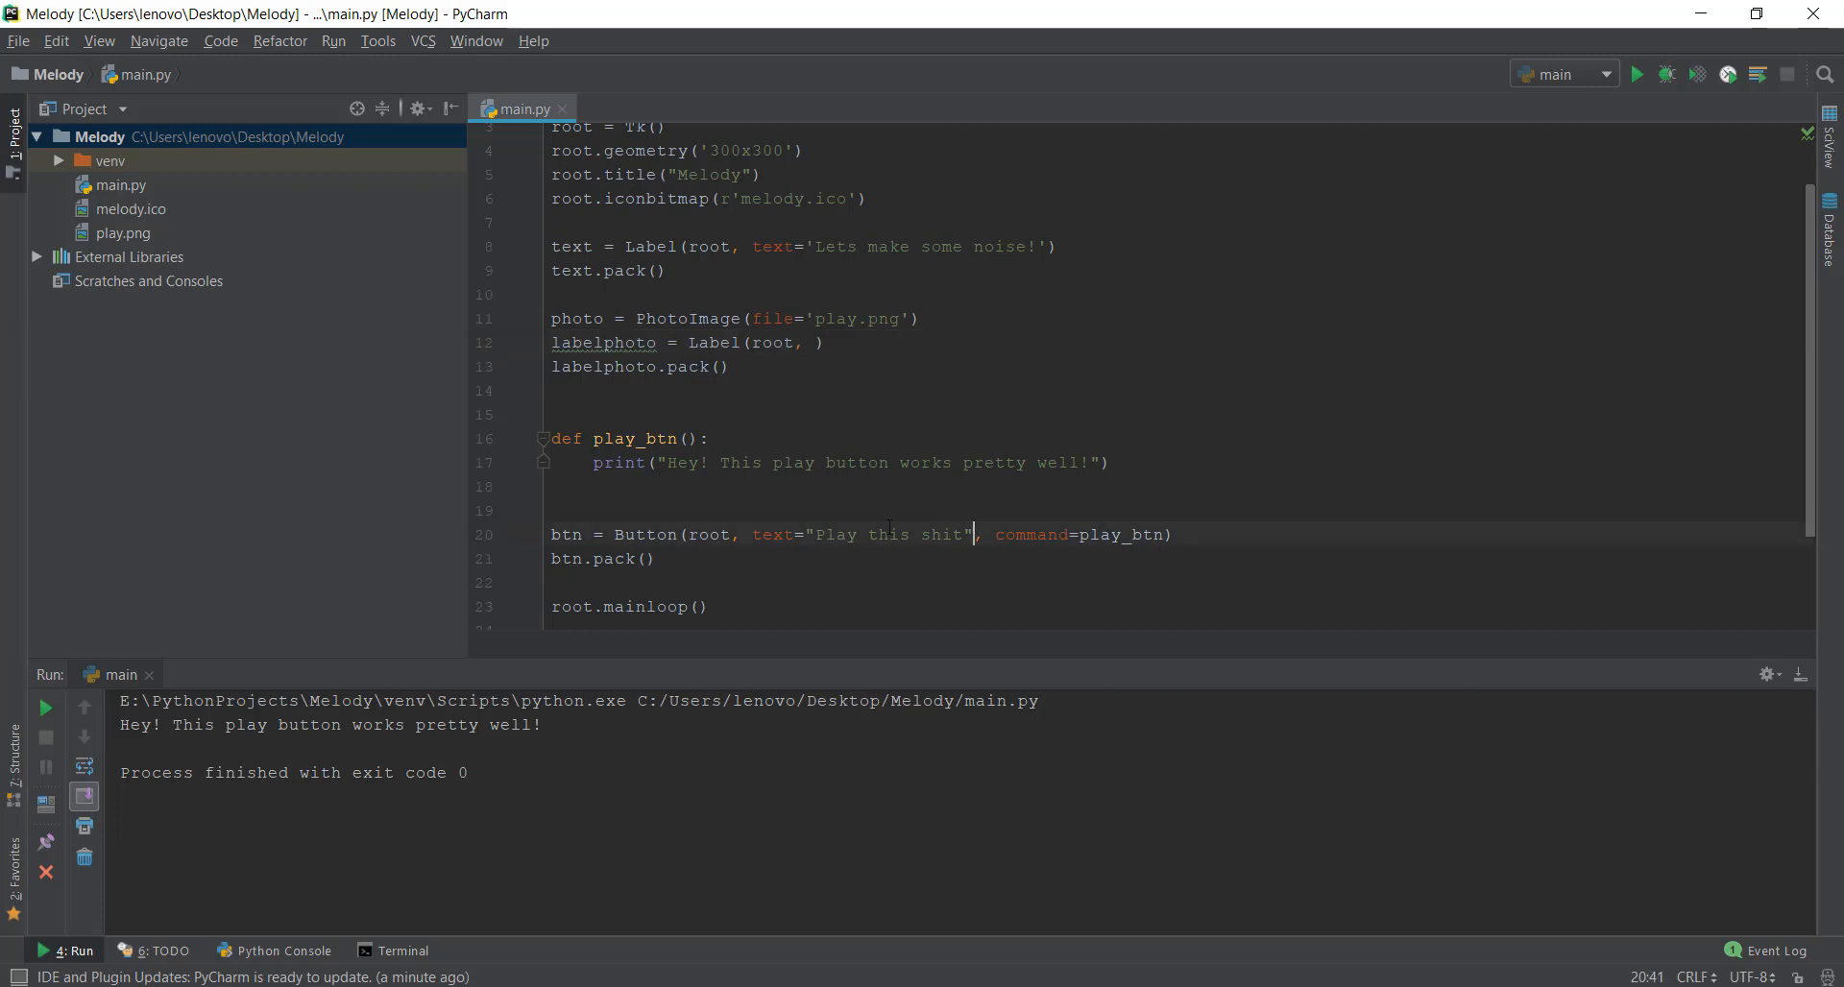
type("image=photo")
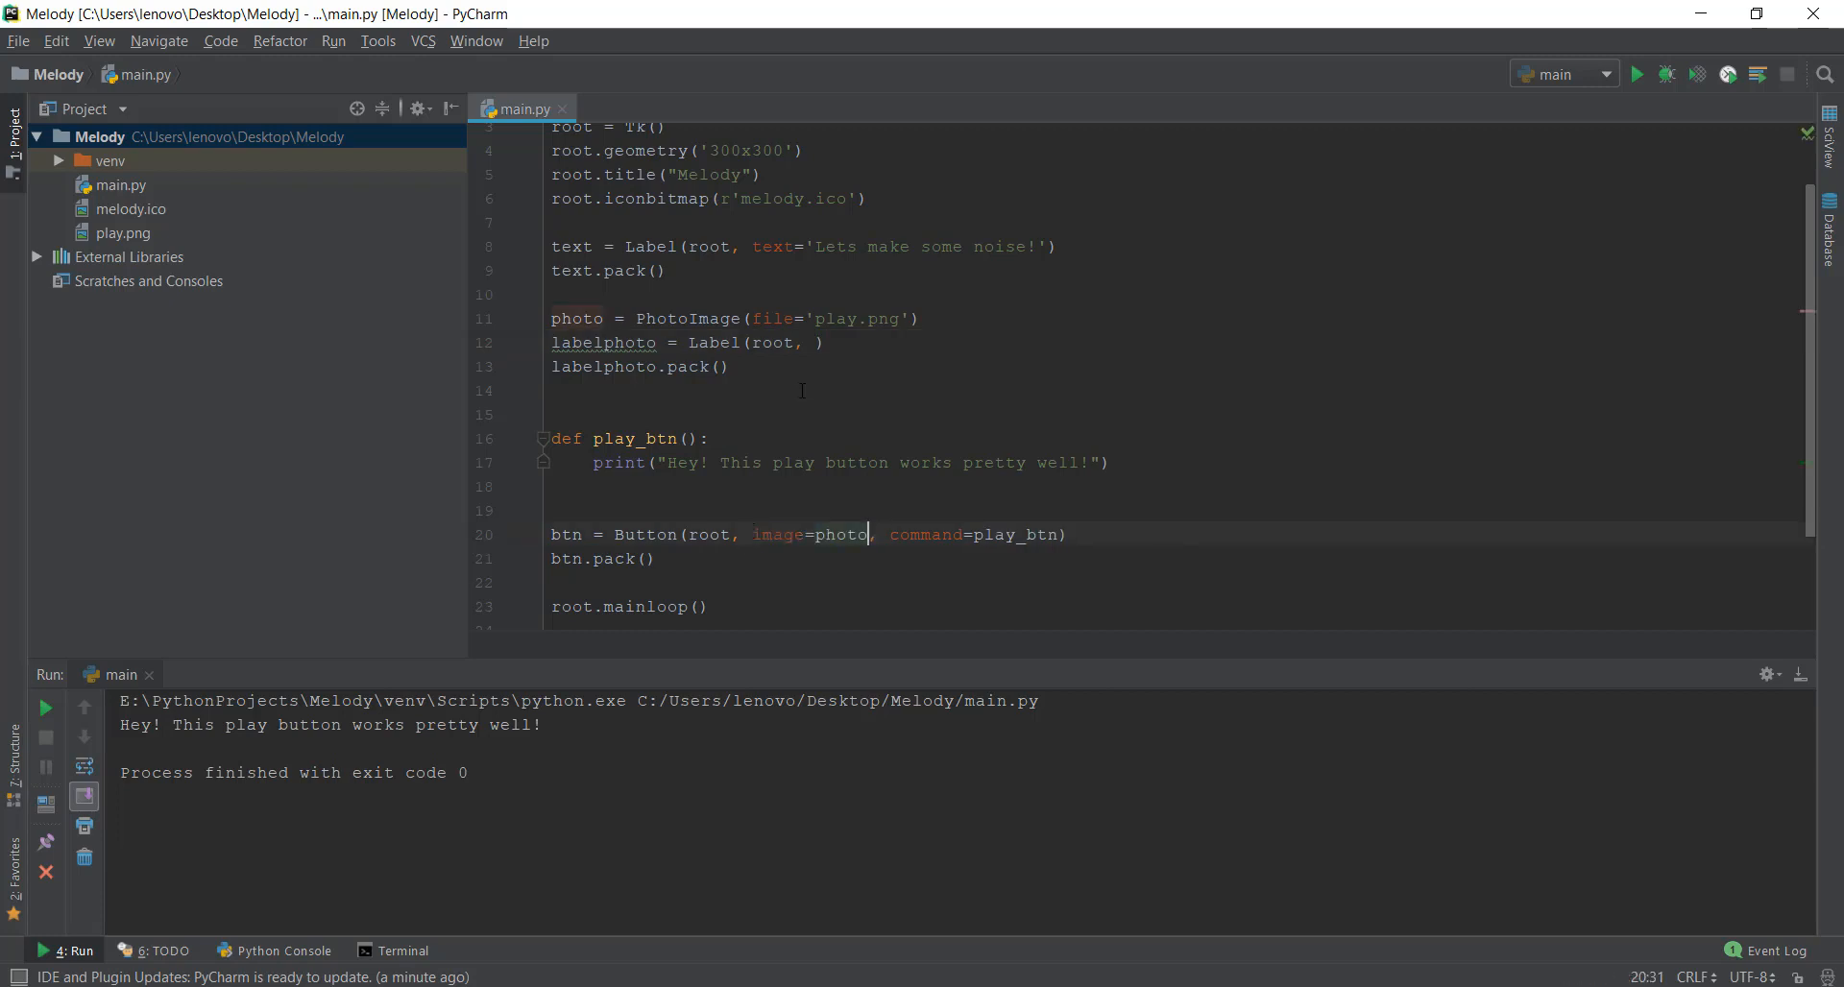
type("image=photo")
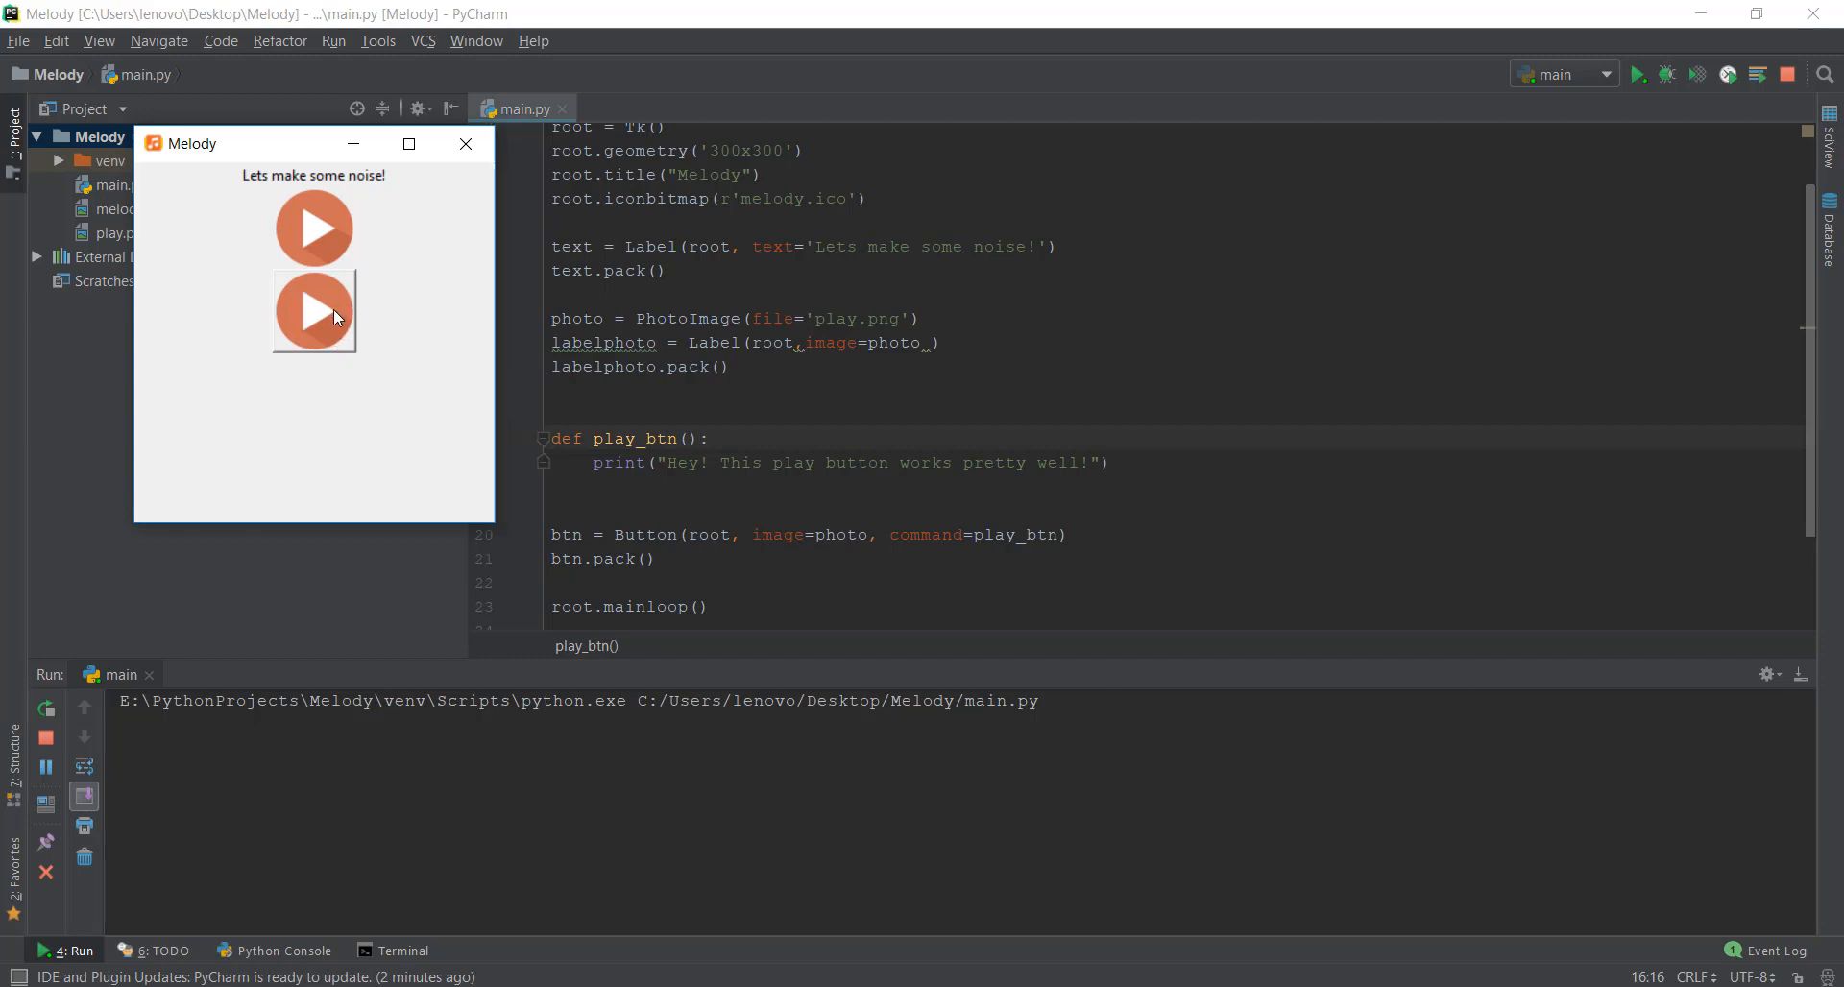
Step: Click the play-image button repeatedly, printing its message to the console each time
left_click(314, 311)
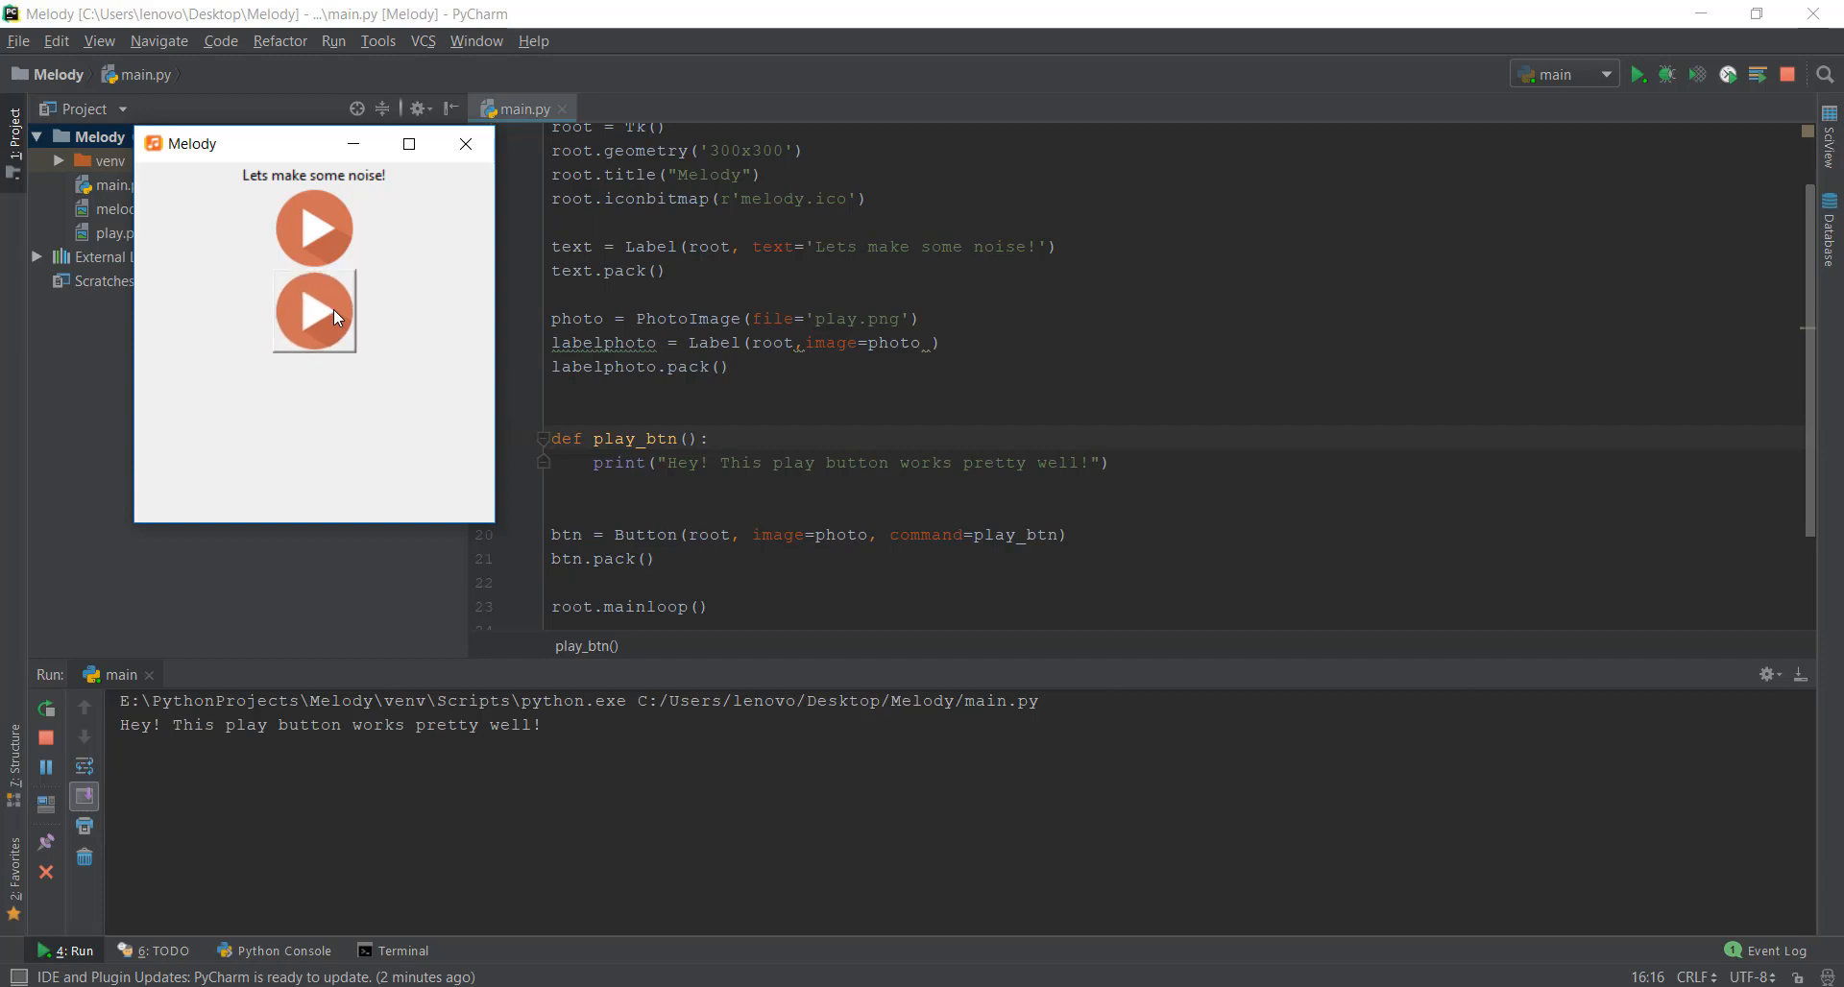
left_click(314, 310)
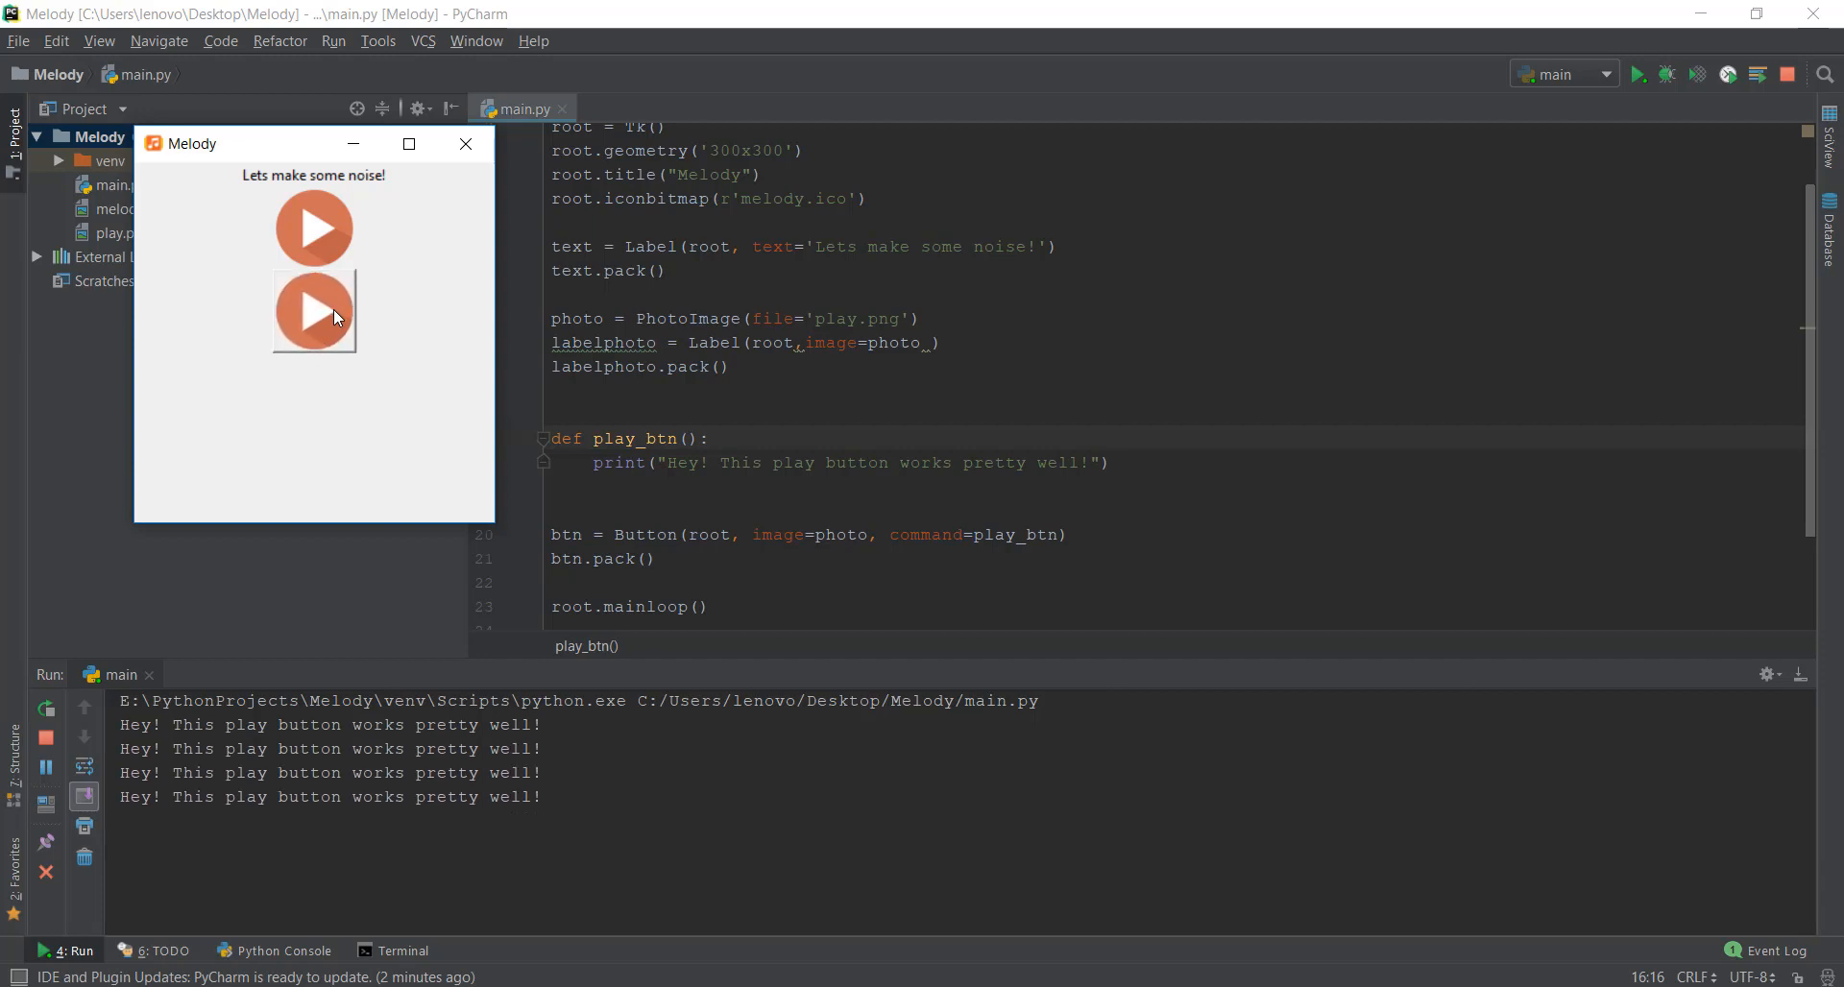
left_click(314, 310)
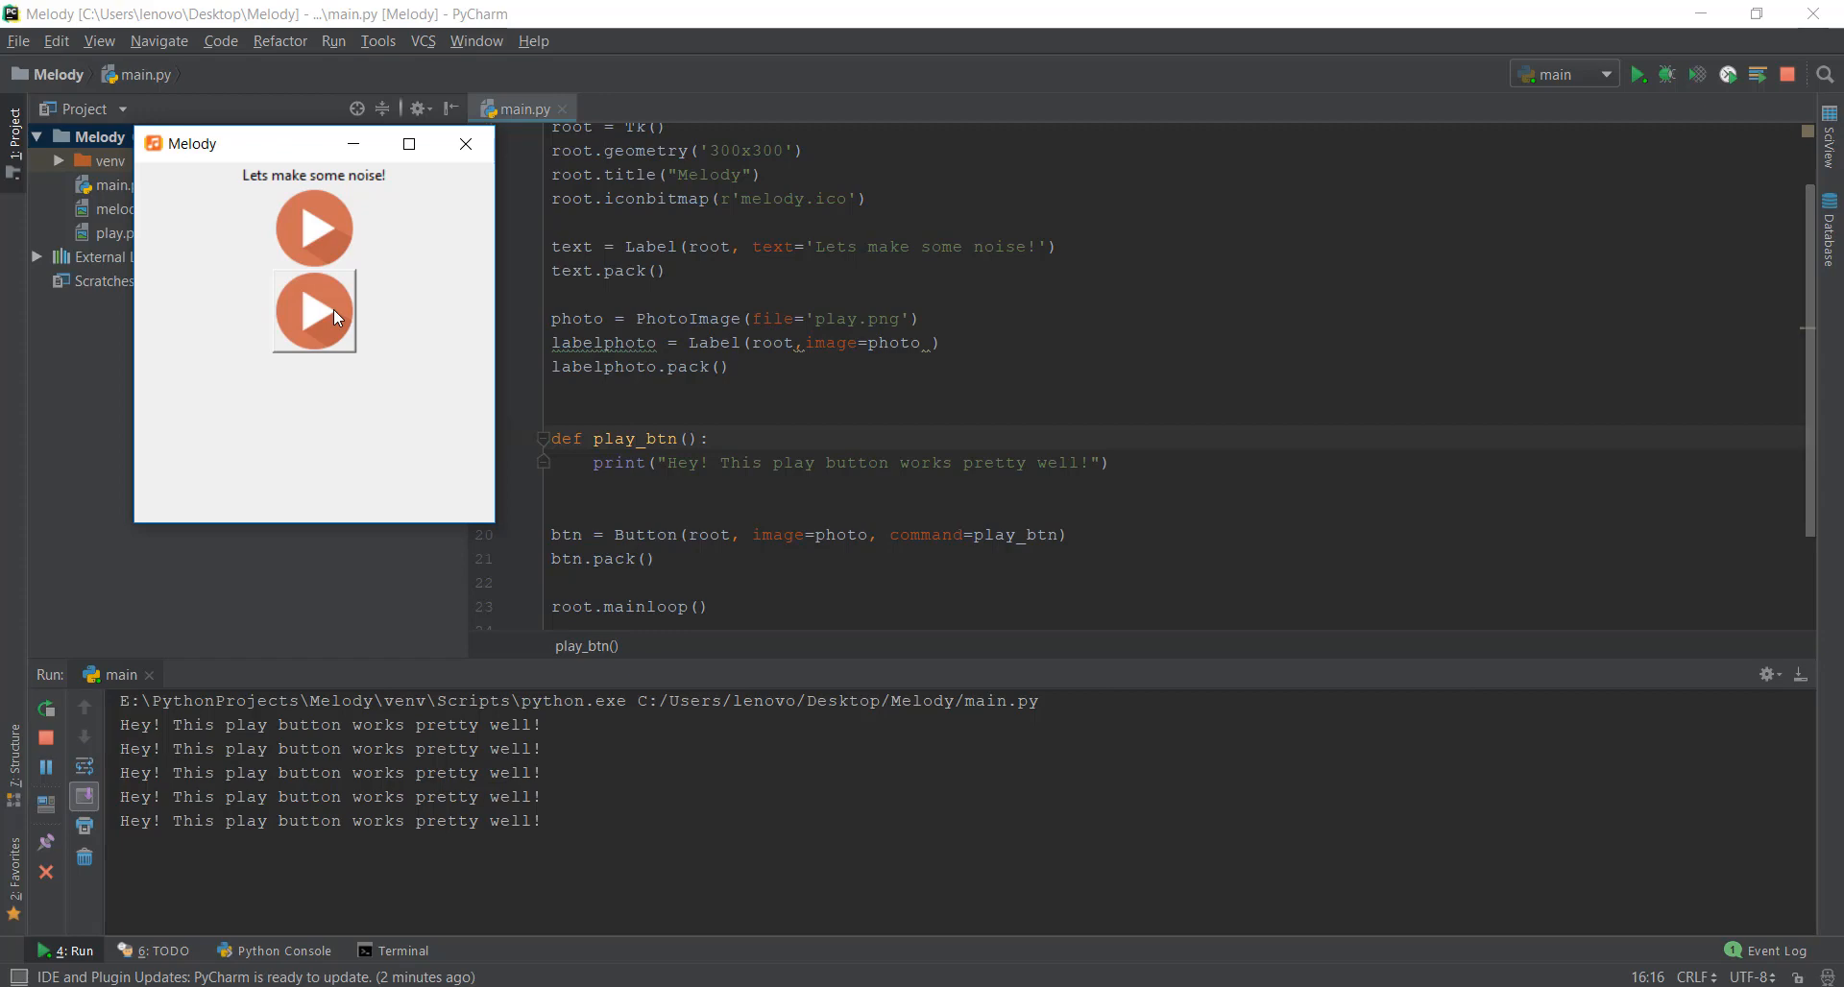
mouse_move(305, 241)
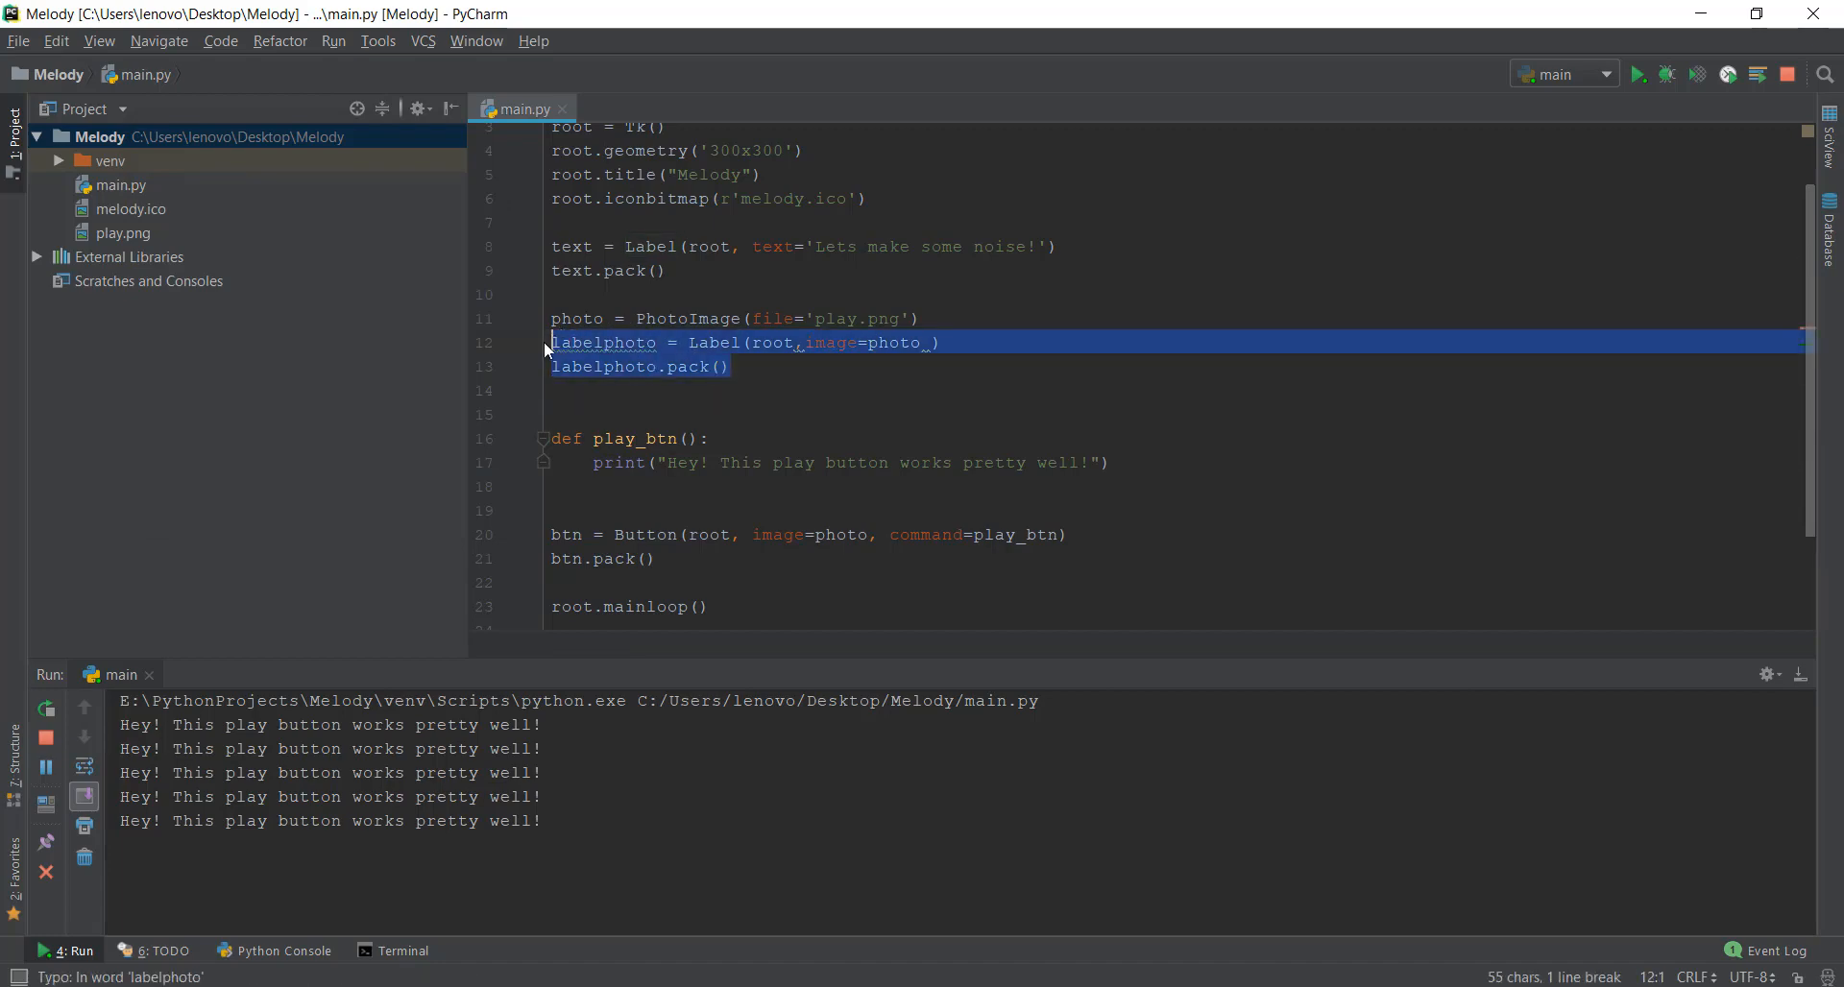
Step: Delete the labelphoto label and its pack line, leaving only the play-image button
key("Delete")
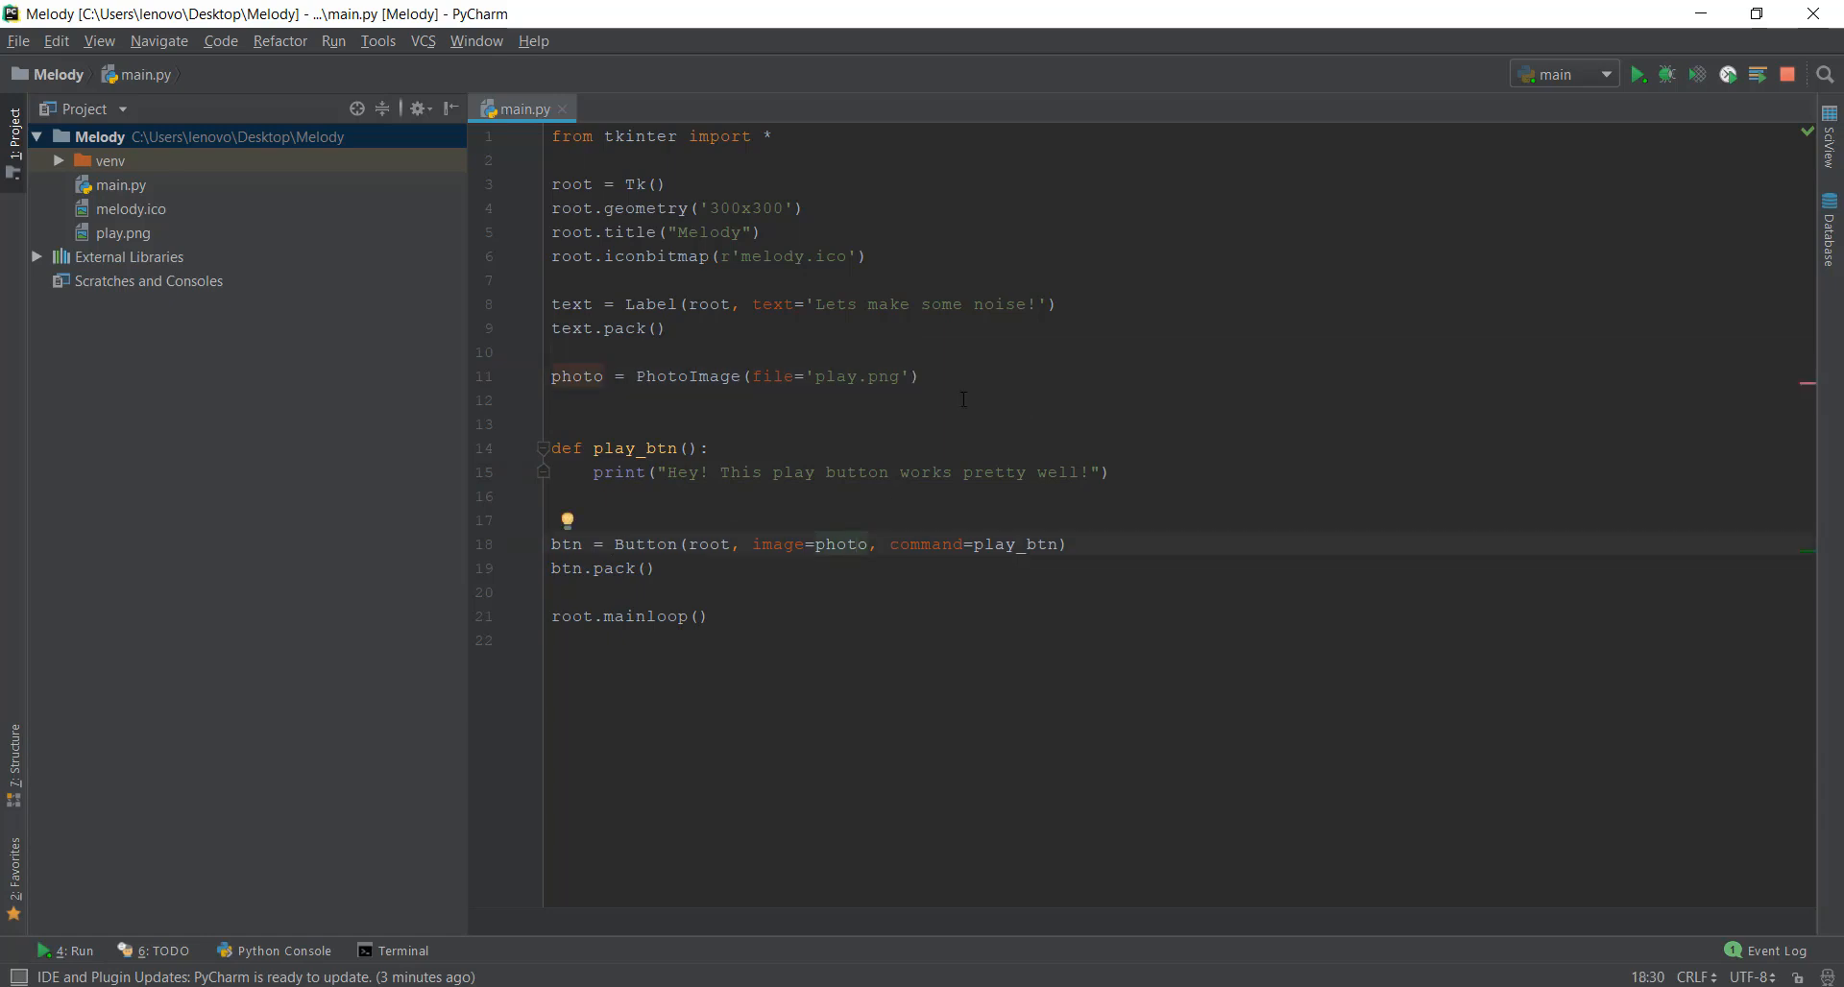
left_click(805, 472)
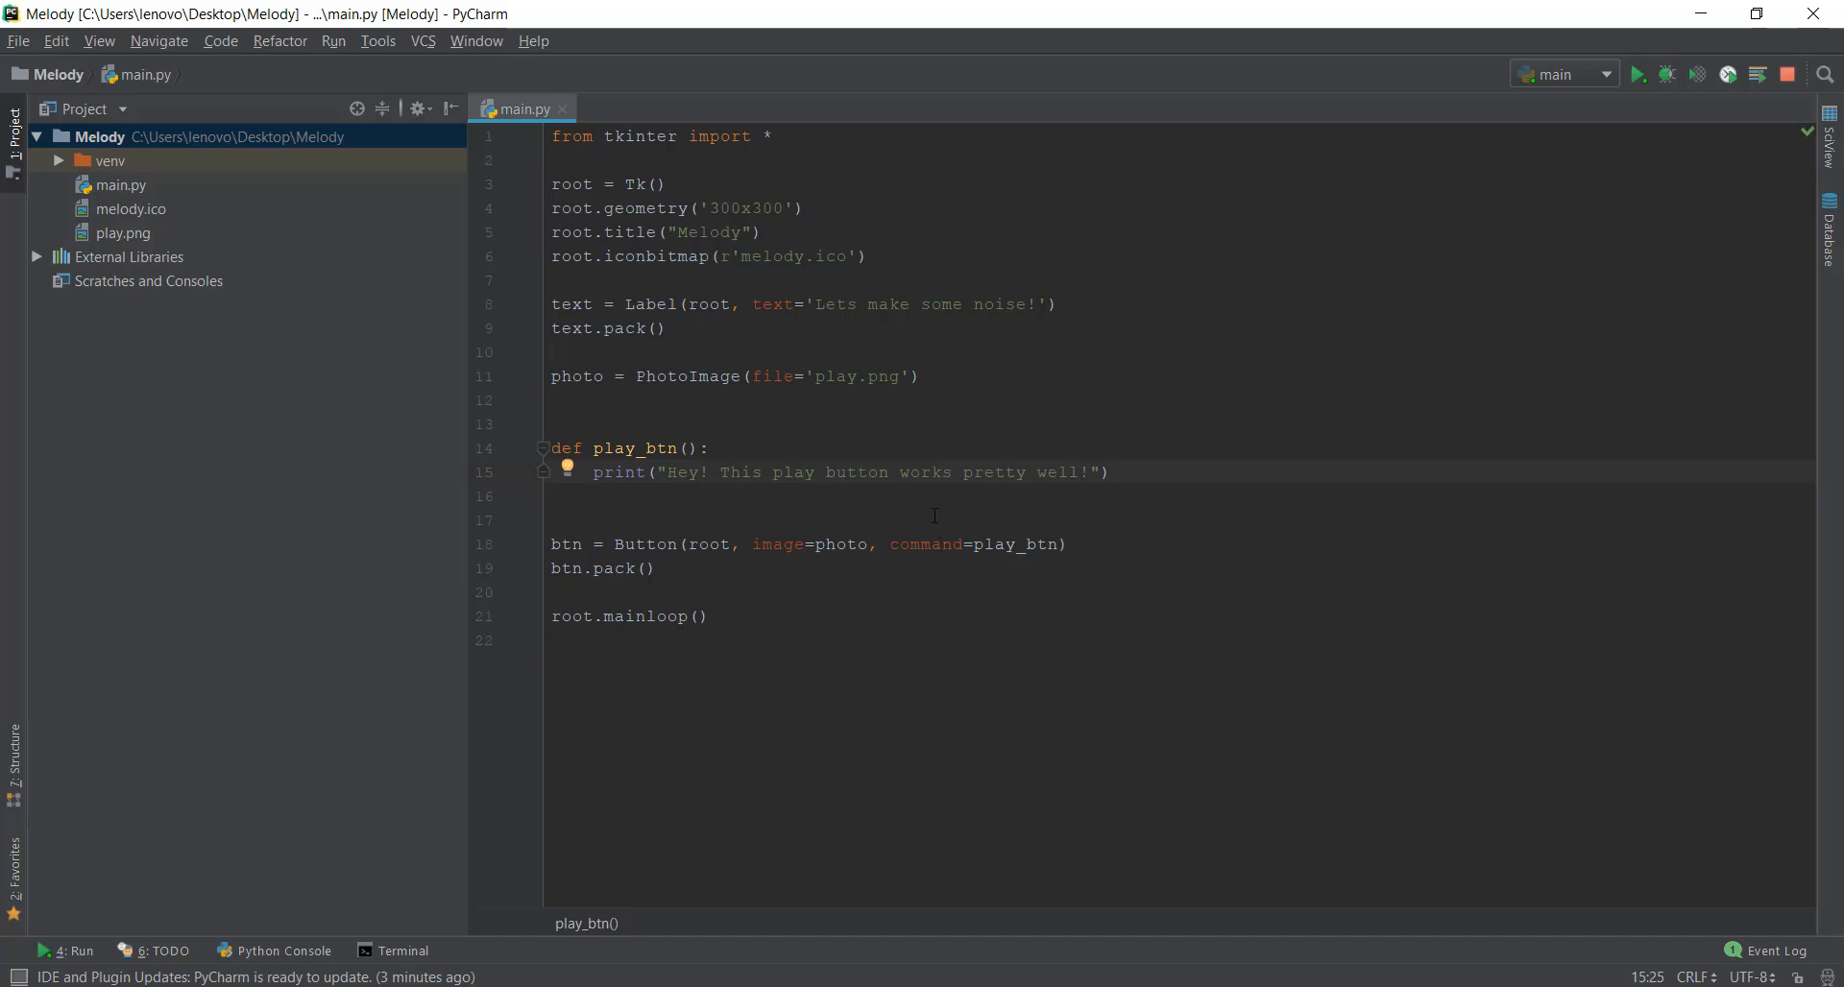
double_click(1014, 543)
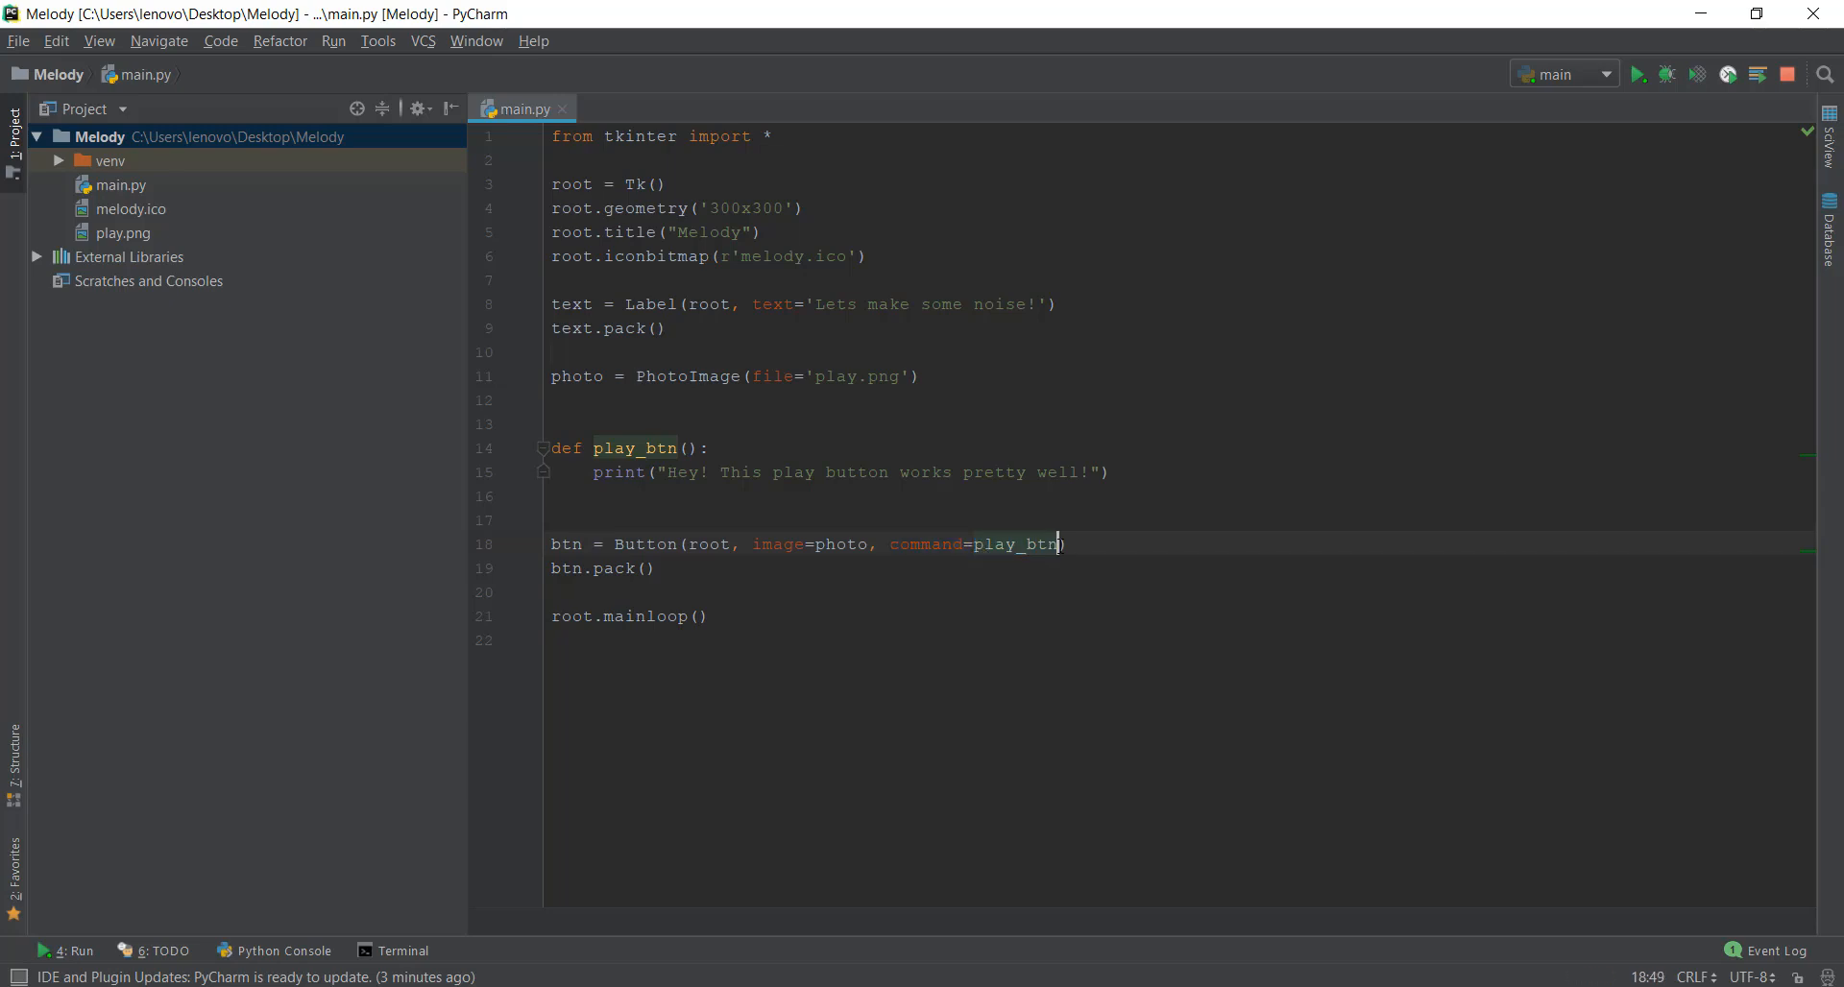
type("()")
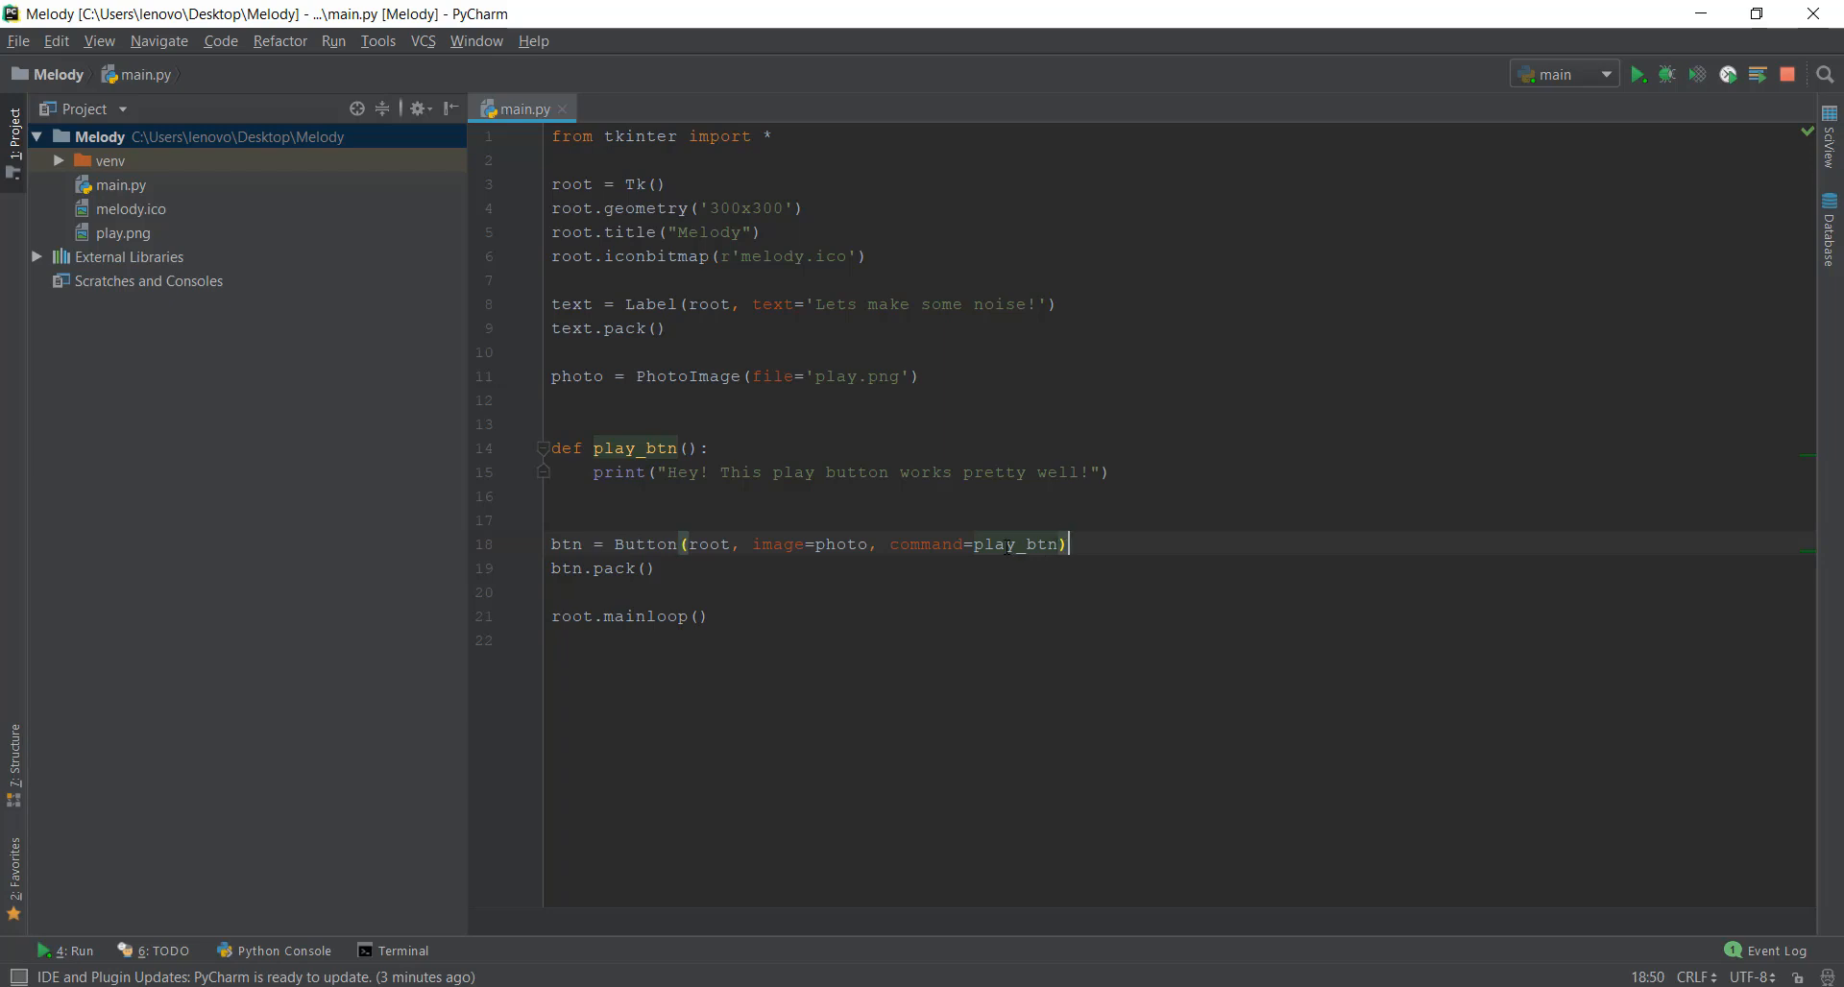
mouse_move(1167, 430)
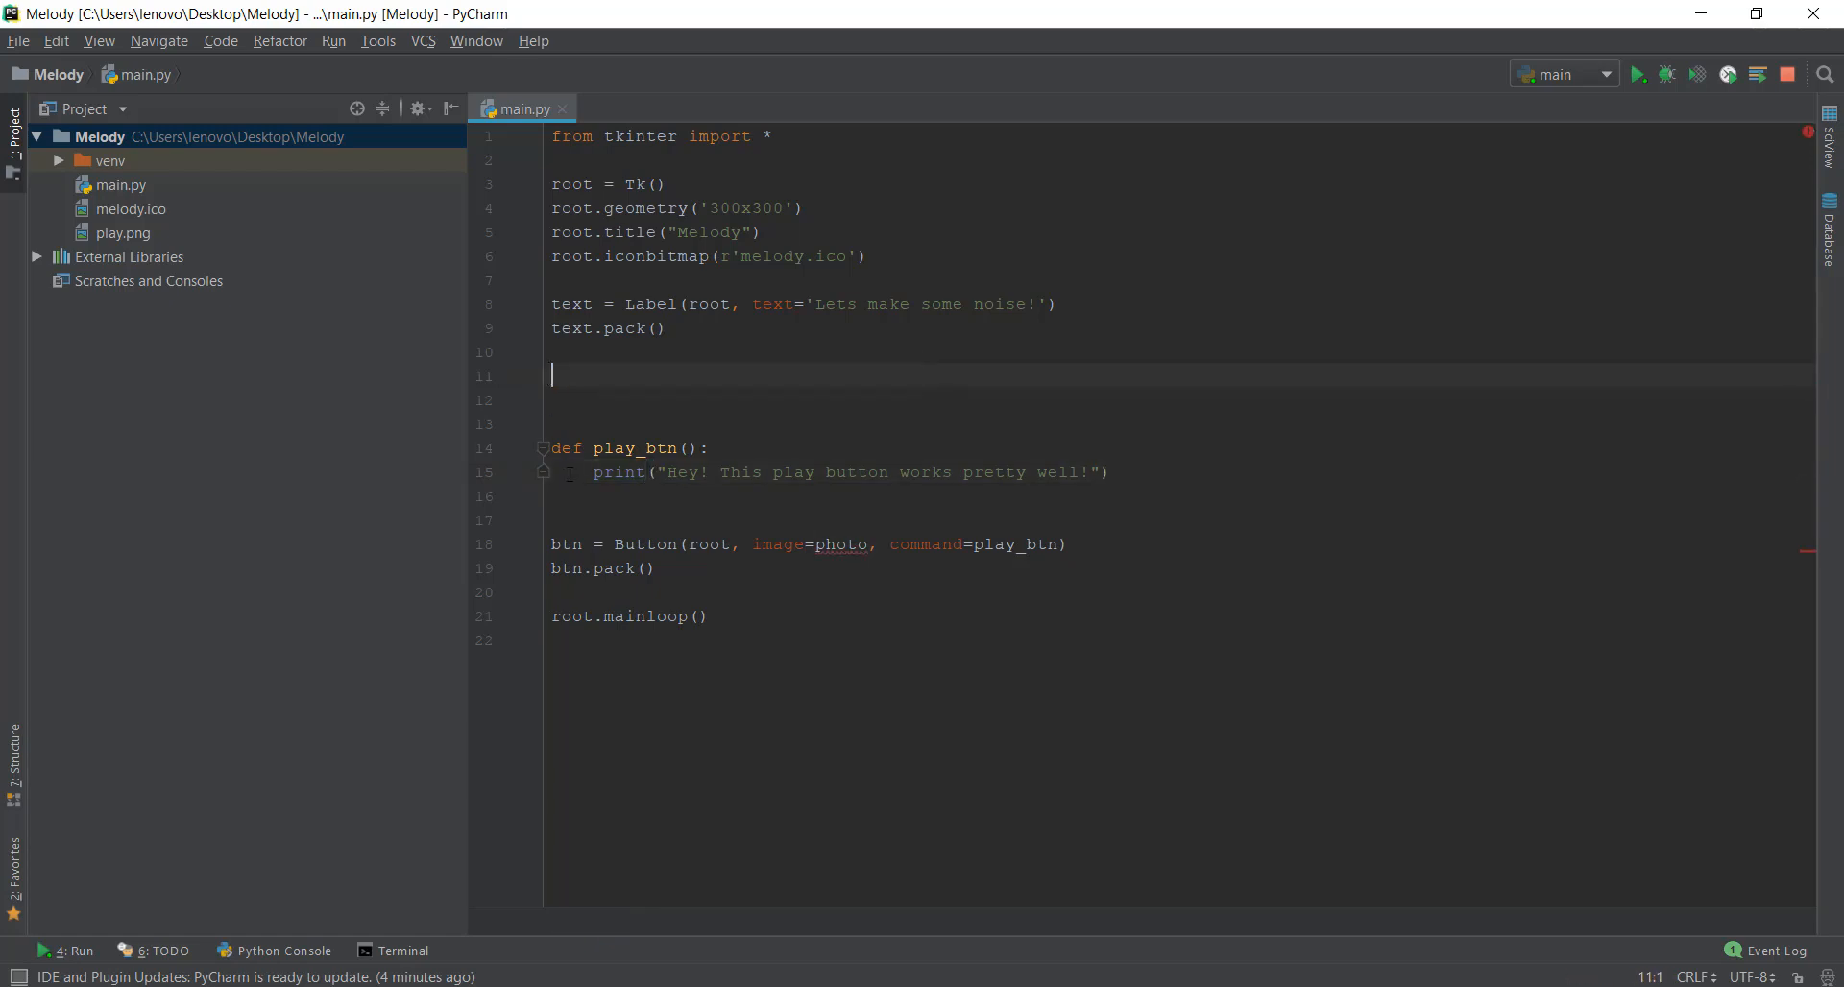
Step: Place photo = PhotoImage(file='play.png') directly above the btn = Button(...) line
type("photo = PhotoImage(file='play.png')")
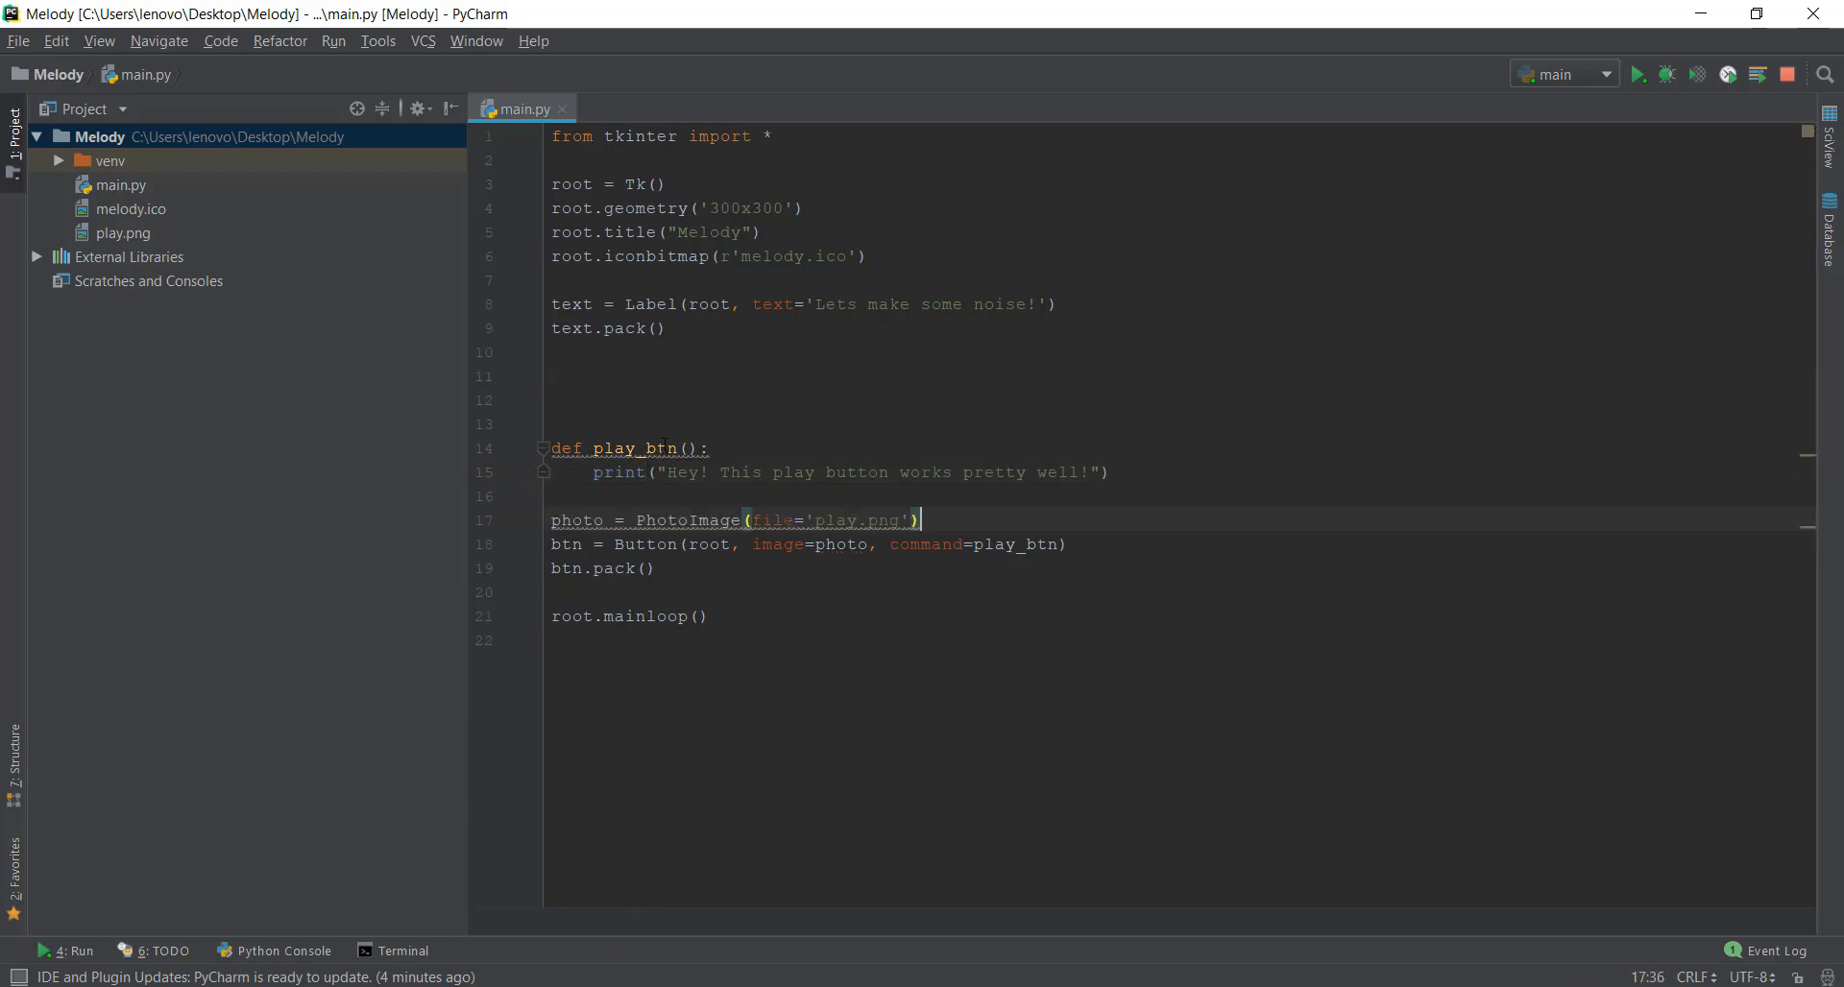